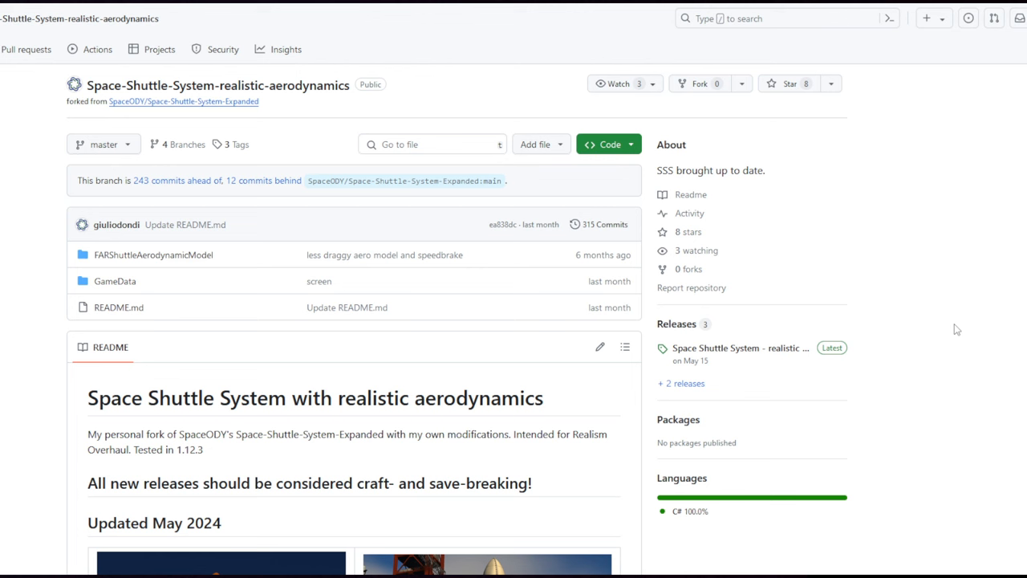
pyautogui.moveTo(937, 329)
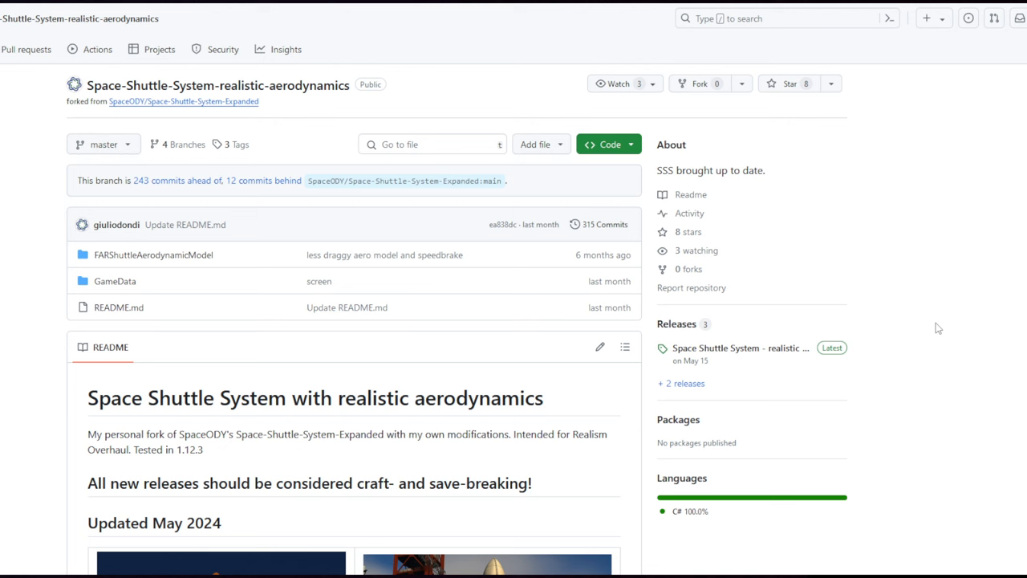
pyautogui.moveTo(927, 321)
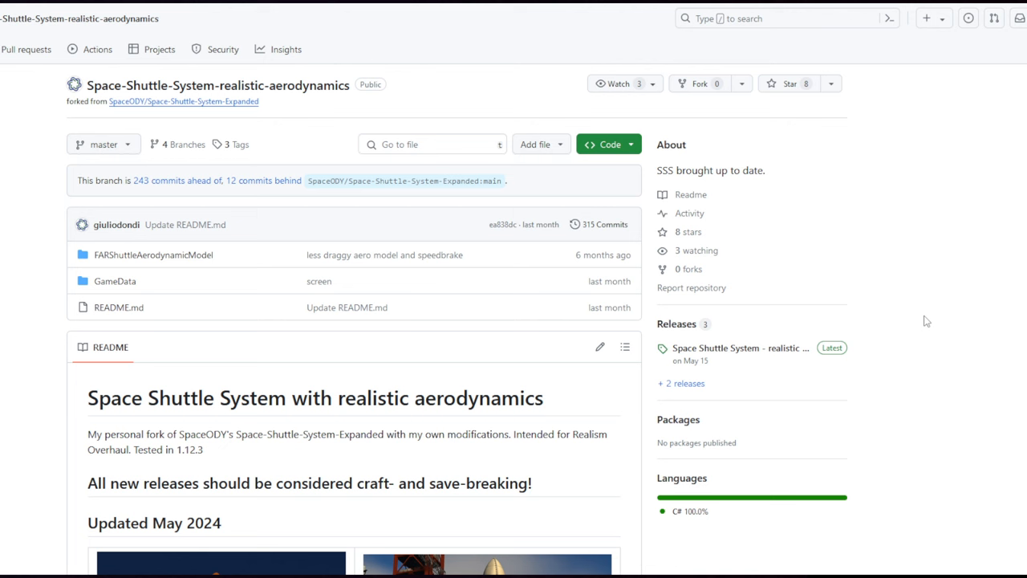
pyautogui.moveTo(966, 283)
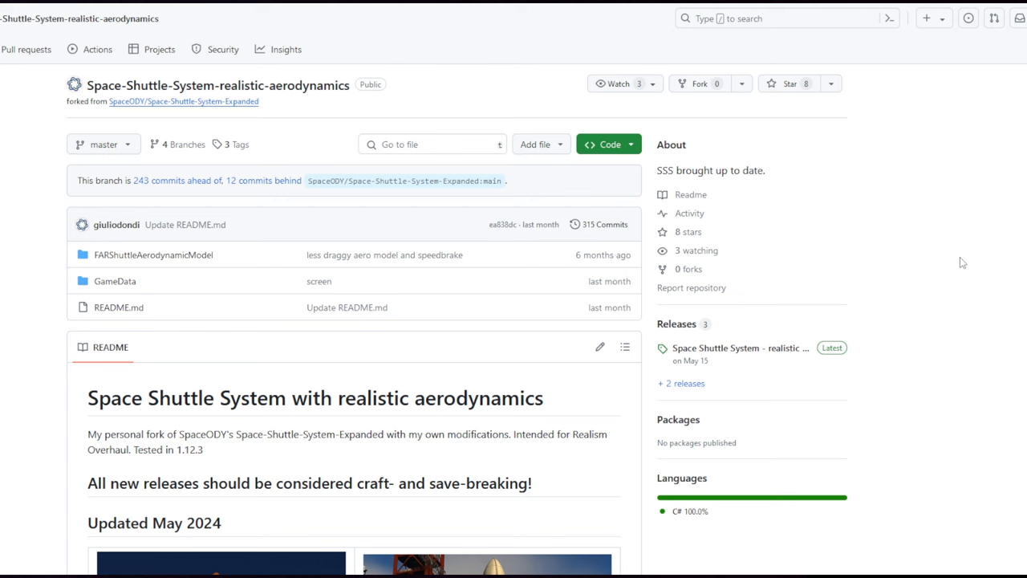
# Step: Scroll through the page in the browser before switching to File Explorer
pyautogui.scroll(3)
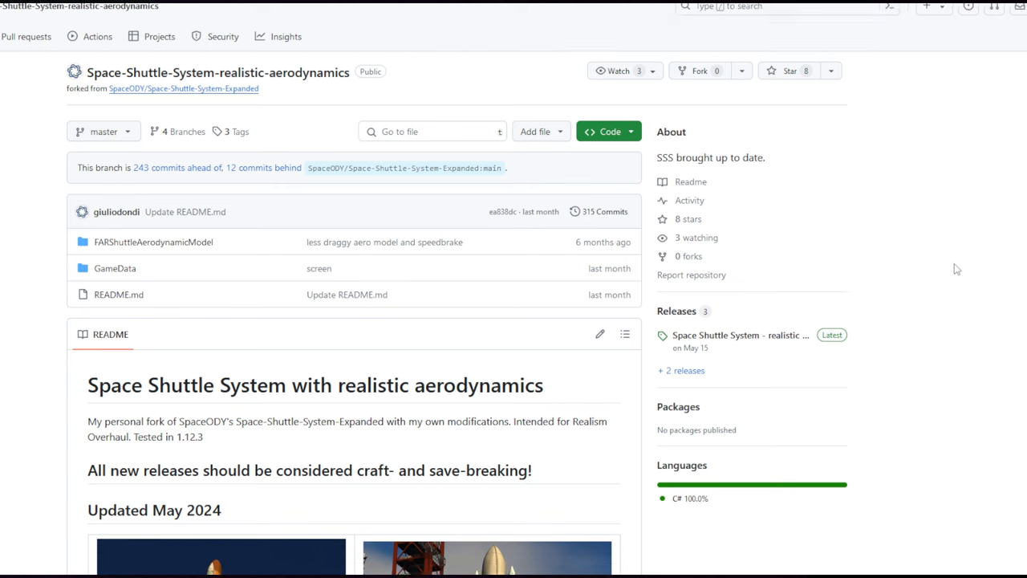
pyautogui.scroll(-3)
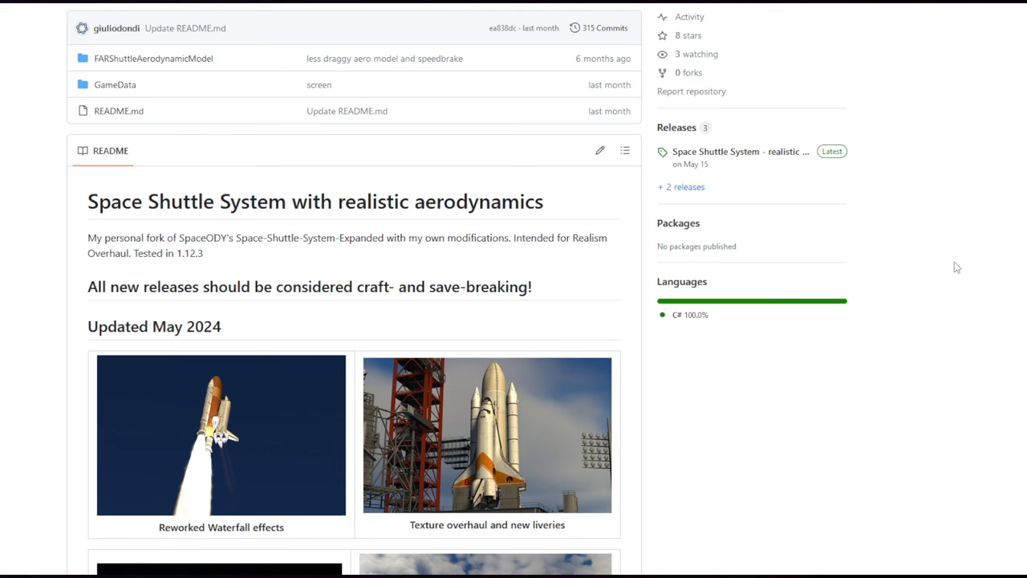
pyautogui.moveTo(931, 453)
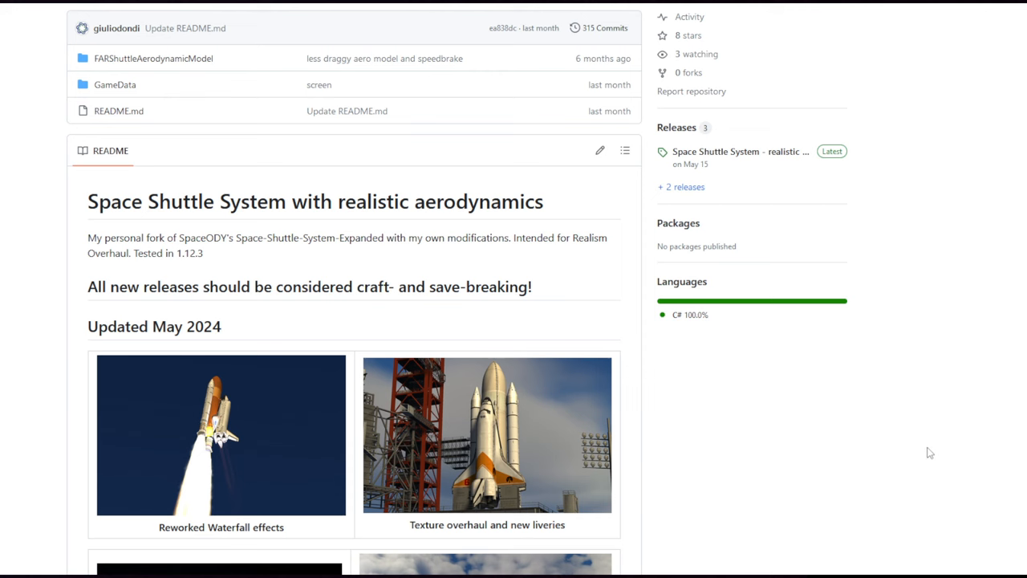
pyautogui.scroll(-3)
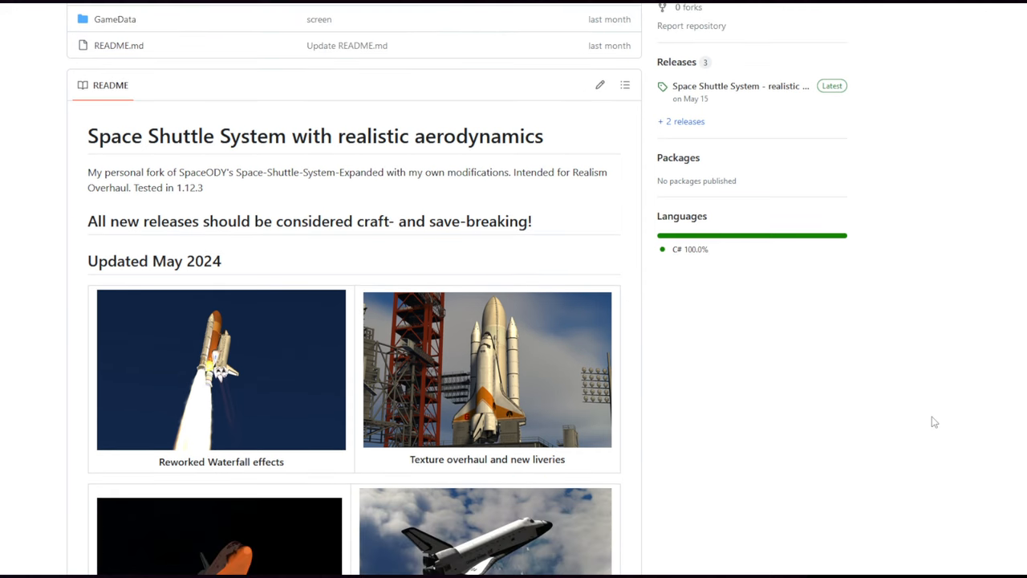
pyautogui.scroll(-3)
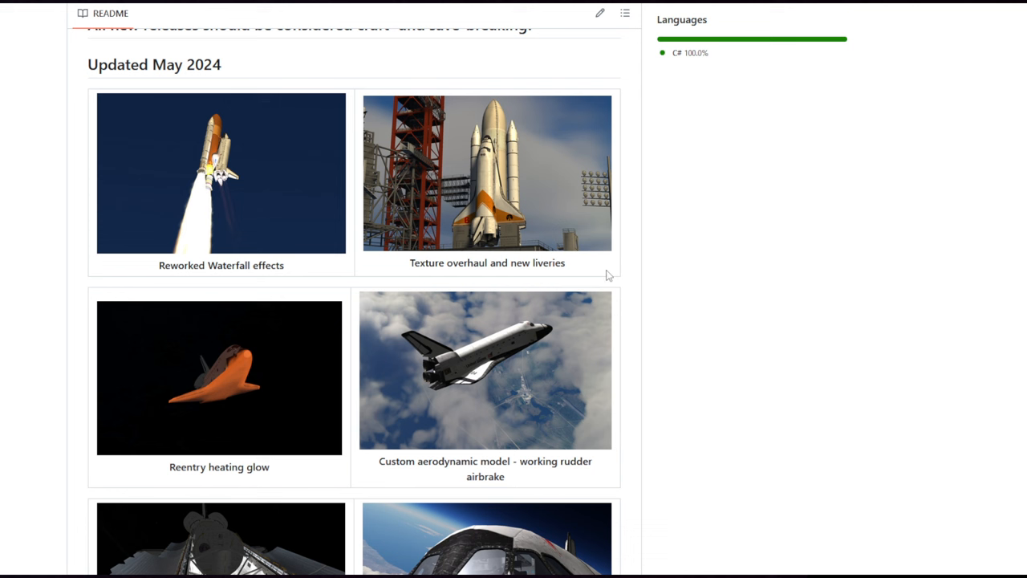
pyautogui.moveTo(603, 273)
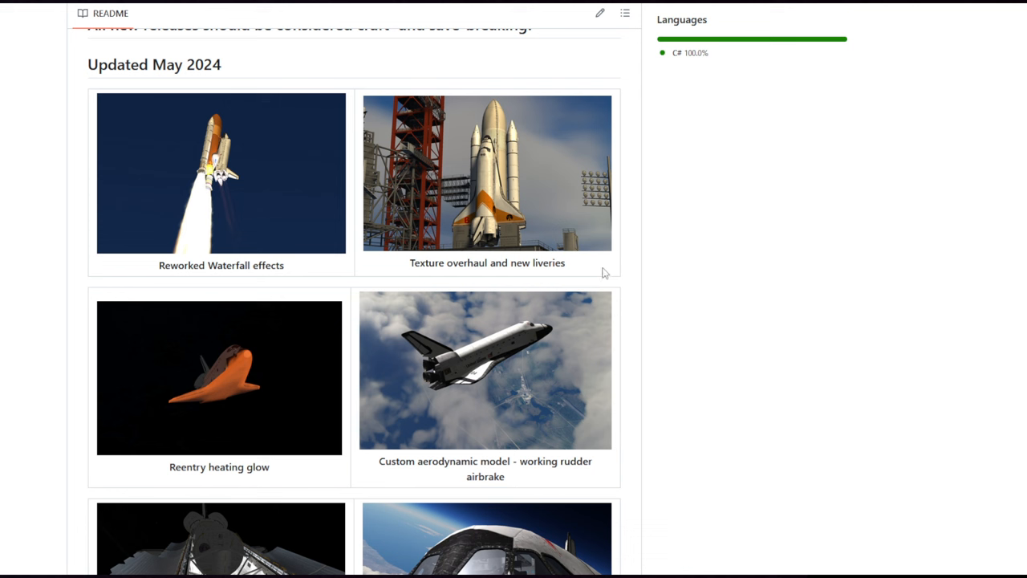
pyautogui.moveTo(827, 310)
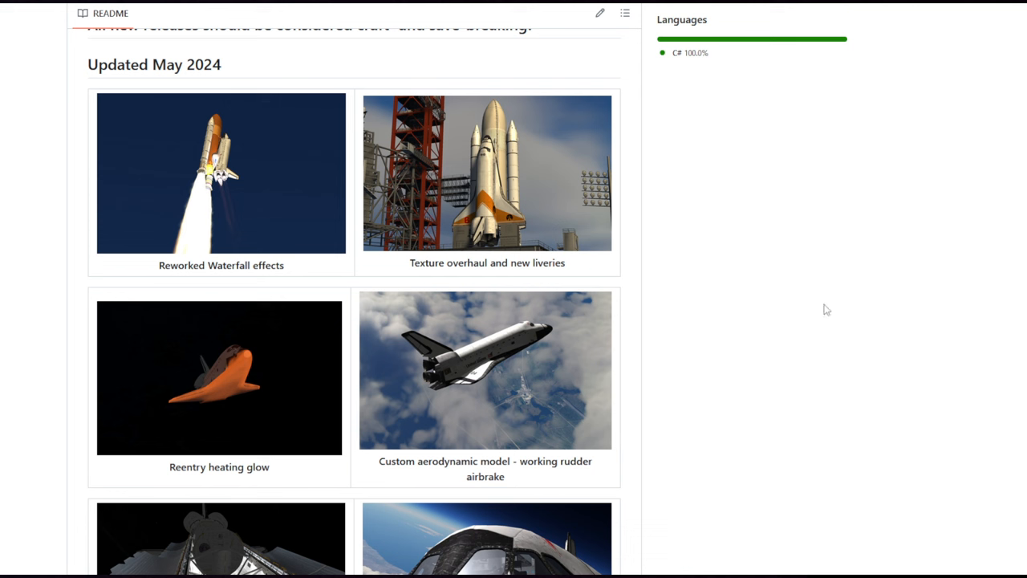
pyautogui.scroll(3)
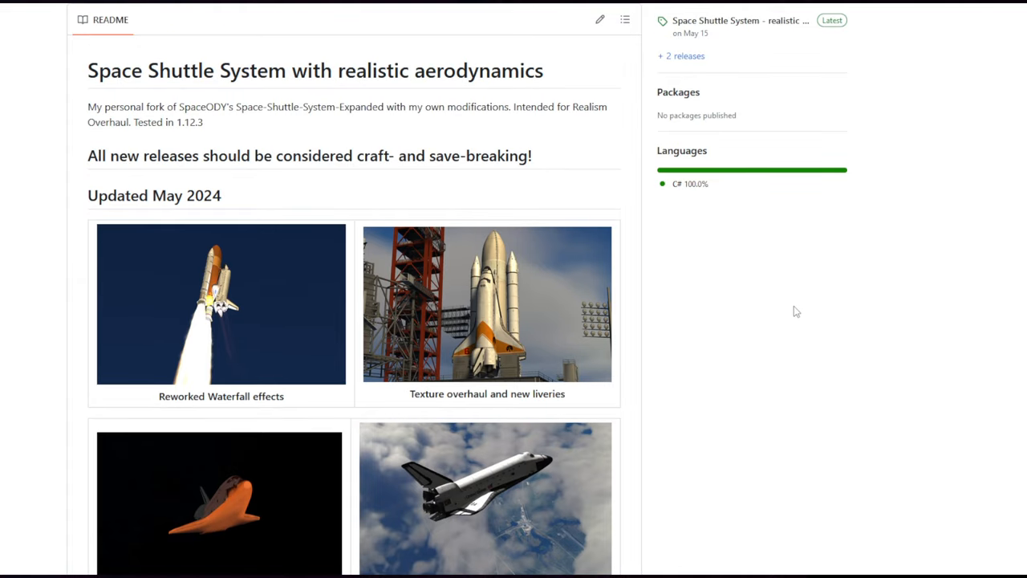
pyautogui.moveTo(908, 313)
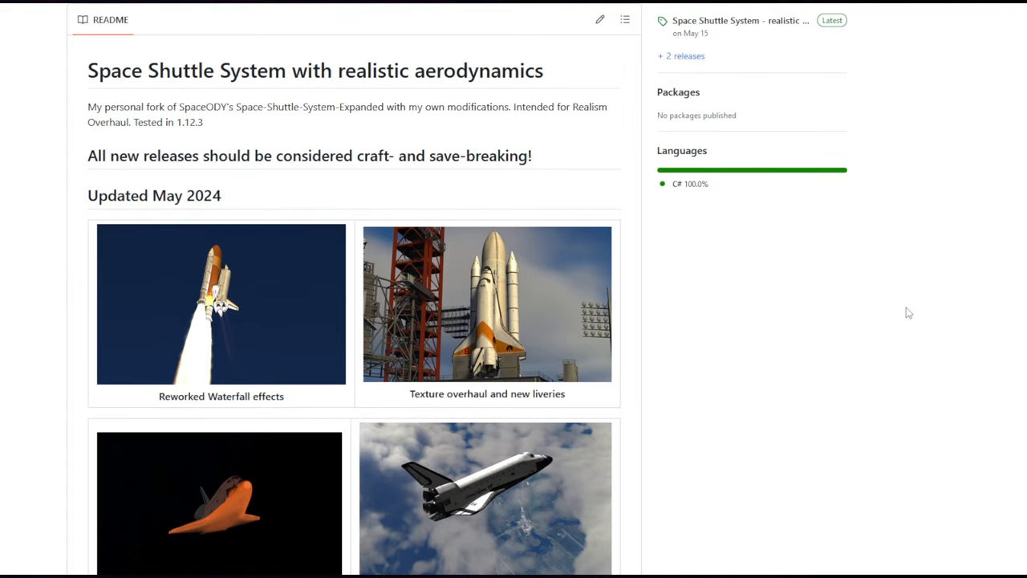
pyautogui.scroll(3)
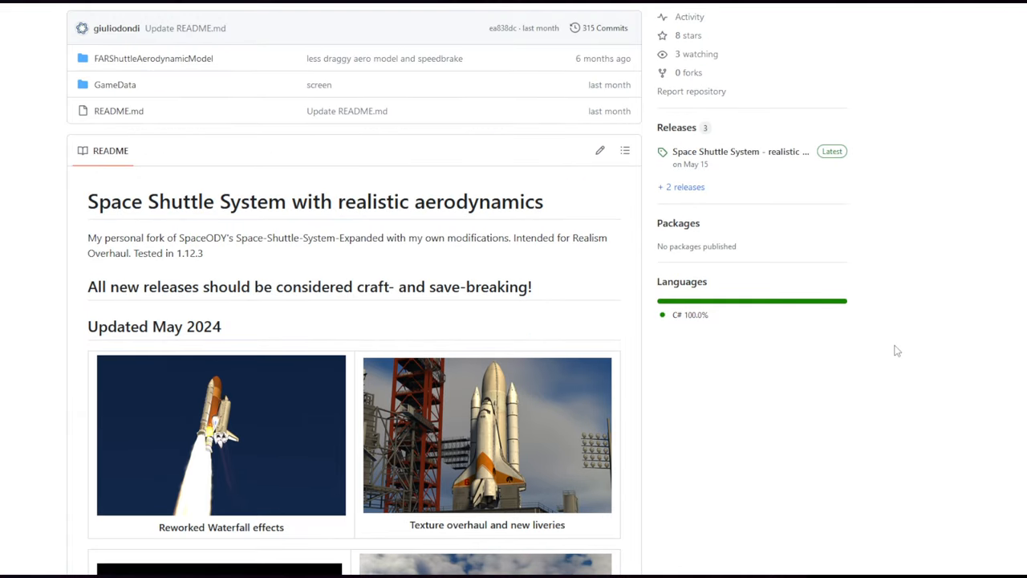
pyautogui.scroll(-3)
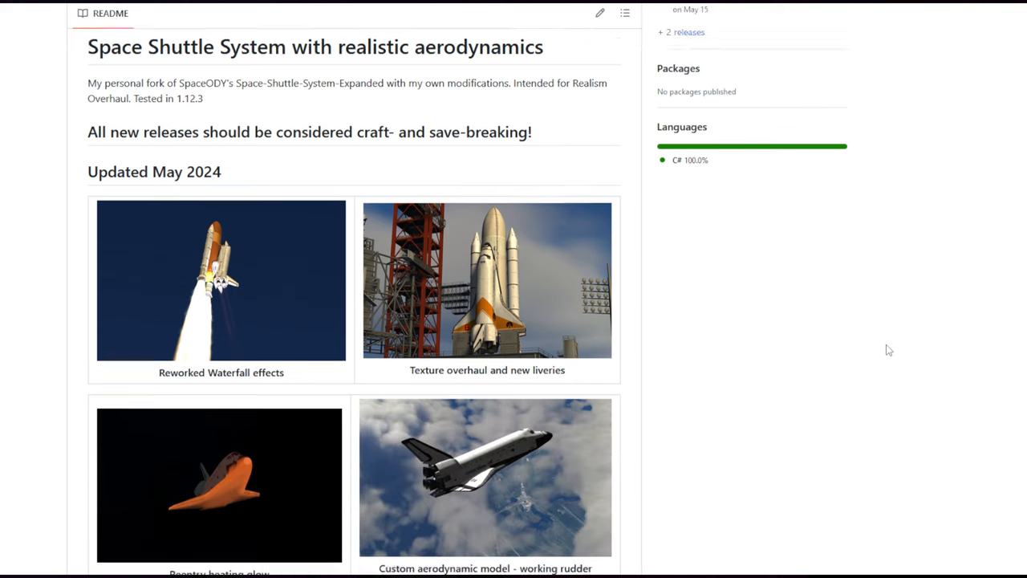
pyautogui.scroll(-3)
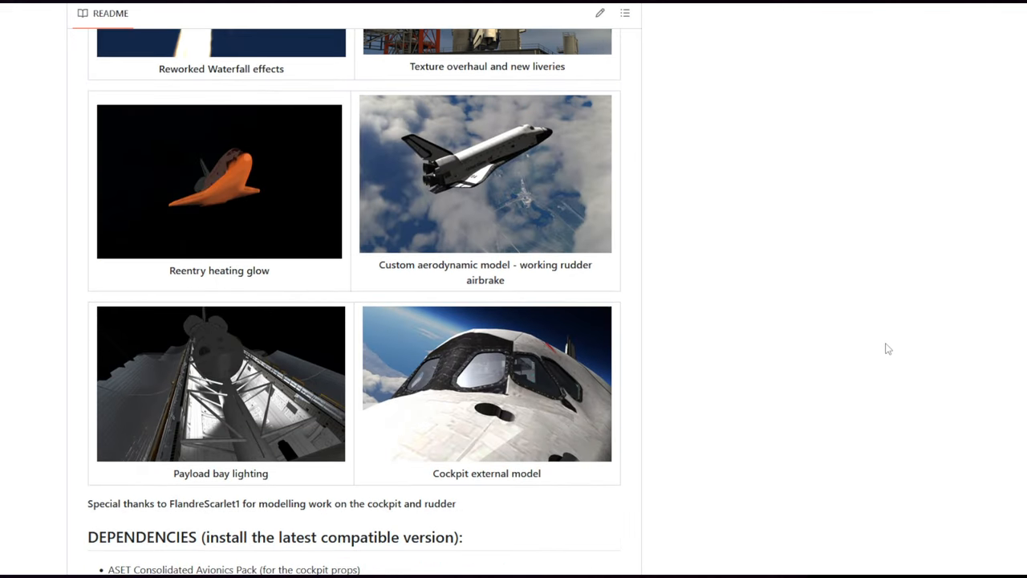
pyautogui.scroll(-3)
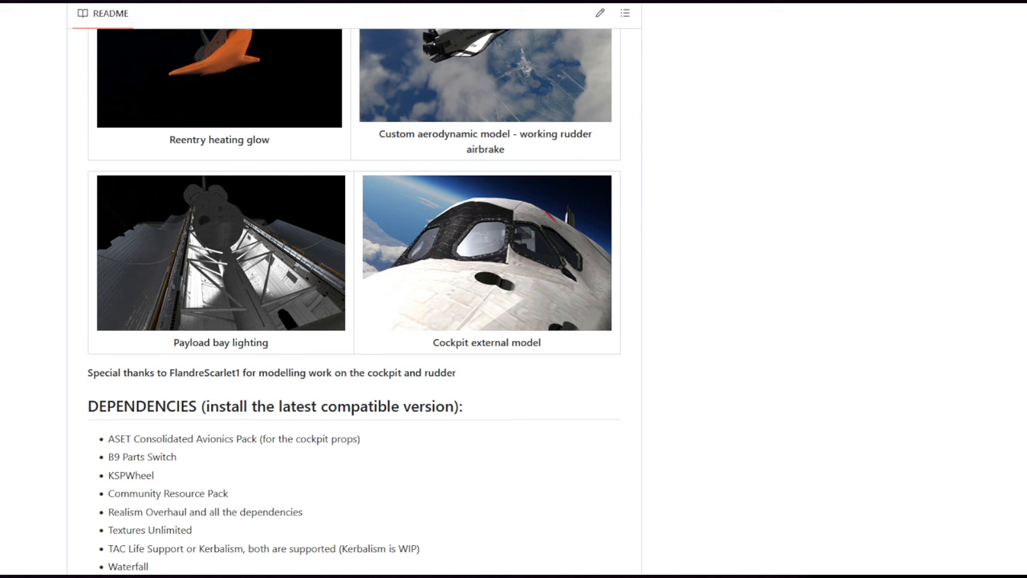
pyautogui.moveTo(238, 537)
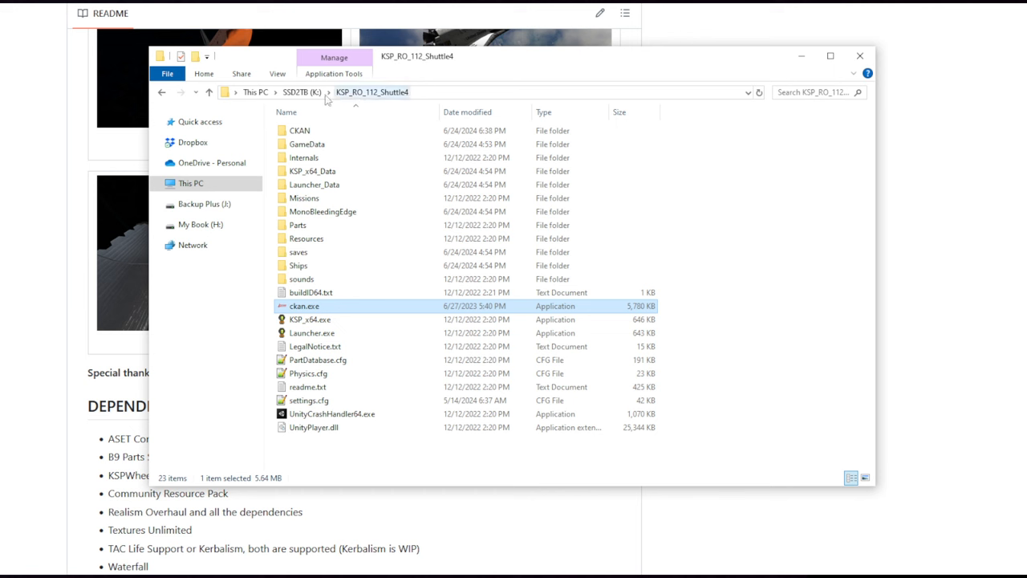
# Step: Go to drive K:, enter the KSP_RO_112_Shuttle4 folder and select ckan.exe
pyautogui.click(296, 92)
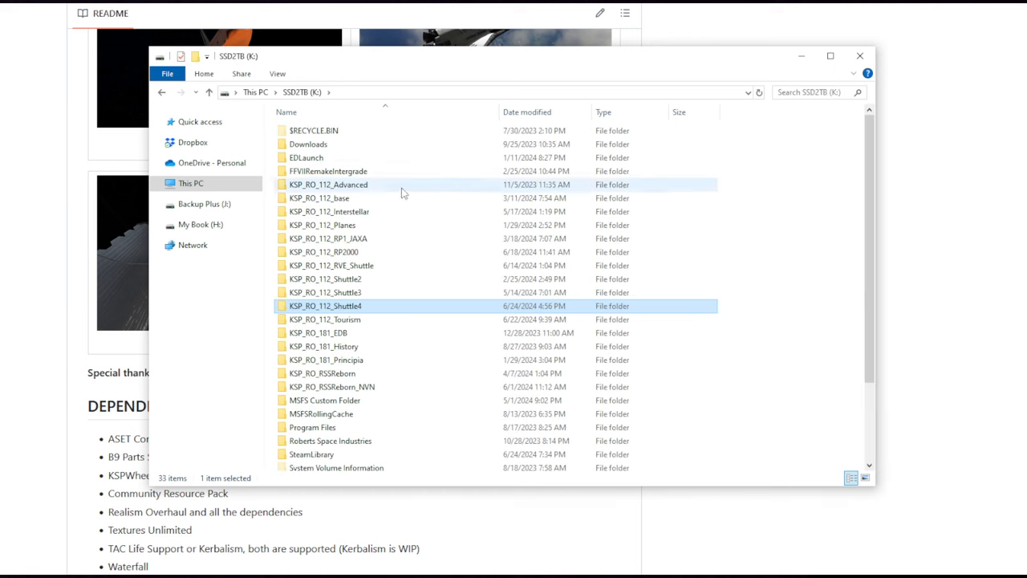
pyautogui.moveTo(366, 279)
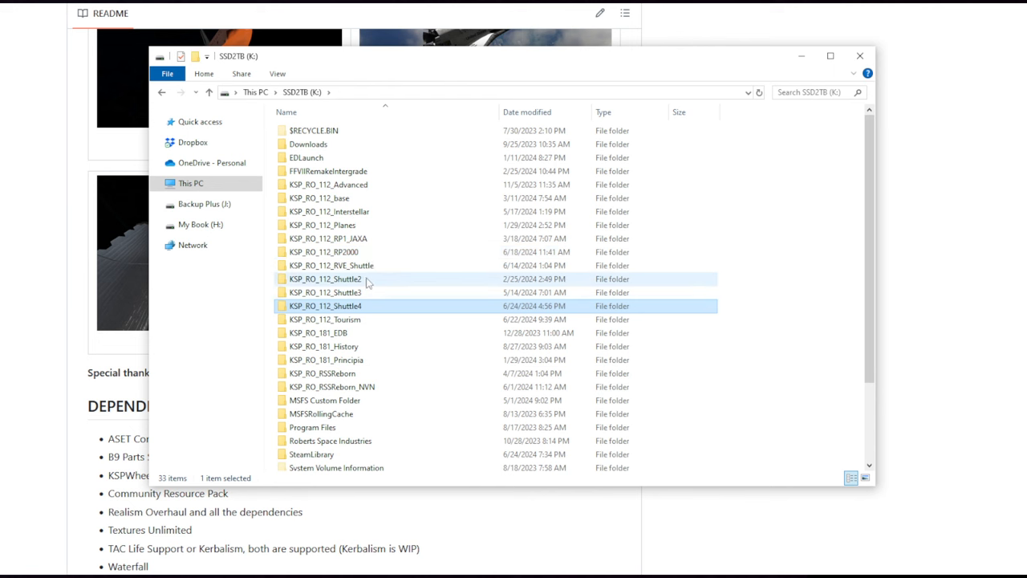
pyautogui.doubleClick(324, 305)
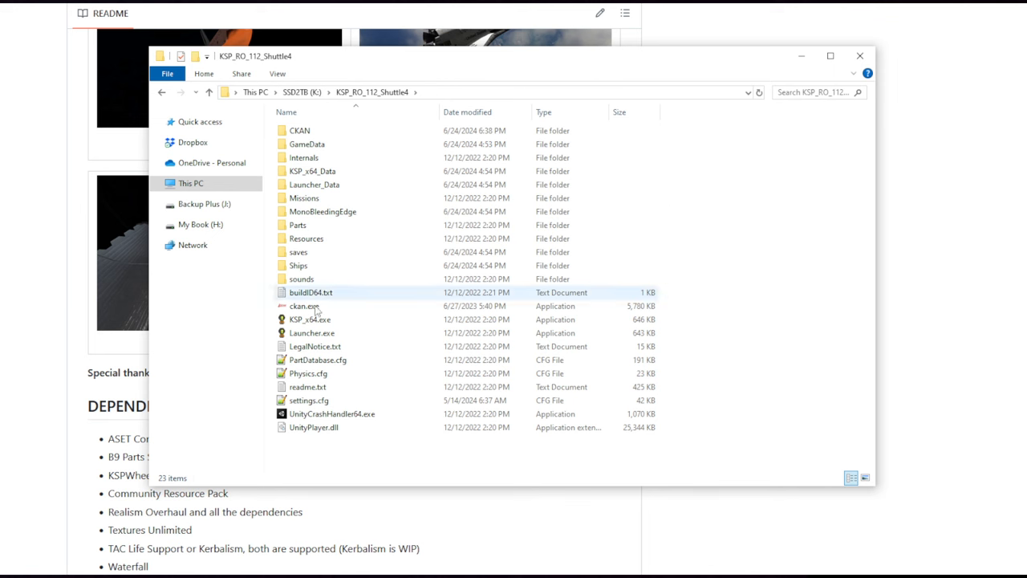
pyautogui.click(311, 319)
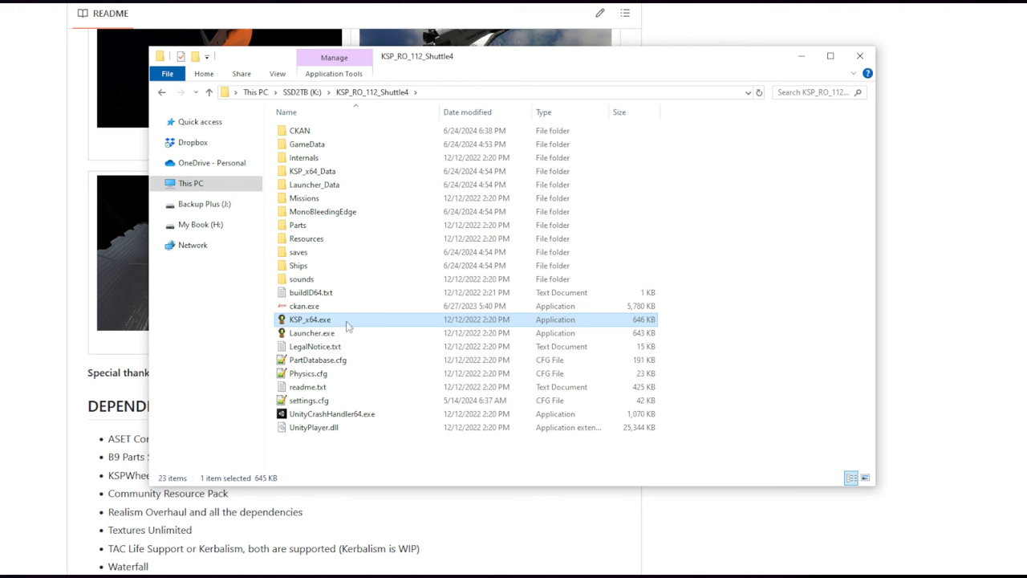
pyautogui.moveTo(323, 329)
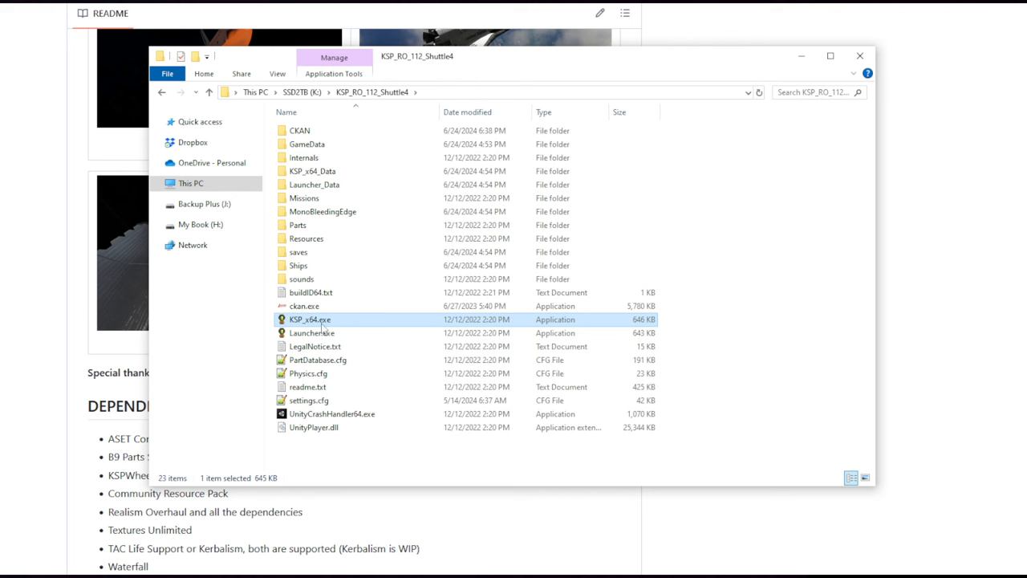
pyautogui.moveTo(526, 571)
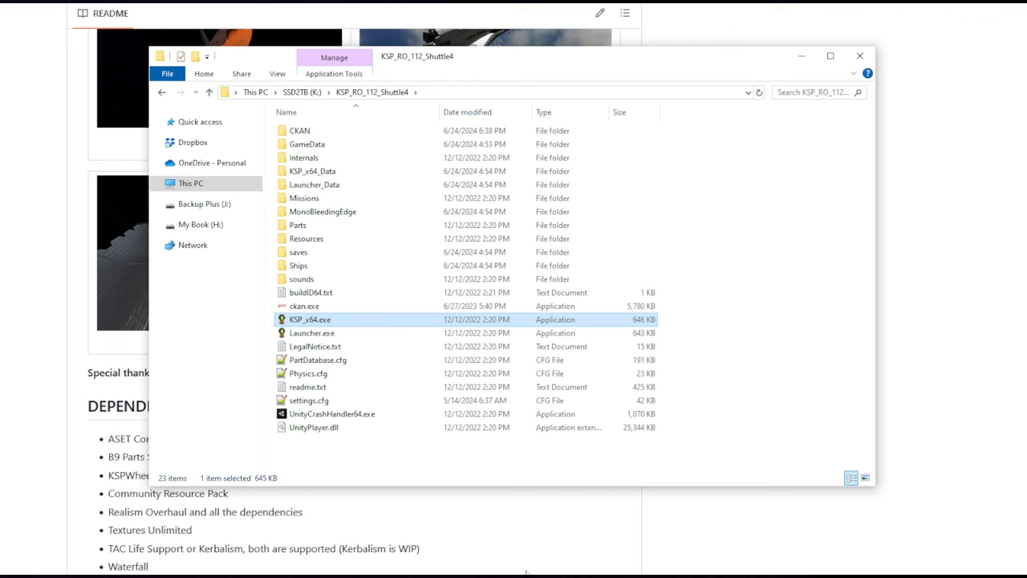
pyautogui.click(305, 304)
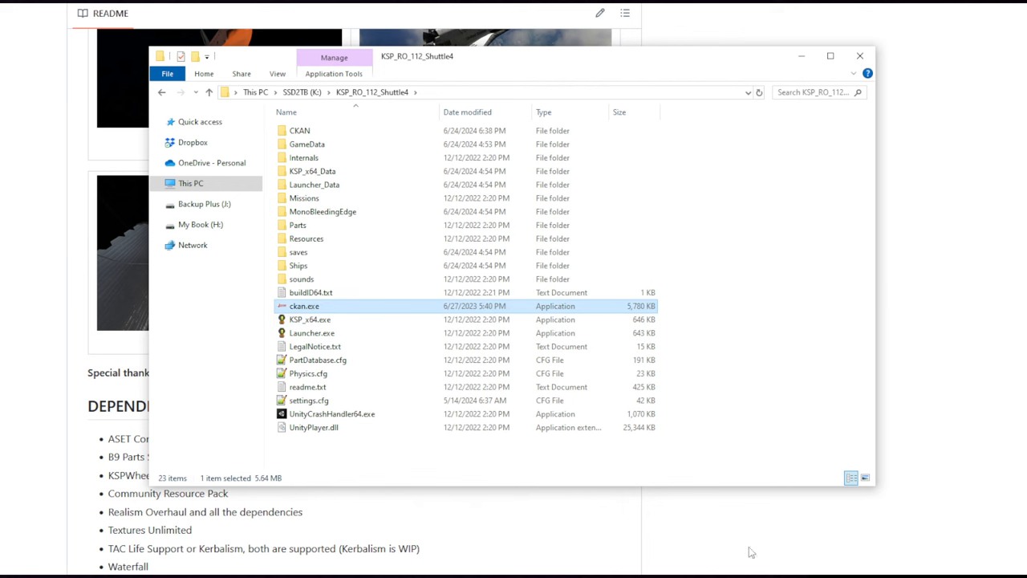
# Step: Launch CKAN from ckan.exe and scroll its list of compatible mods for the instance
pyautogui.doubleClick(304, 304)
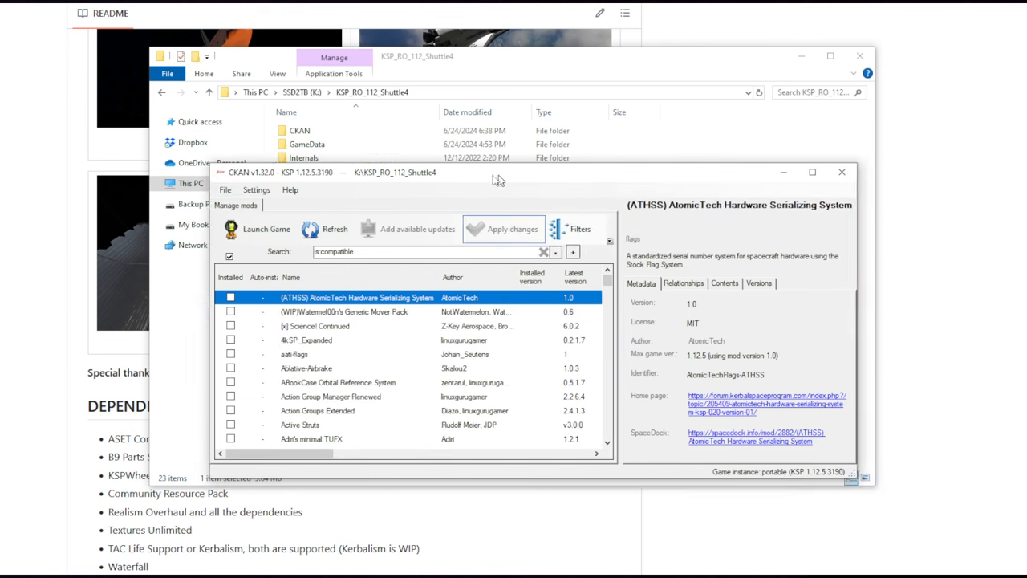
pyautogui.scroll(-3)
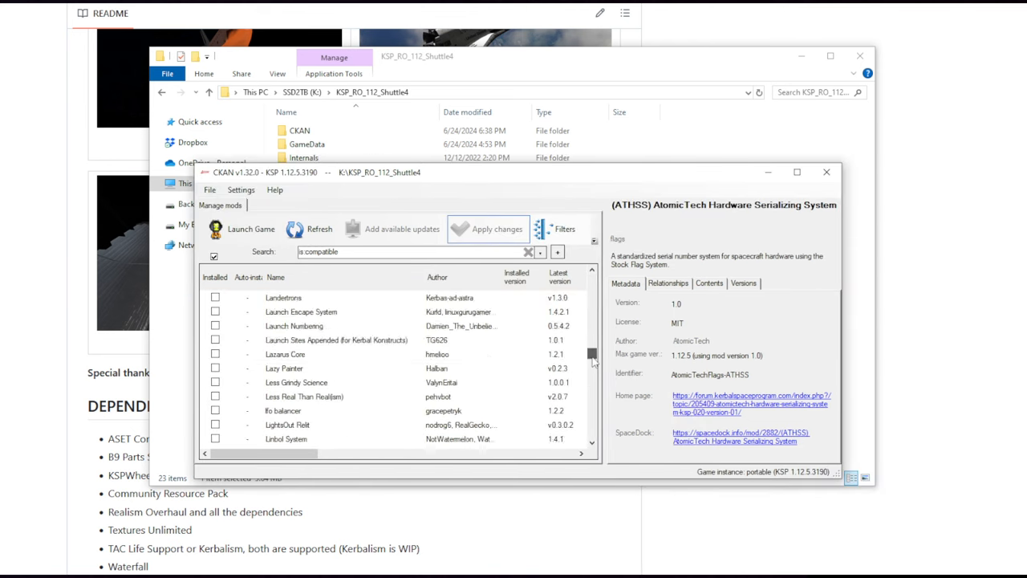
pyautogui.scroll(-3)
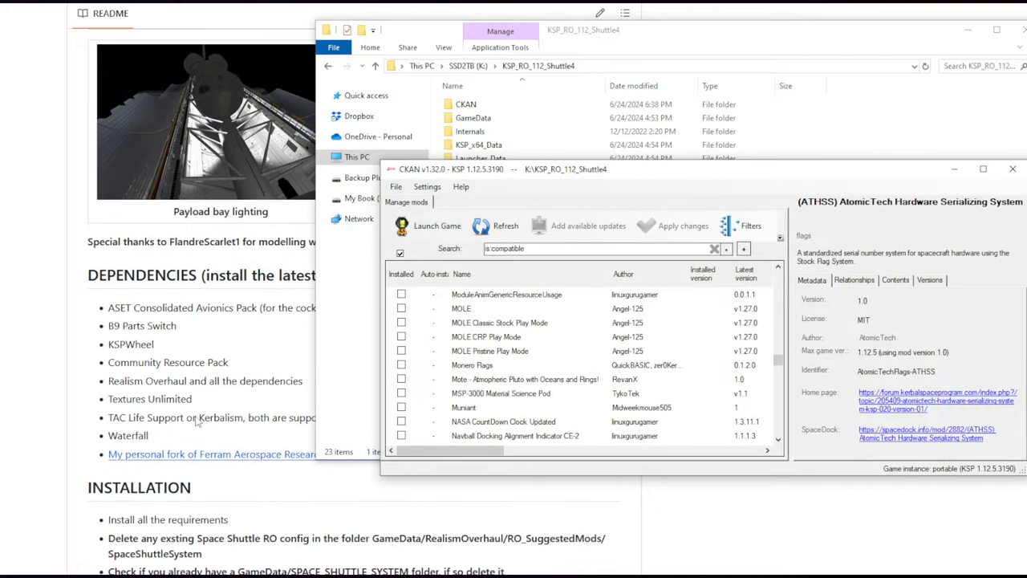
pyautogui.moveTo(789, 382)
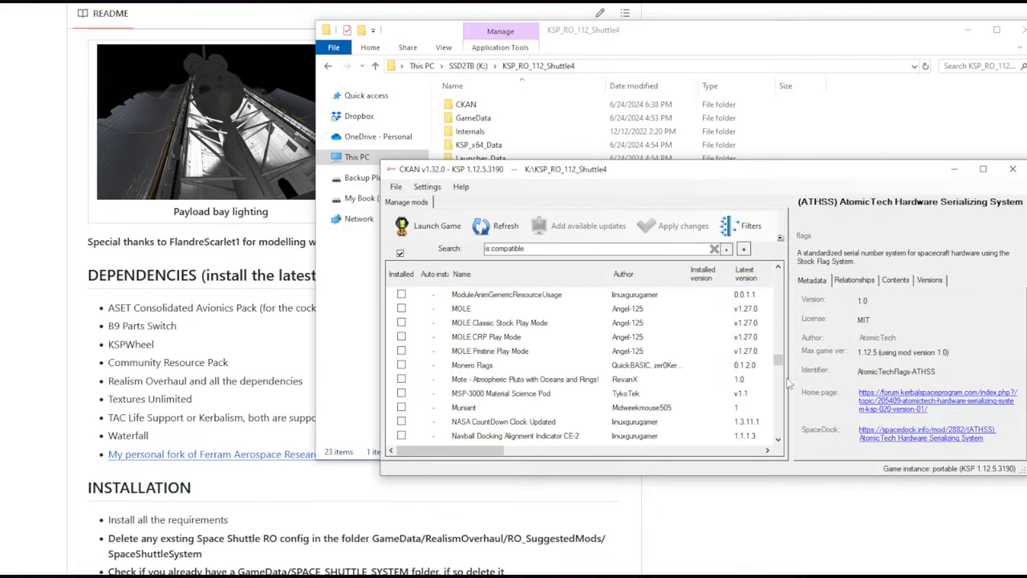
# Step: Mark ASET Consolidated Avionics Pack for installation and scroll down the mod list
pyautogui.scroll(3)
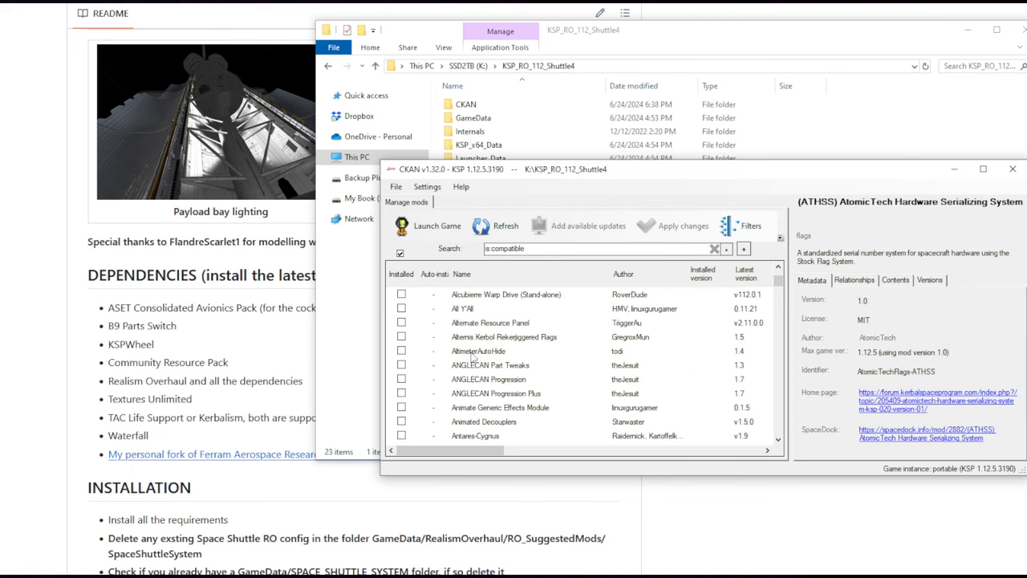
pyautogui.scroll(-3)
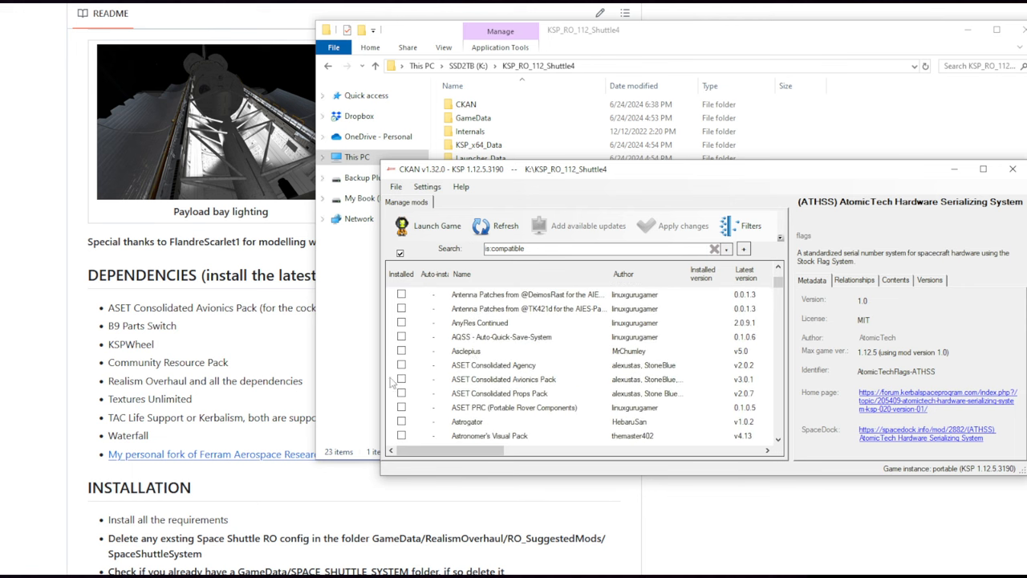
pyautogui.click(401, 378)
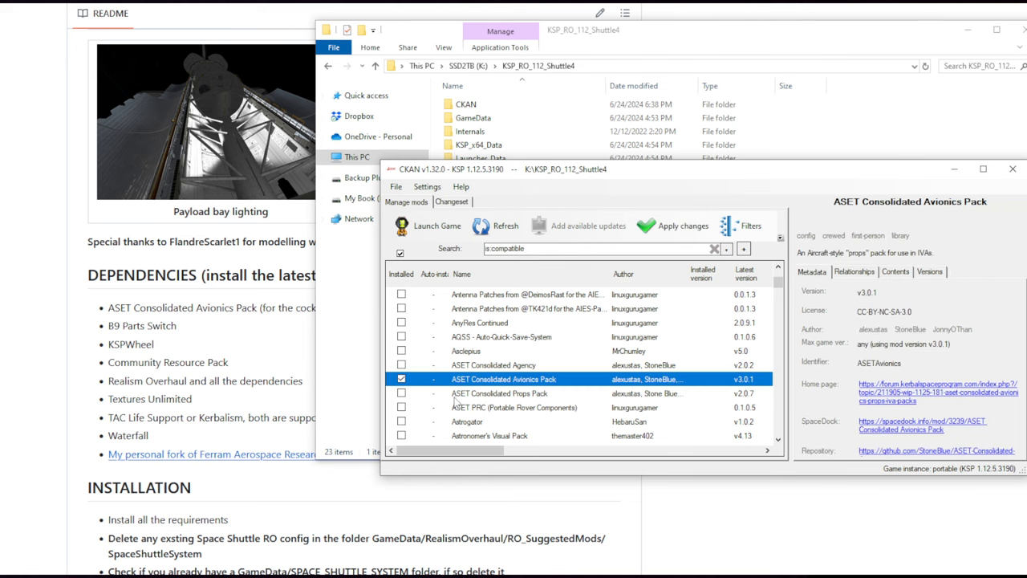
pyautogui.scroll(-3)
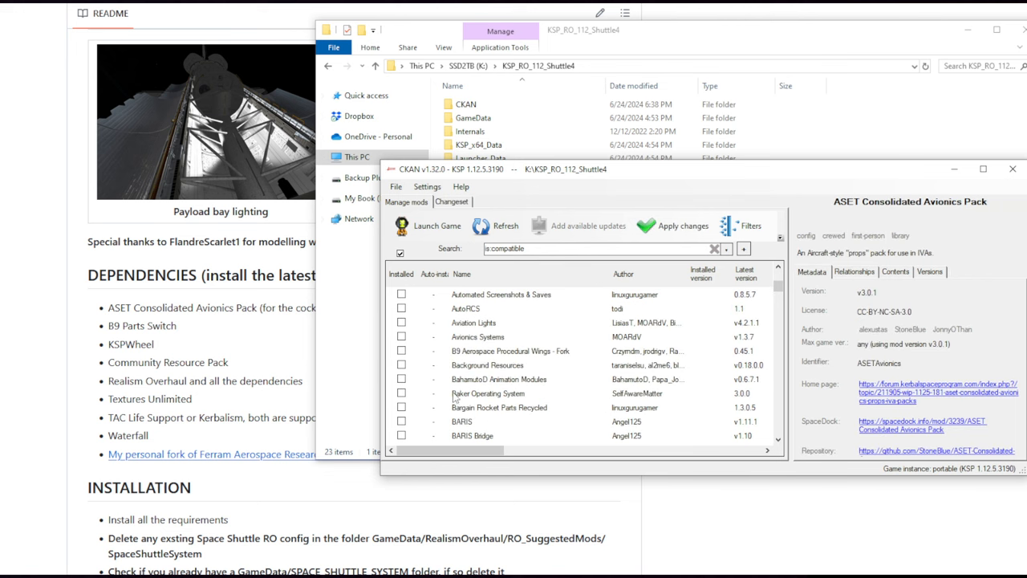
pyautogui.moveTo(570, 385)
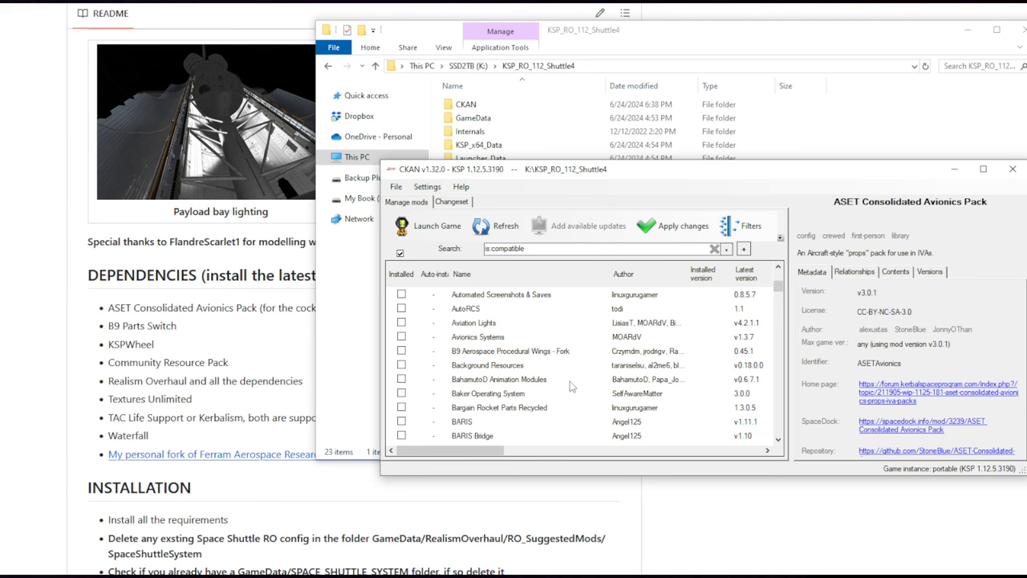
pyautogui.moveTo(475, 404)
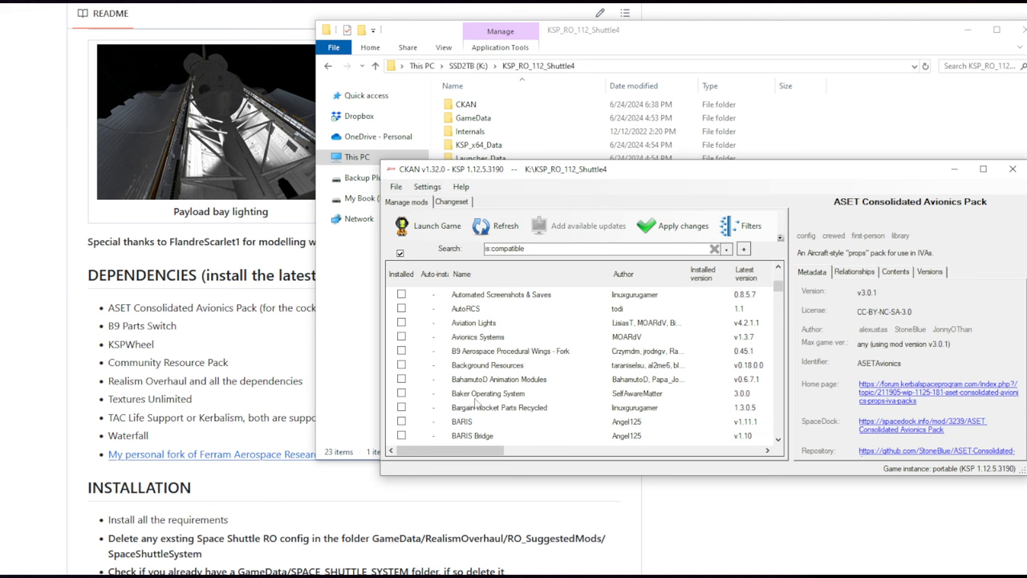
pyautogui.moveTo(479, 405)
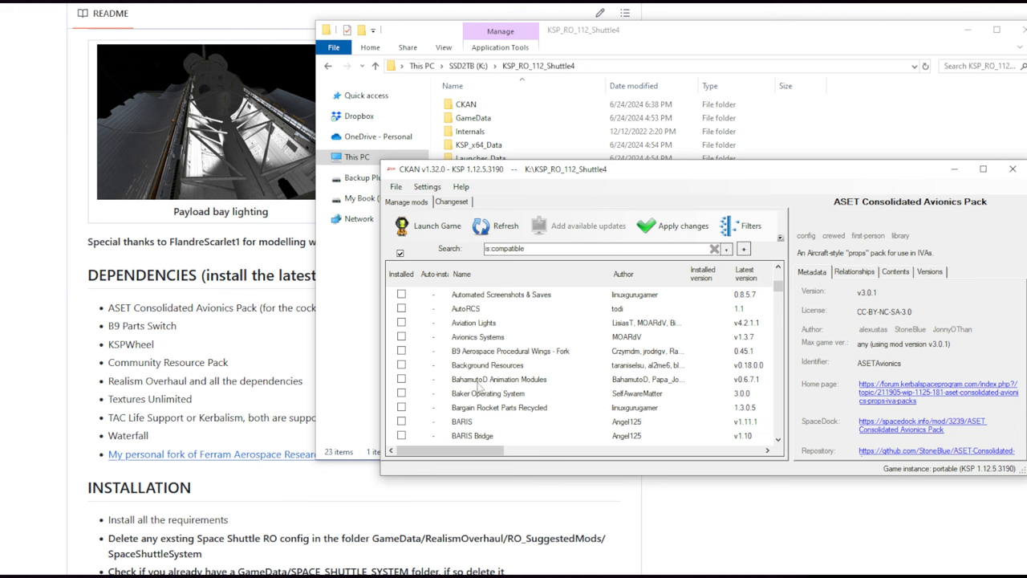
pyautogui.scroll(-3)
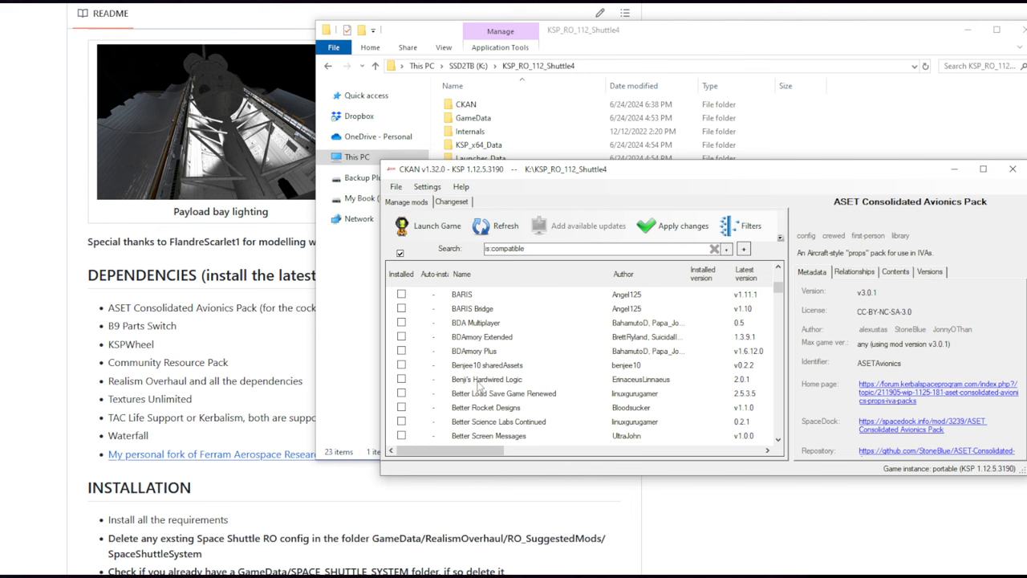
pyautogui.scroll(-3)
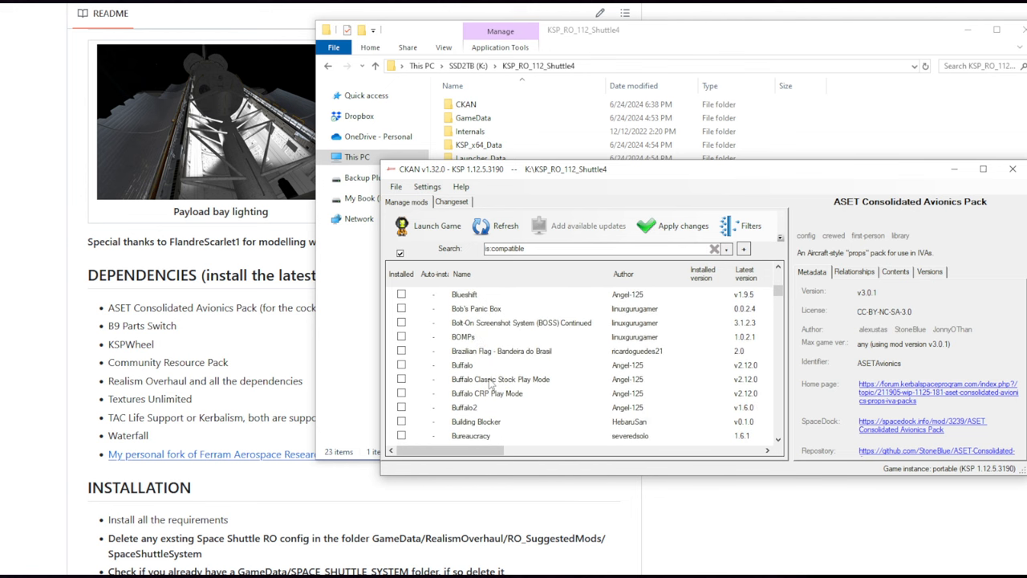
pyautogui.scroll(-3)
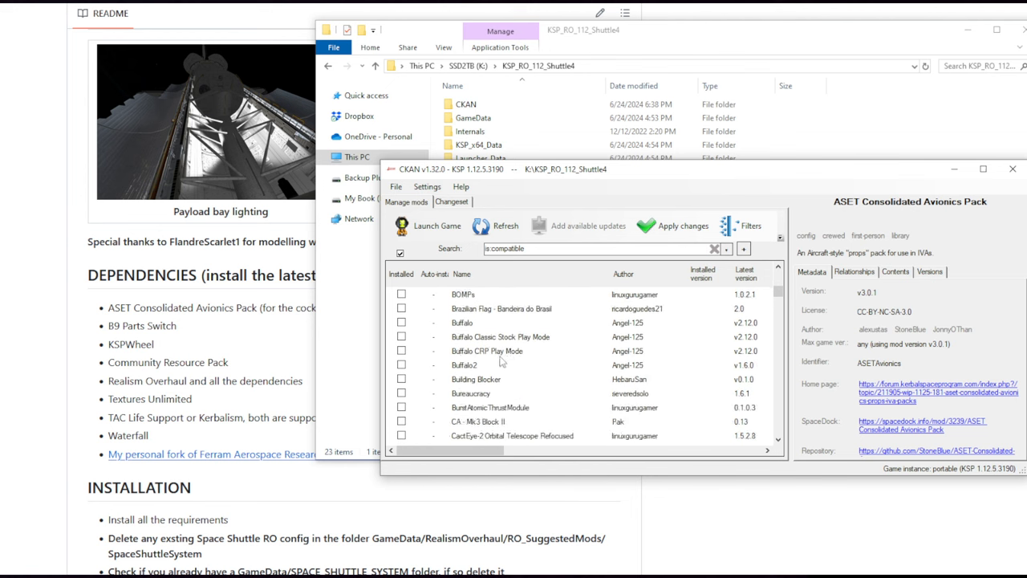
pyautogui.scroll(-3)
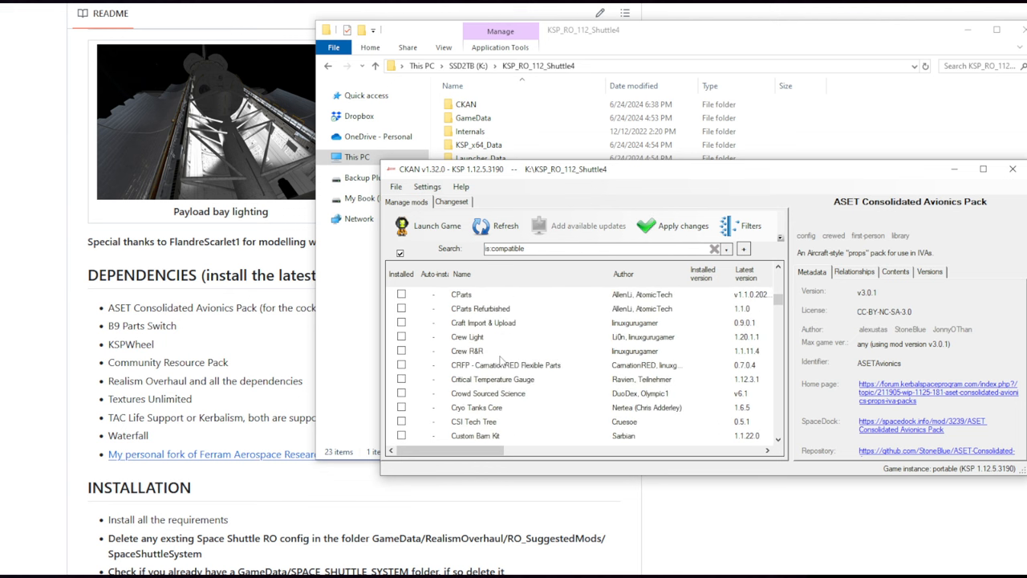
# Step: Scroll down to KSP Wheel and mark it for installation, continuing toward Realism Overhaul
pyautogui.scroll(-3)
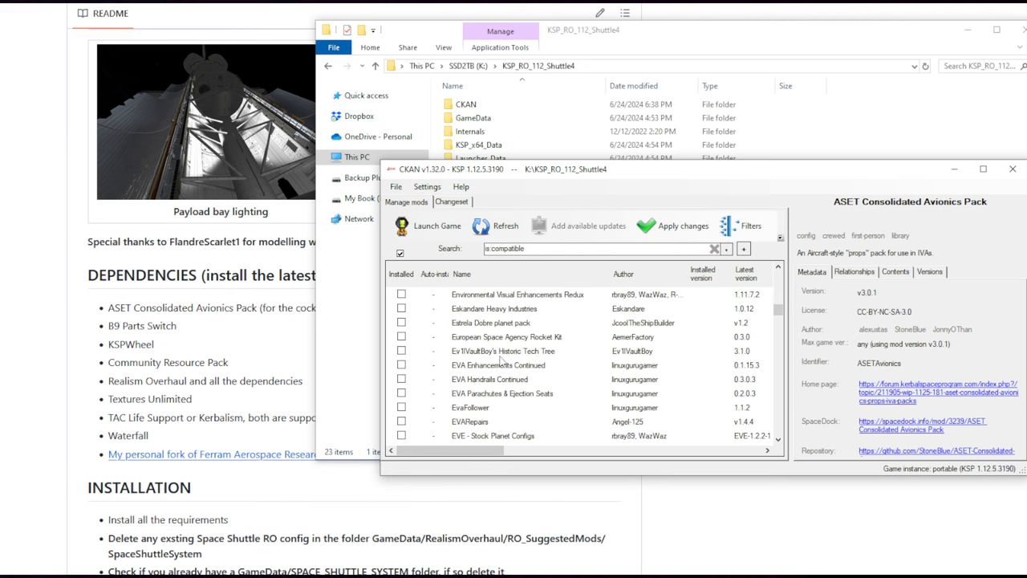
pyautogui.scroll(-3)
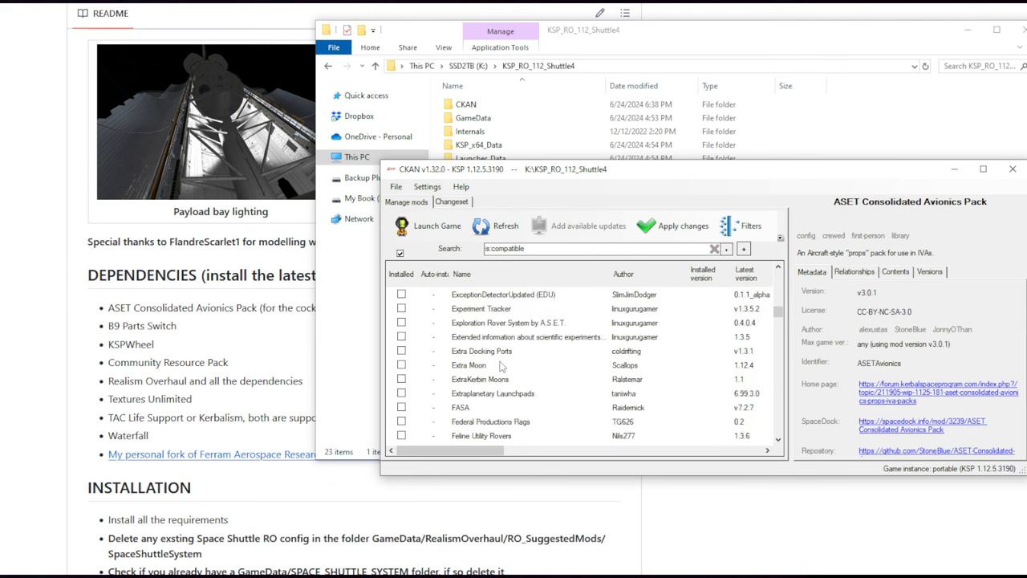
pyautogui.scroll(-3)
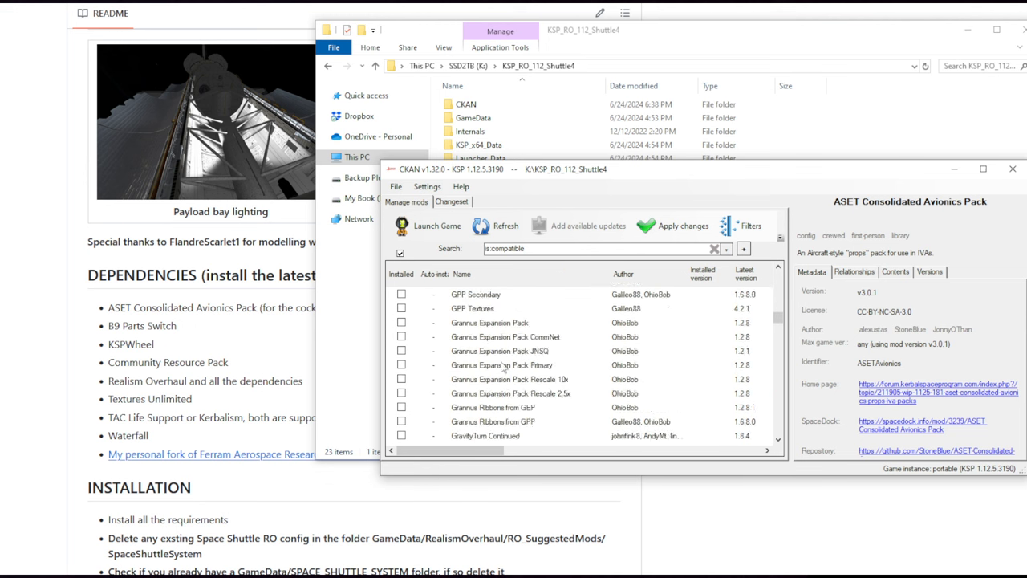
pyautogui.scroll(-3)
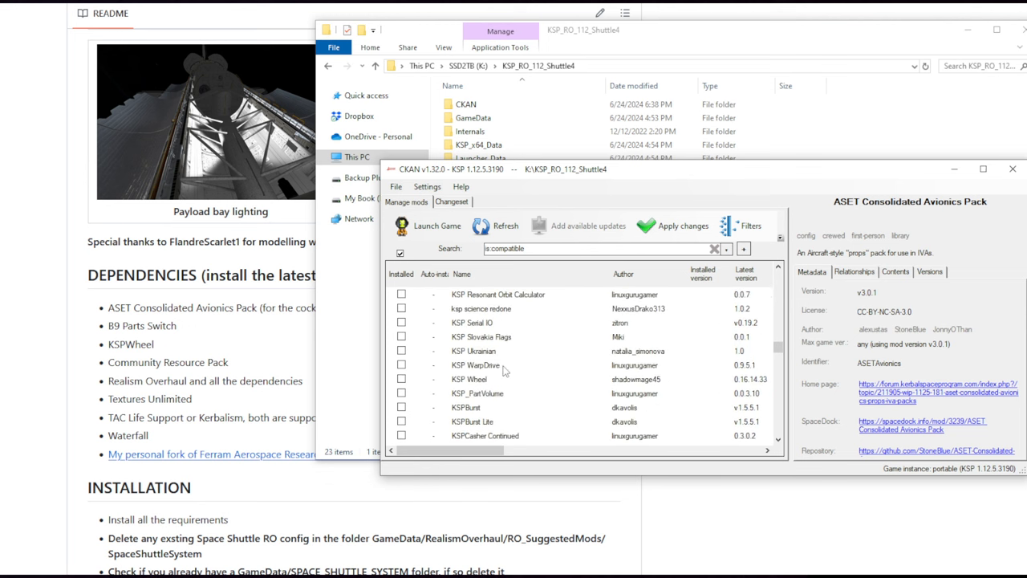
pyautogui.scroll(-3)
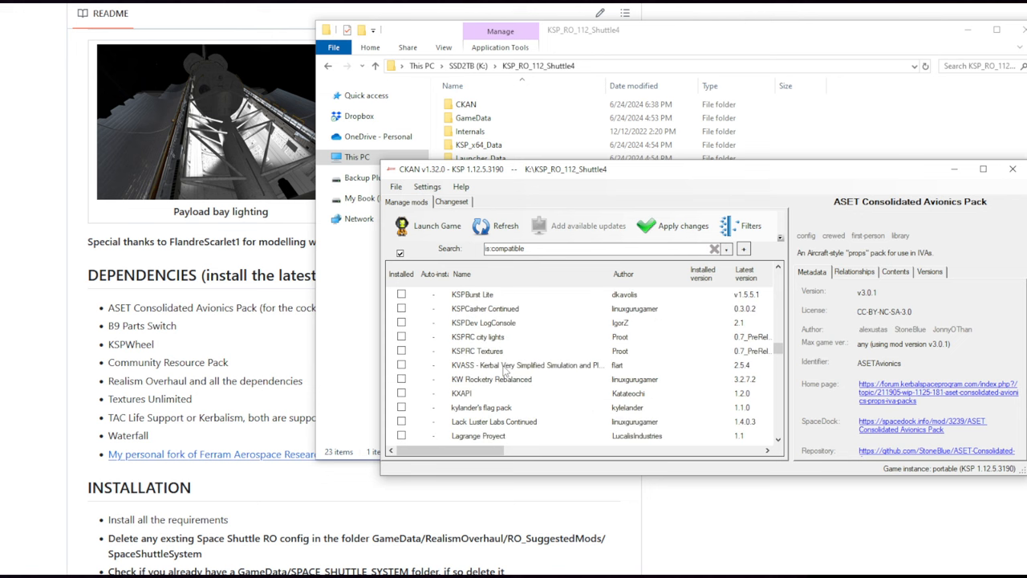
pyautogui.scroll(3)
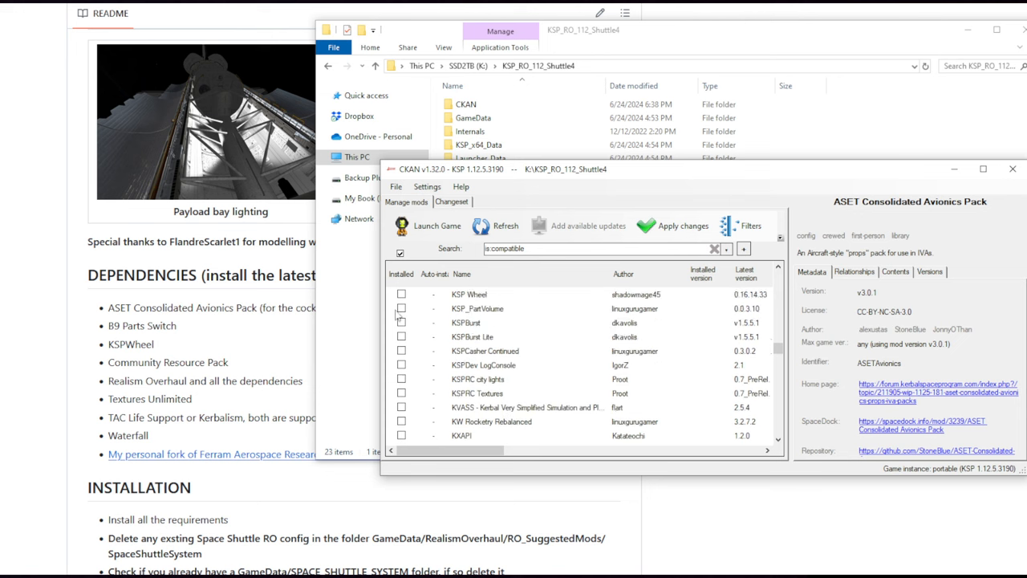
pyautogui.click(469, 294)
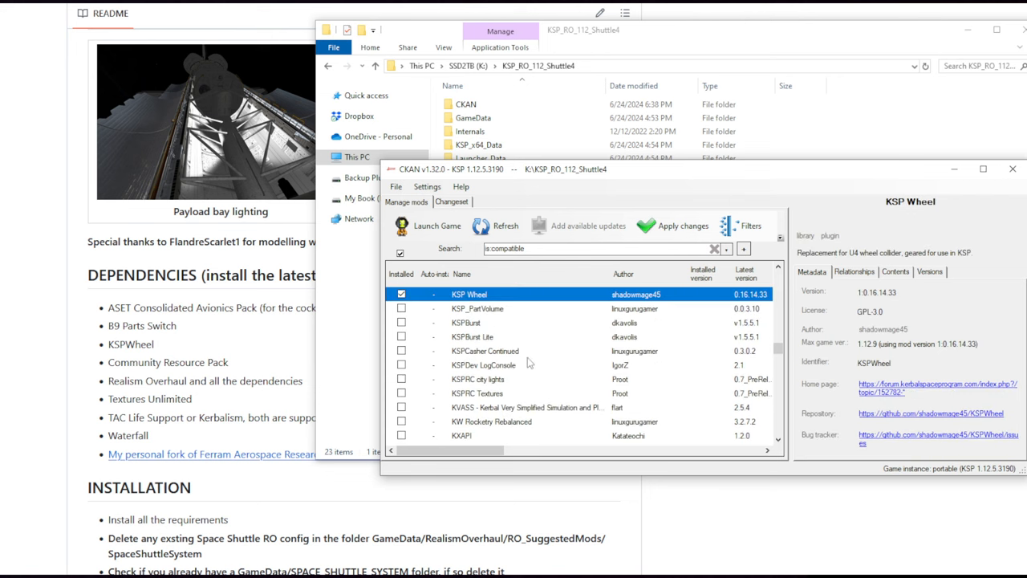
pyautogui.scroll(3)
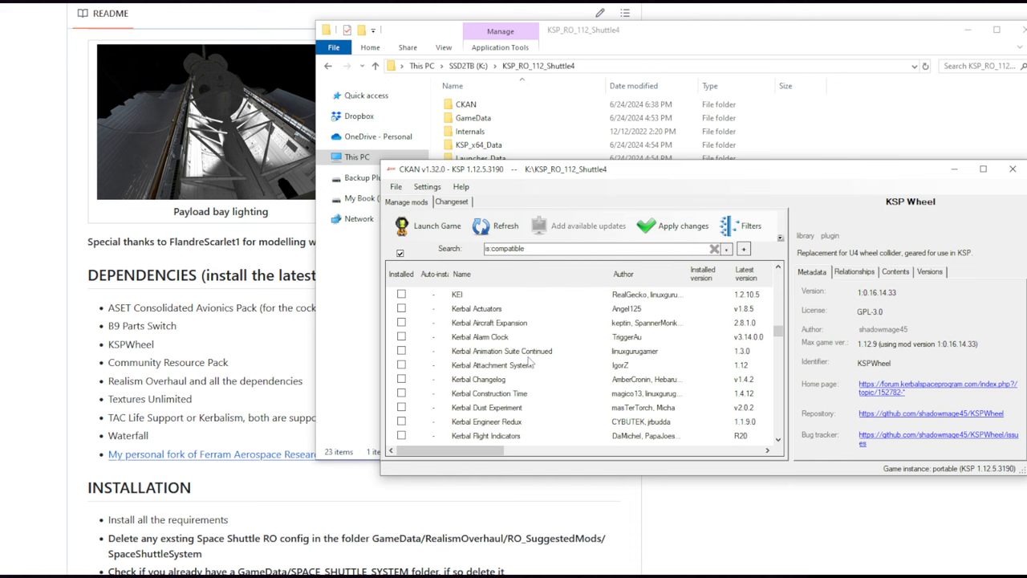
pyautogui.scroll(-3)
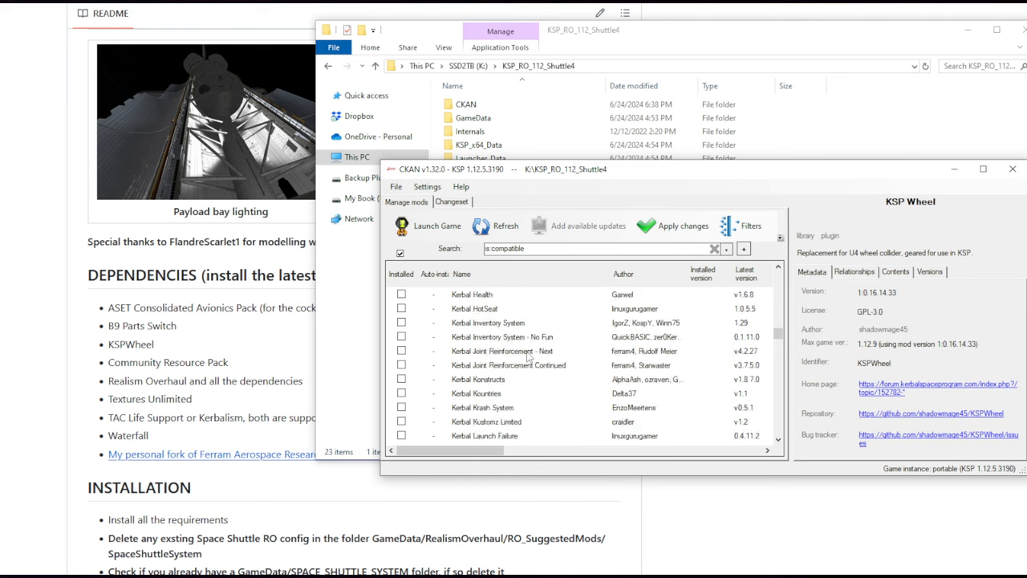
pyautogui.scroll(-3)
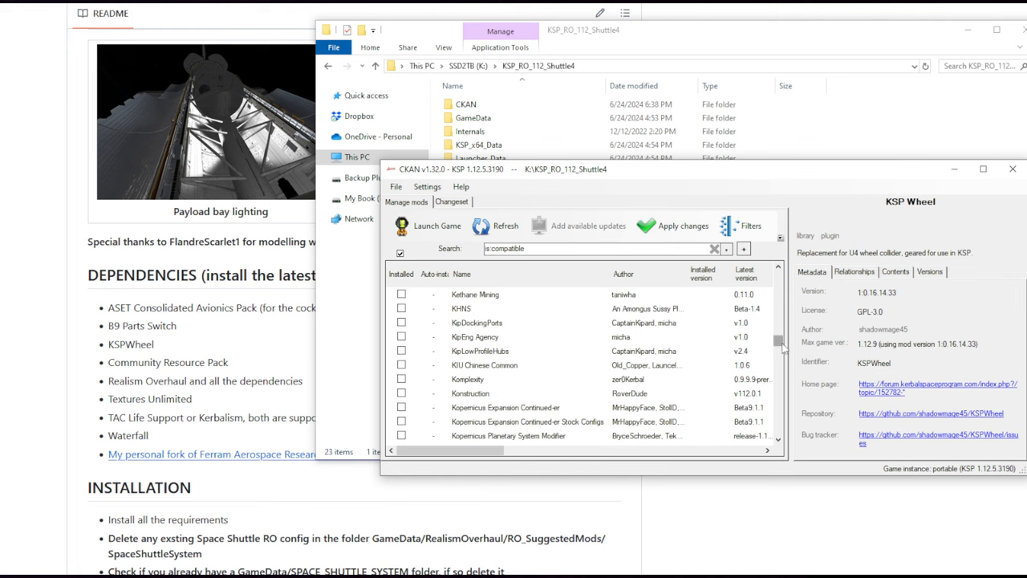
pyautogui.scroll(-3)
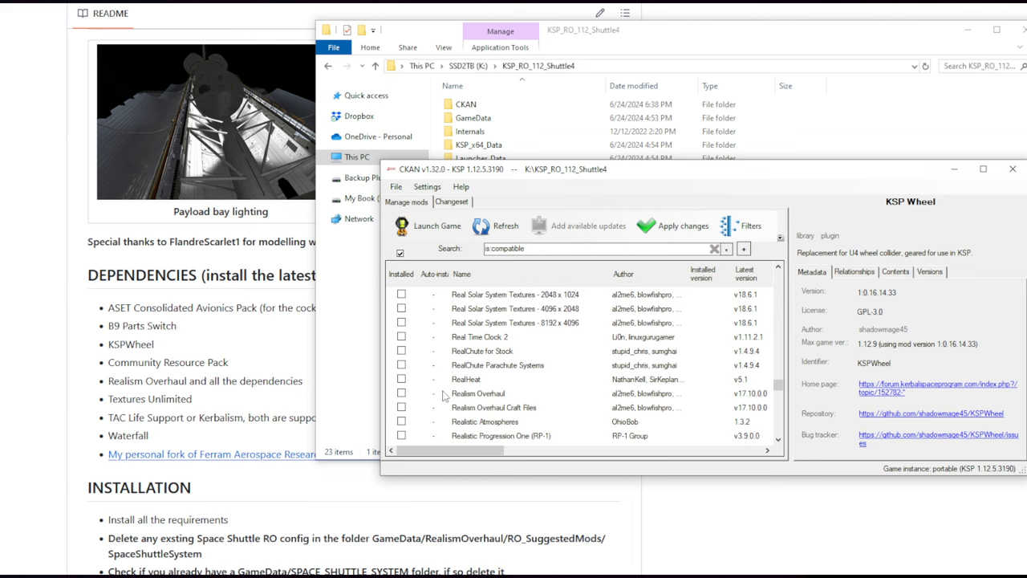
# Step: Mark Realism Overhaul for installation and scroll on to the Textures Unlimited entry
pyautogui.click(401, 391)
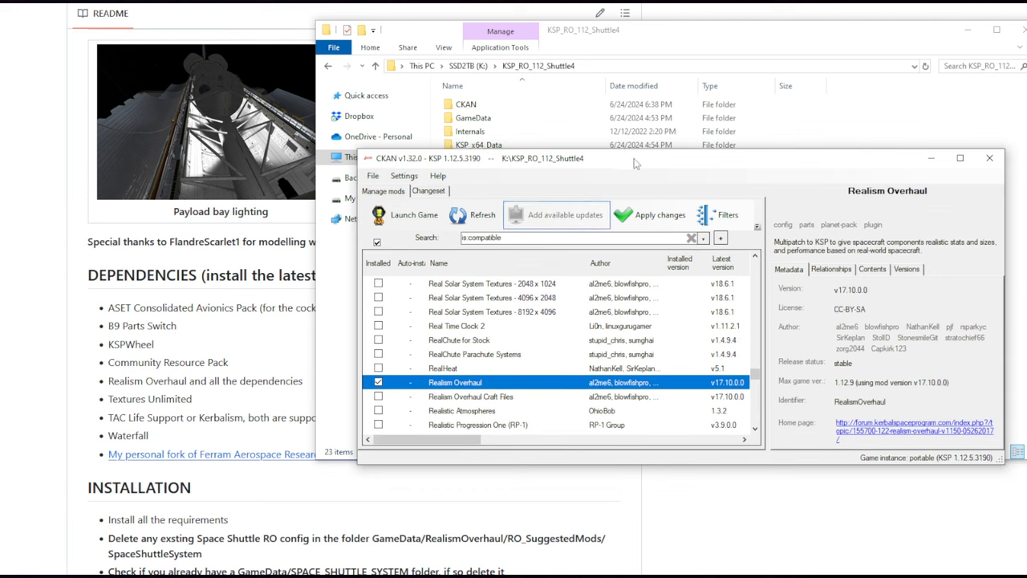
pyautogui.moveTo(881, 338)
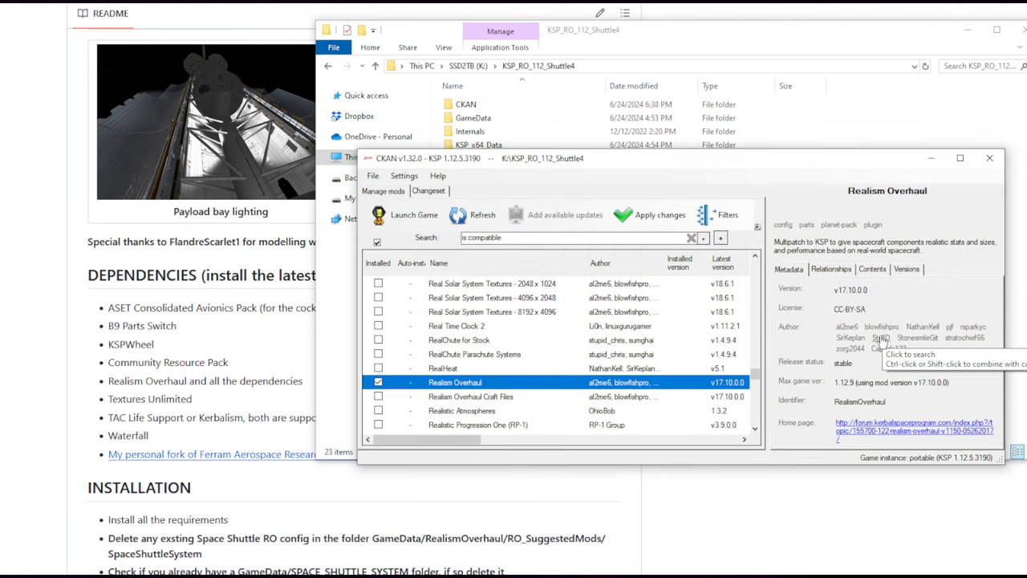
pyautogui.moveTo(687, 329)
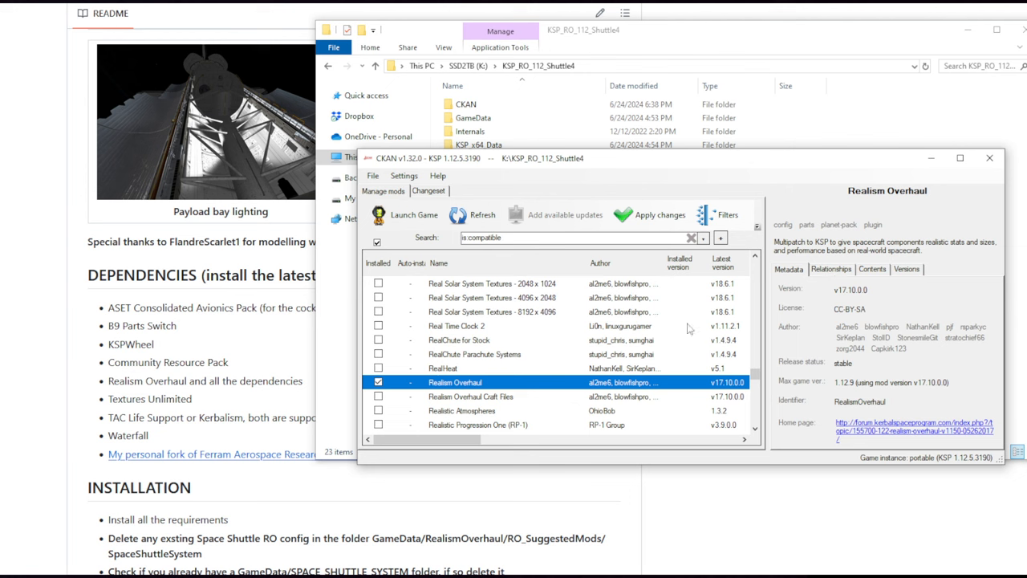
pyautogui.scroll(-3)
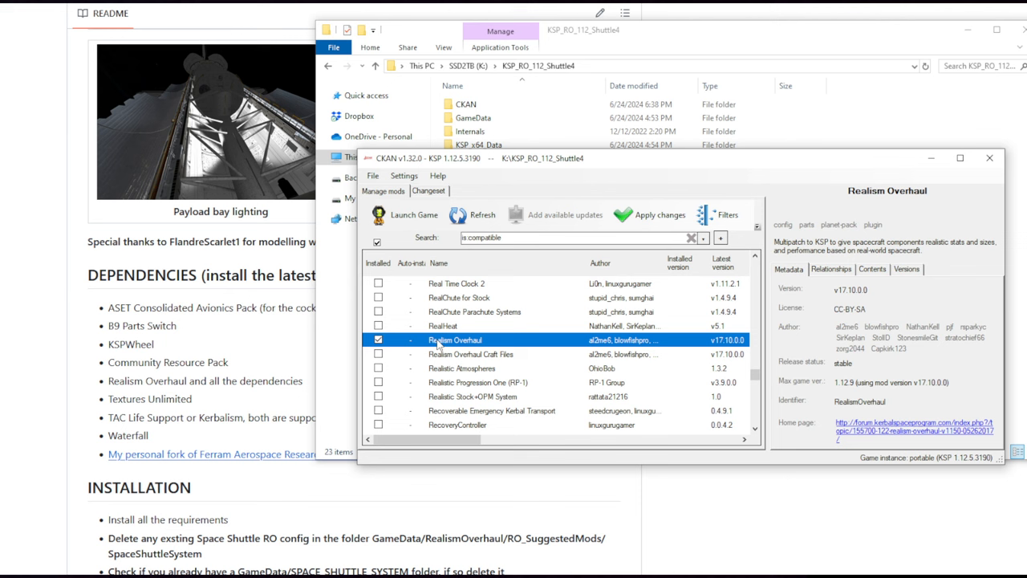
pyautogui.scroll(-3)
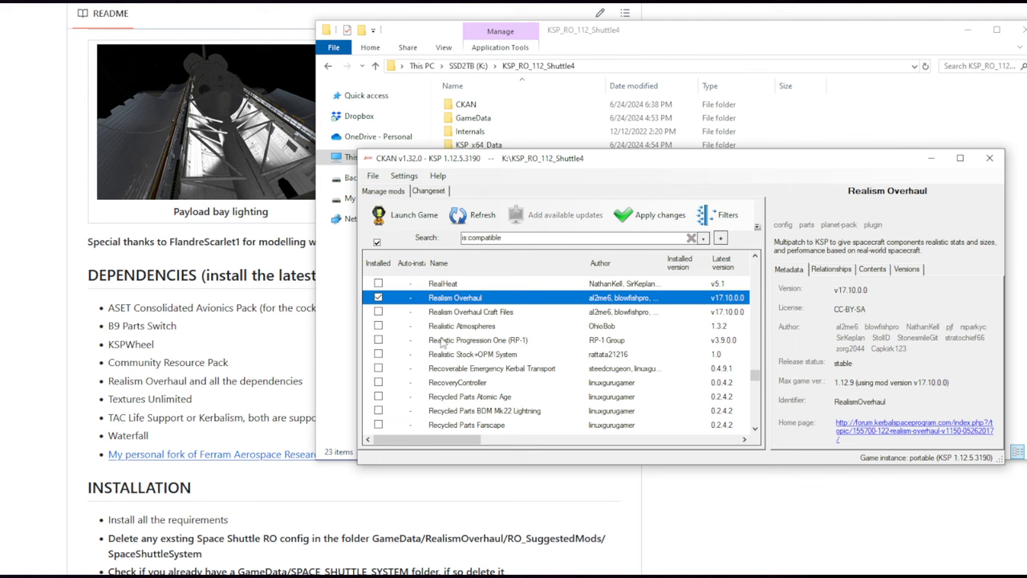
pyautogui.scroll(-3)
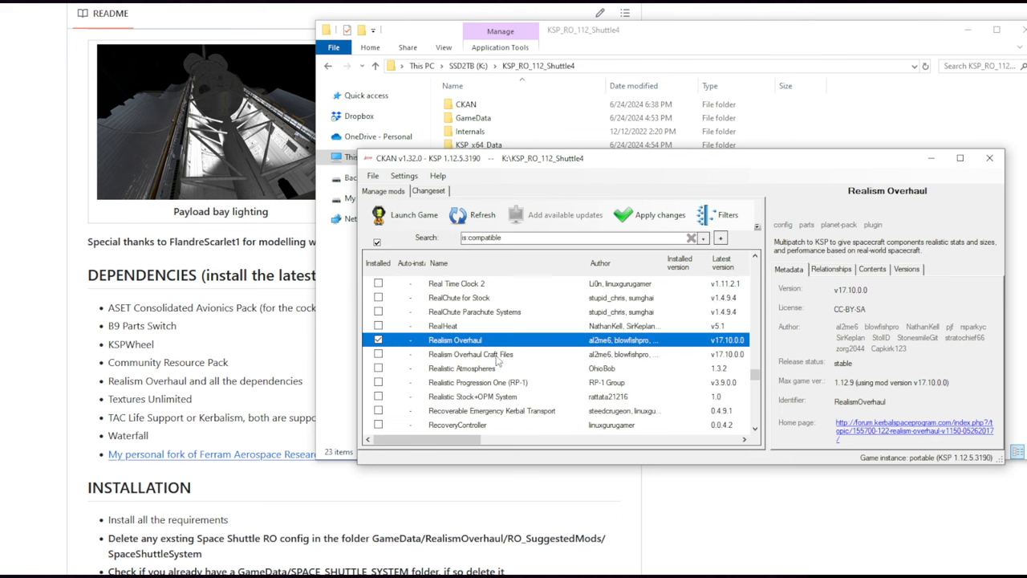
pyautogui.scroll(-3)
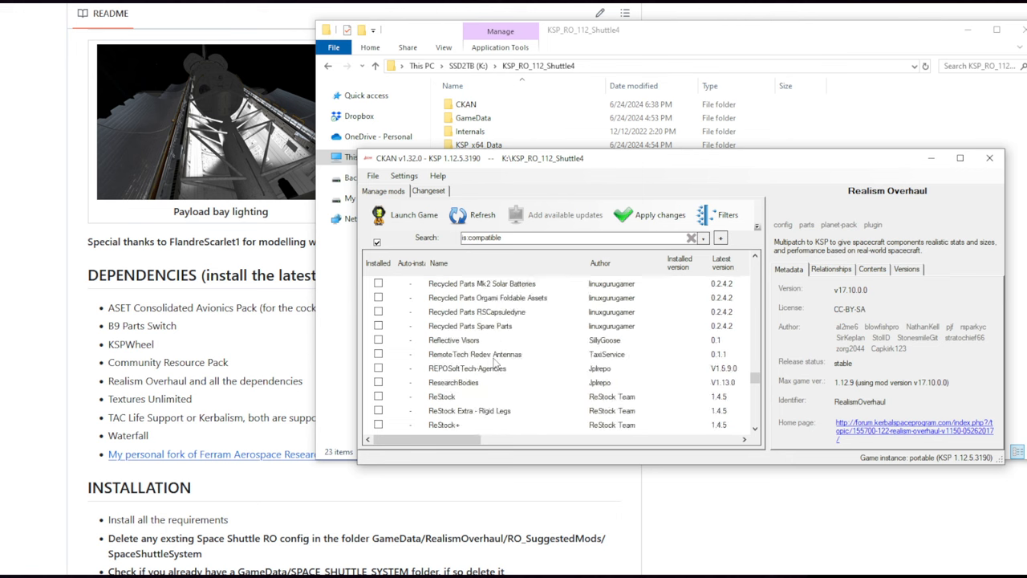
pyautogui.scroll(-3)
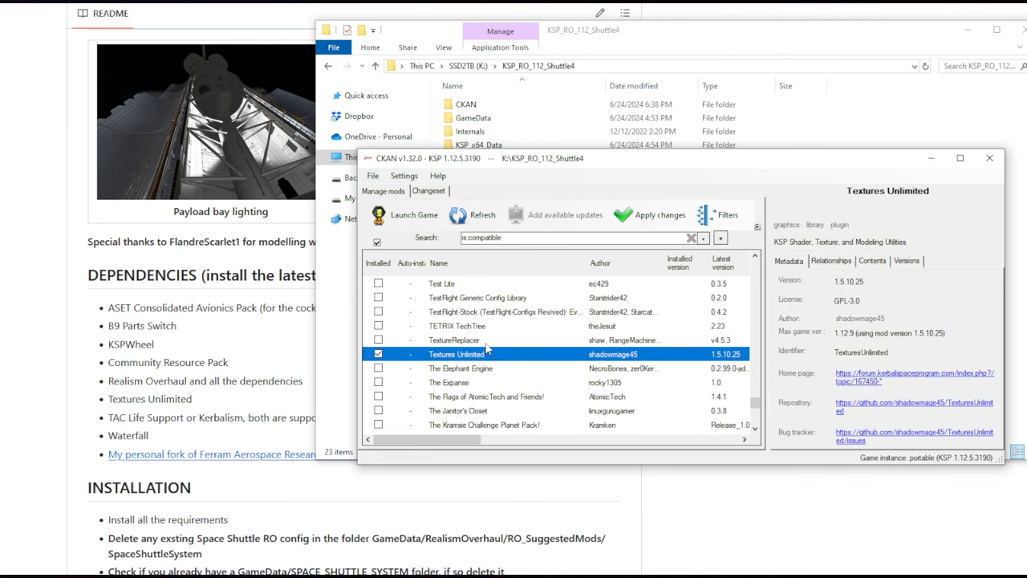
# Step: Bring CKAN back up and mark TAC Life Support (TACLS) and Waterfall Core for installation
pyautogui.scroll(3)
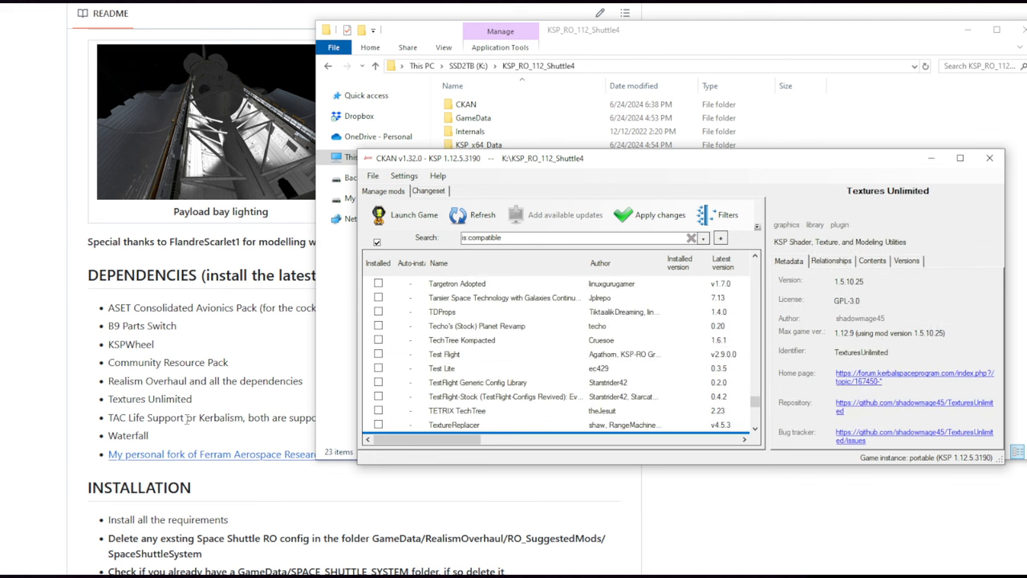
pyautogui.moveTo(414, 97)
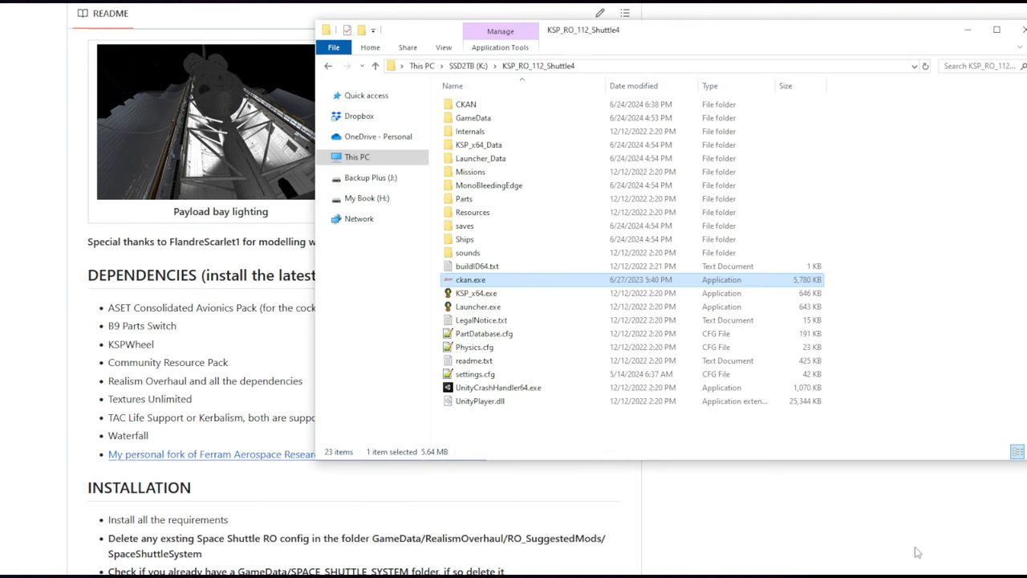
pyautogui.doubleClick(470, 279)
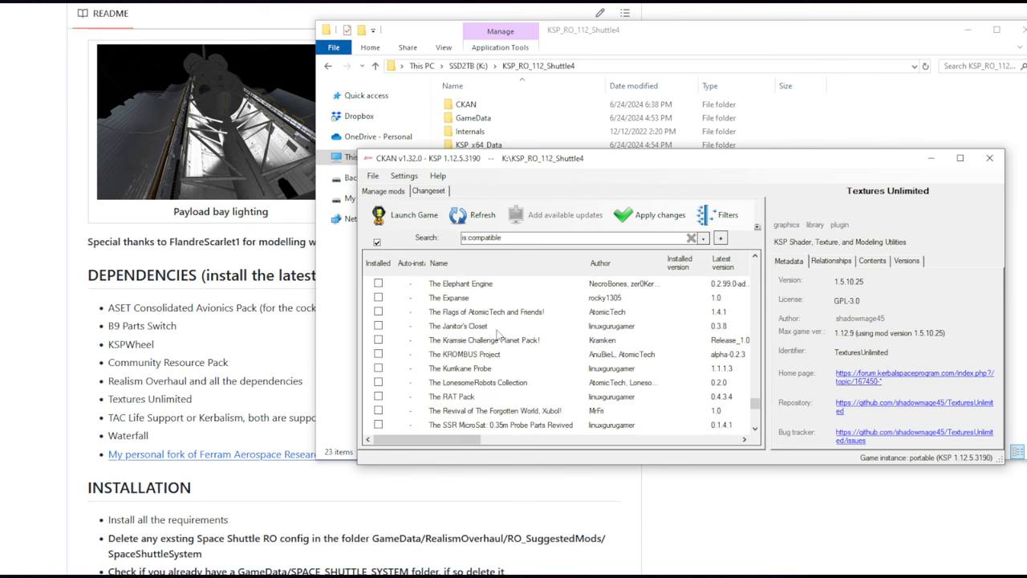
pyautogui.scroll(-3)
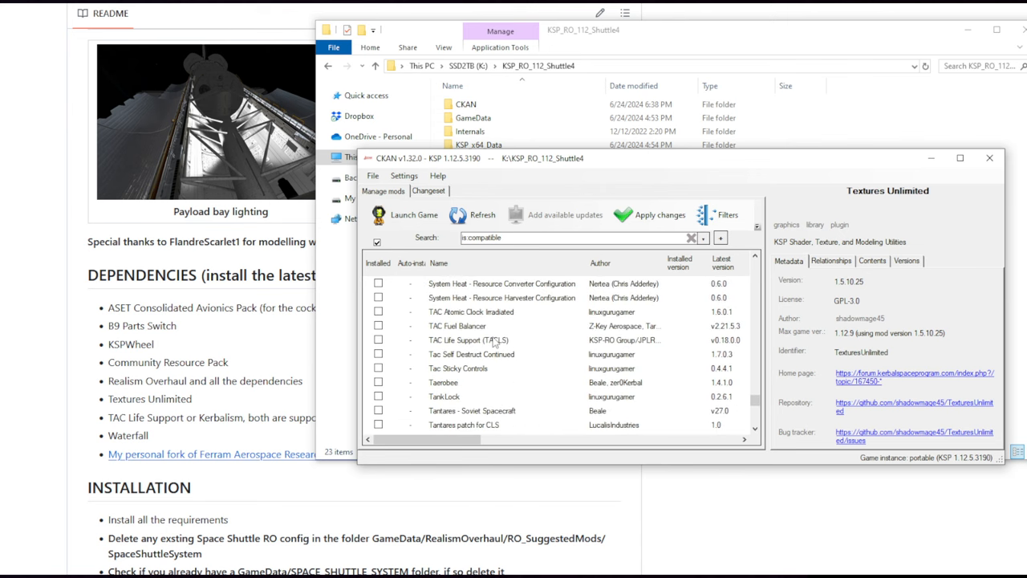
pyautogui.click(481, 340)
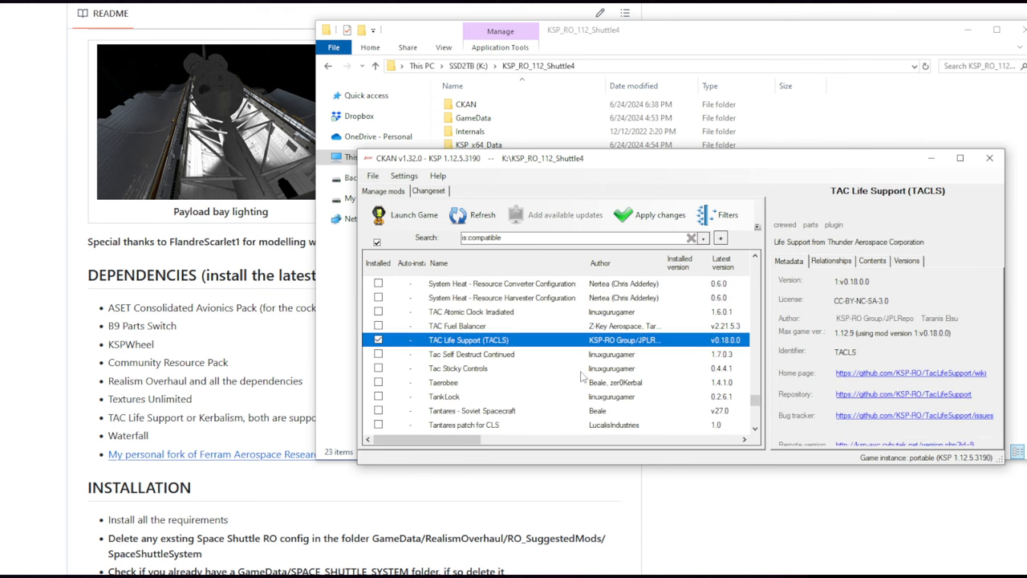
pyautogui.scroll(-3)
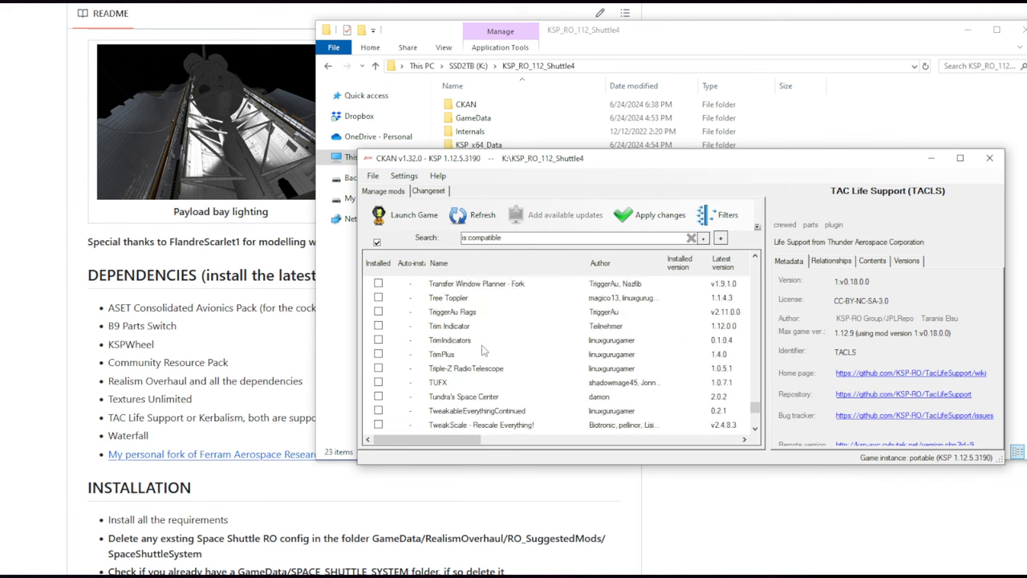
pyautogui.scroll(-3)
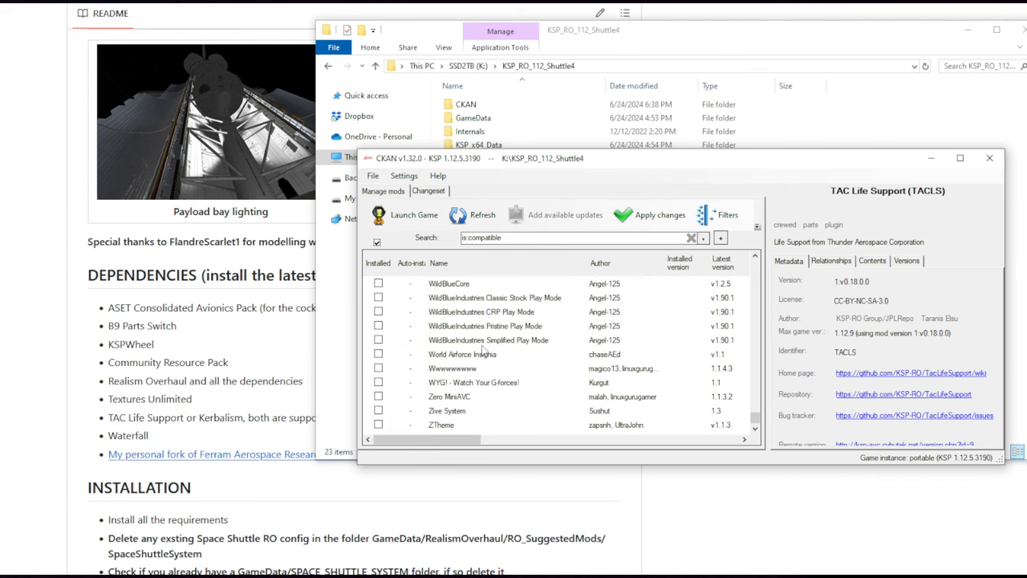
pyautogui.scroll(3)
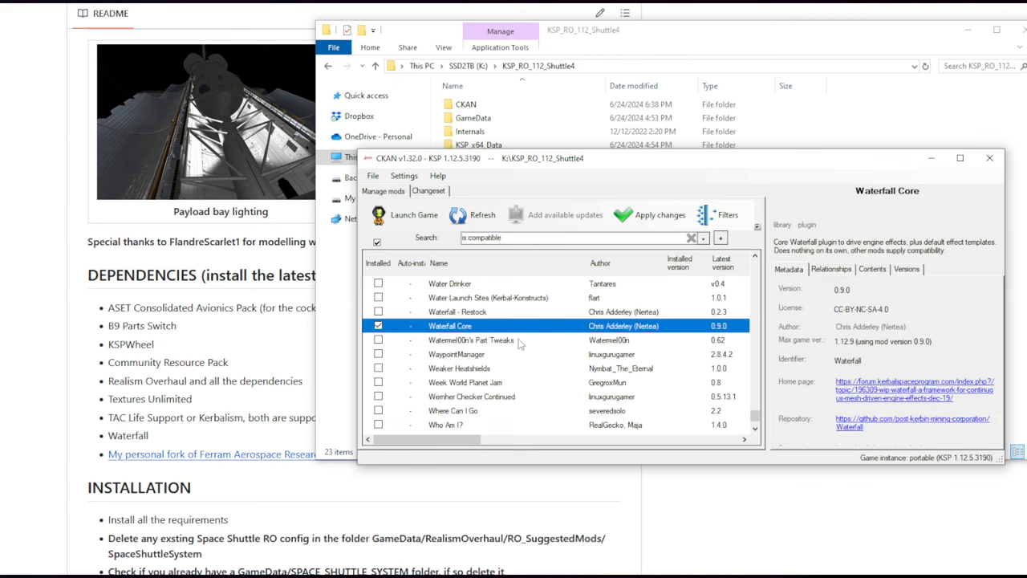
pyautogui.moveTo(266, 462)
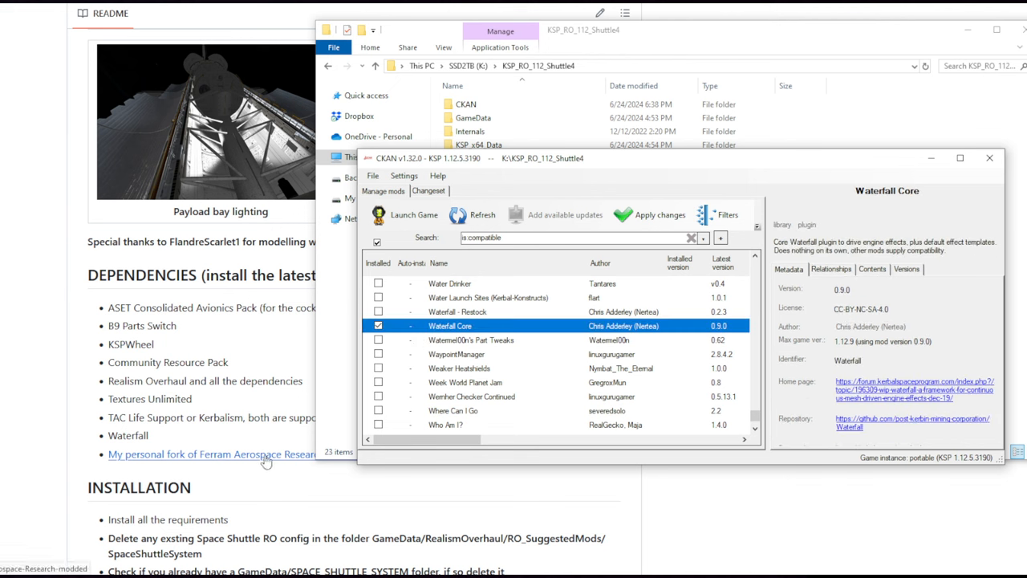
pyautogui.moveTo(267, 475)
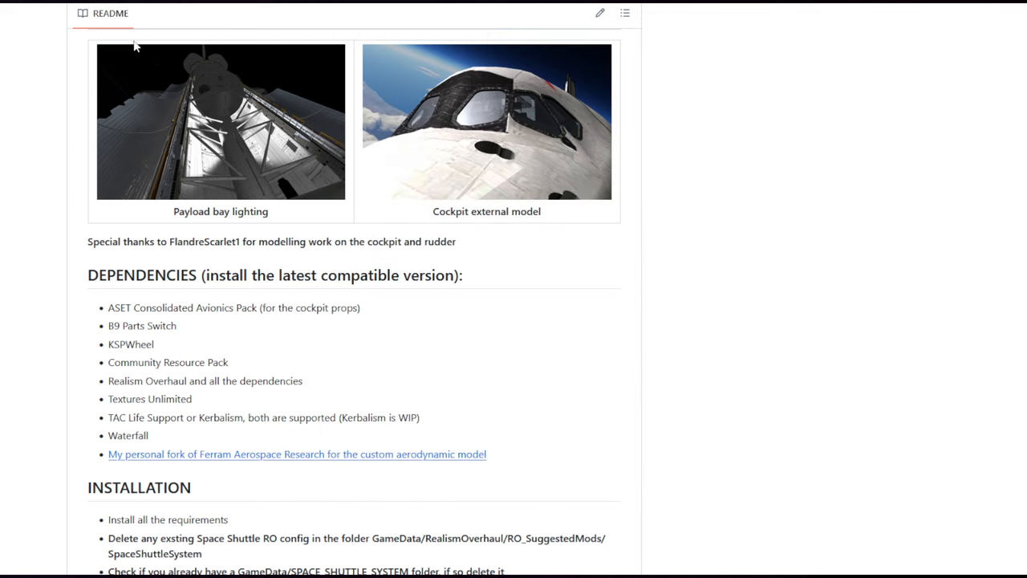
pyautogui.moveTo(513, 289)
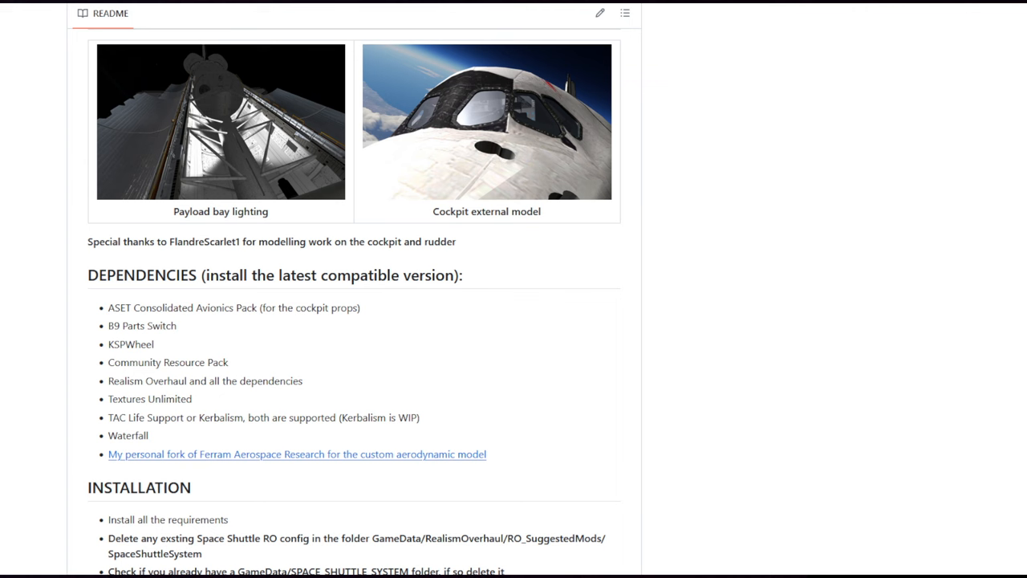
# Step: Scroll the GitHub README down to its dependency list and installation steps
pyautogui.scroll(-3)
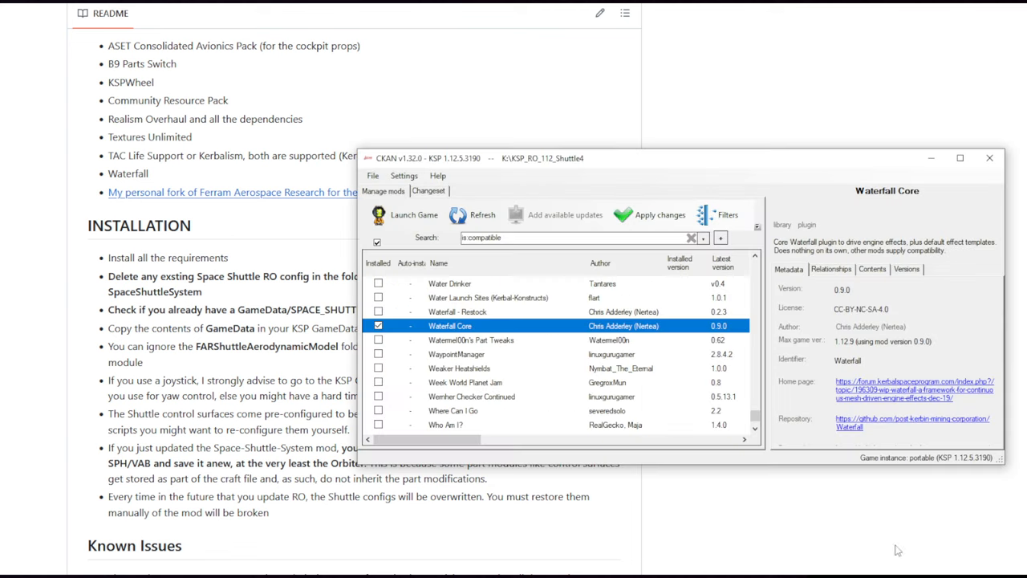
# Step: Apply changes to show the pending changeset and scroll through the mods to install
pyautogui.click(648, 215)
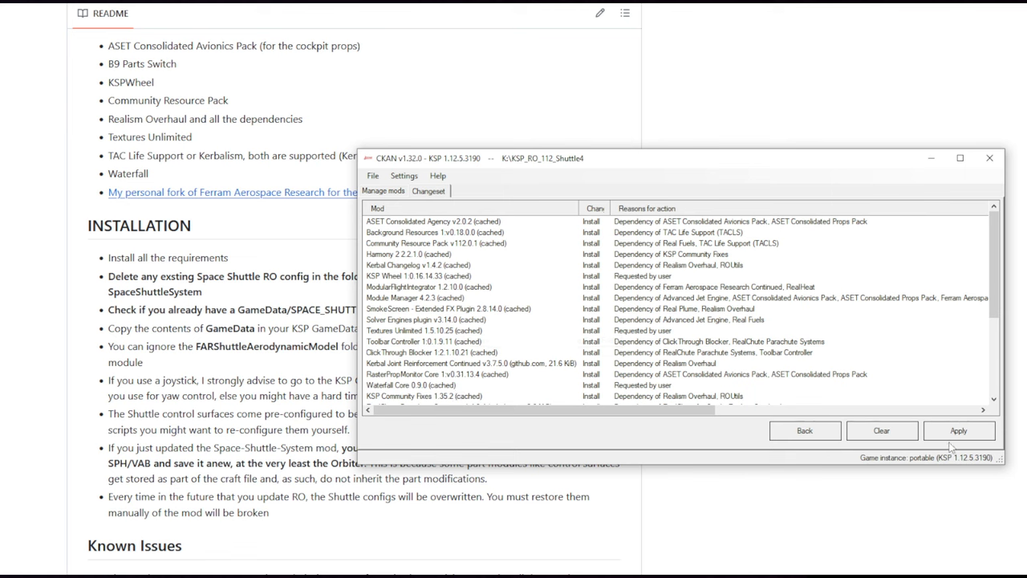
pyautogui.scroll(-3)
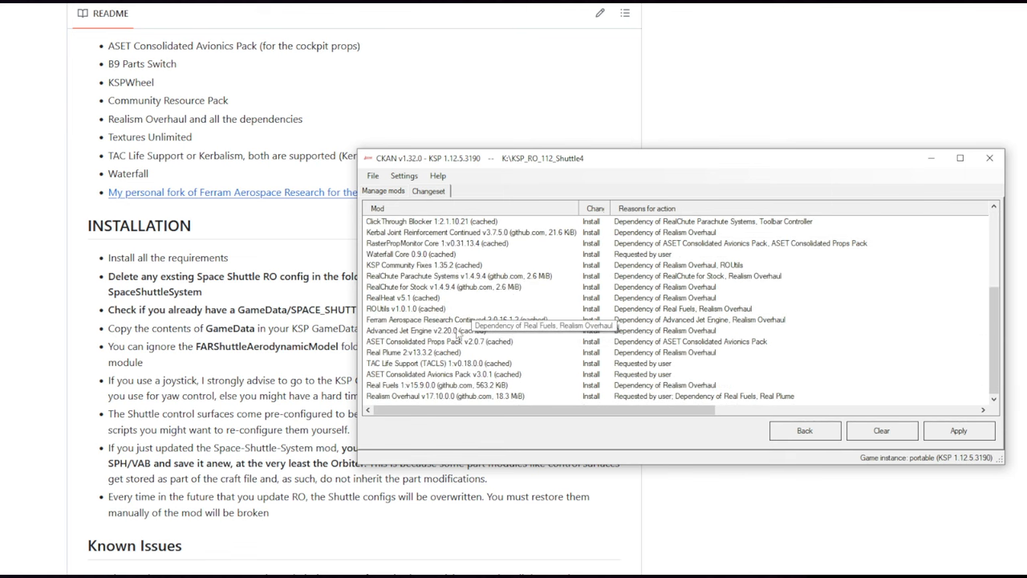
pyautogui.moveTo(436, 402)
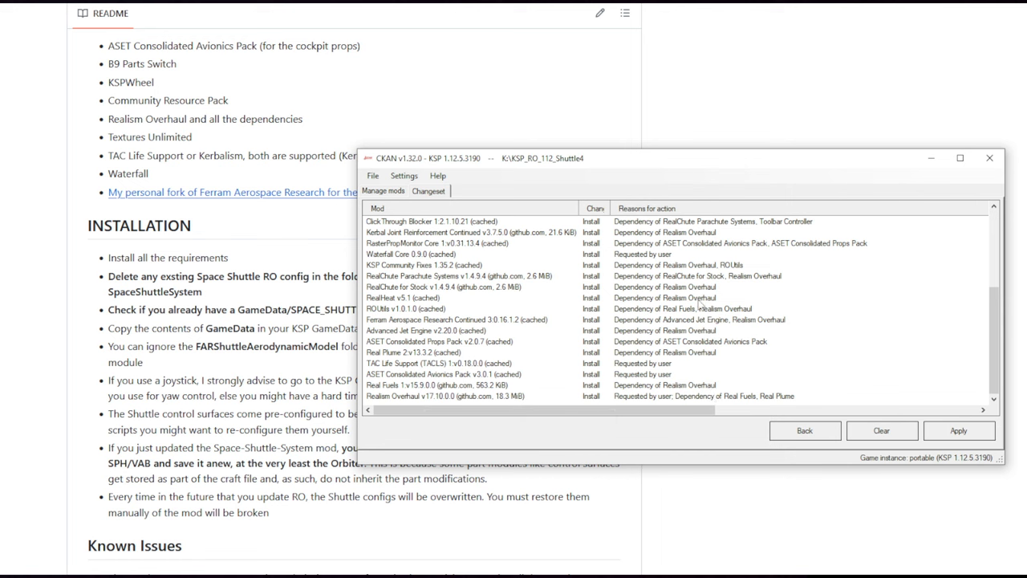
pyautogui.moveTo(691, 366)
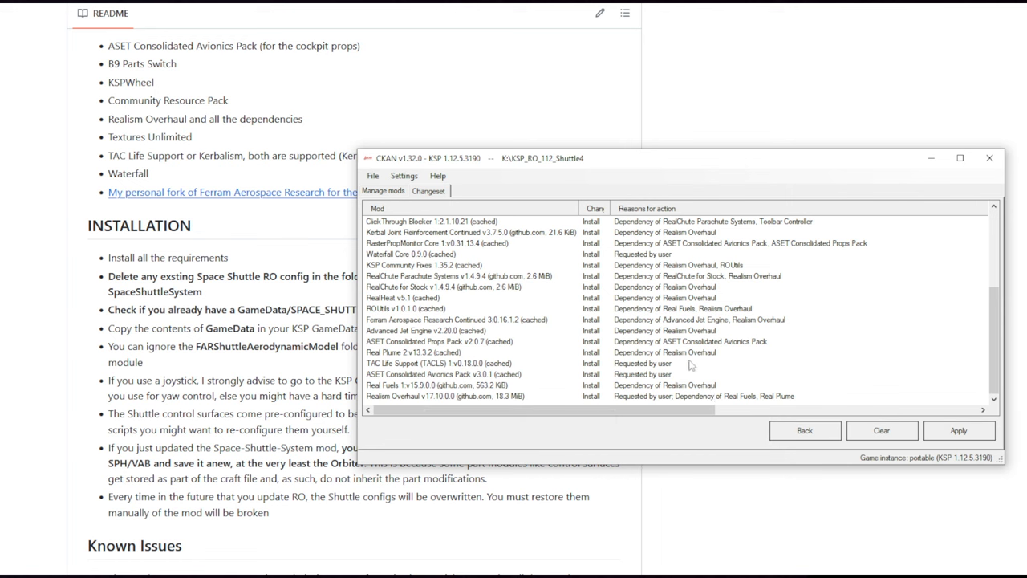
pyautogui.scroll(3)
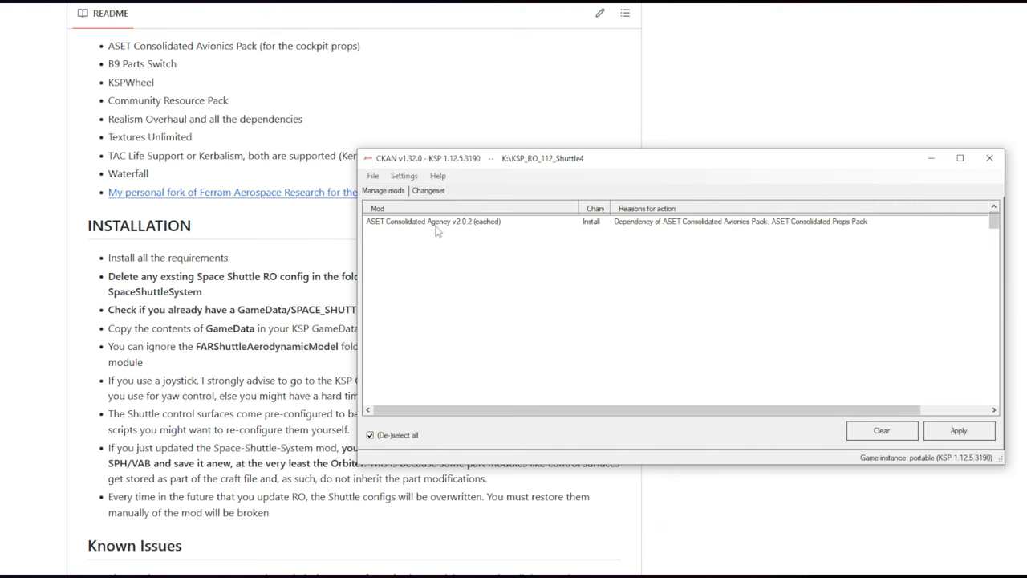
# Step: Review recommended mods like Real Antennas and Procedural Fairings, excluding ROLoadingImages
pyautogui.click(958, 430)
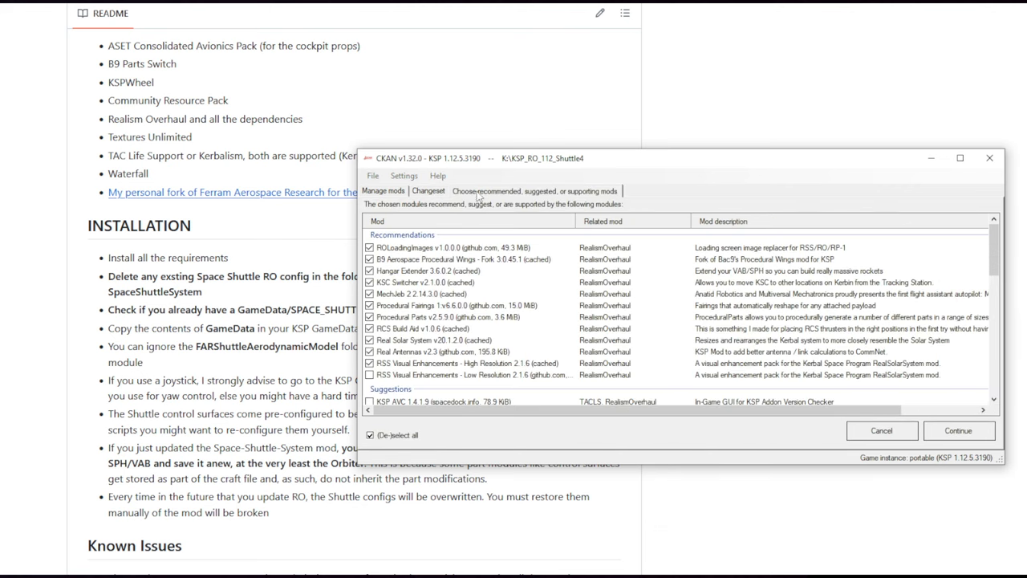
pyautogui.moveTo(401, 375)
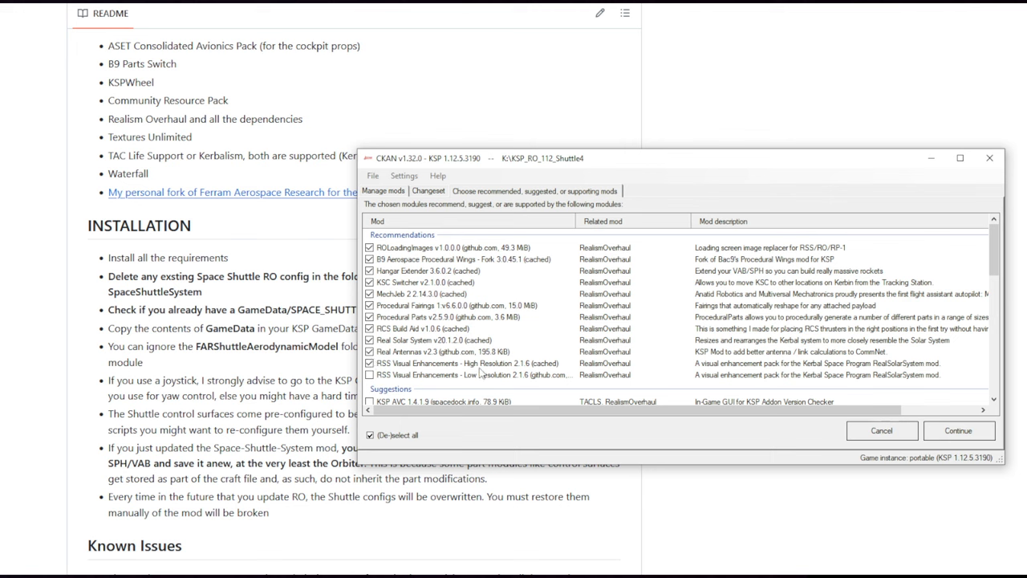
pyautogui.click(465, 363)
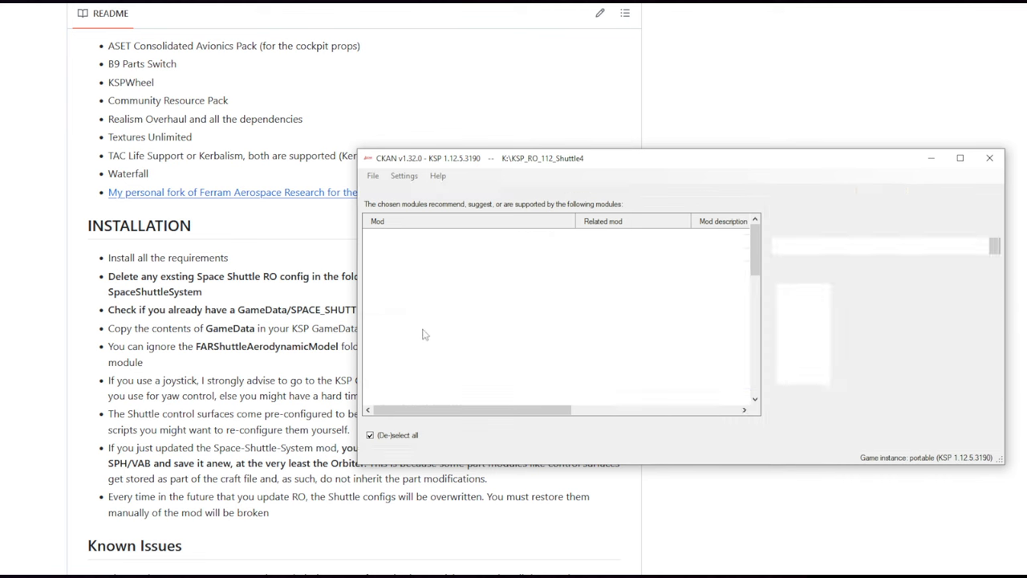
pyautogui.click(443, 351)
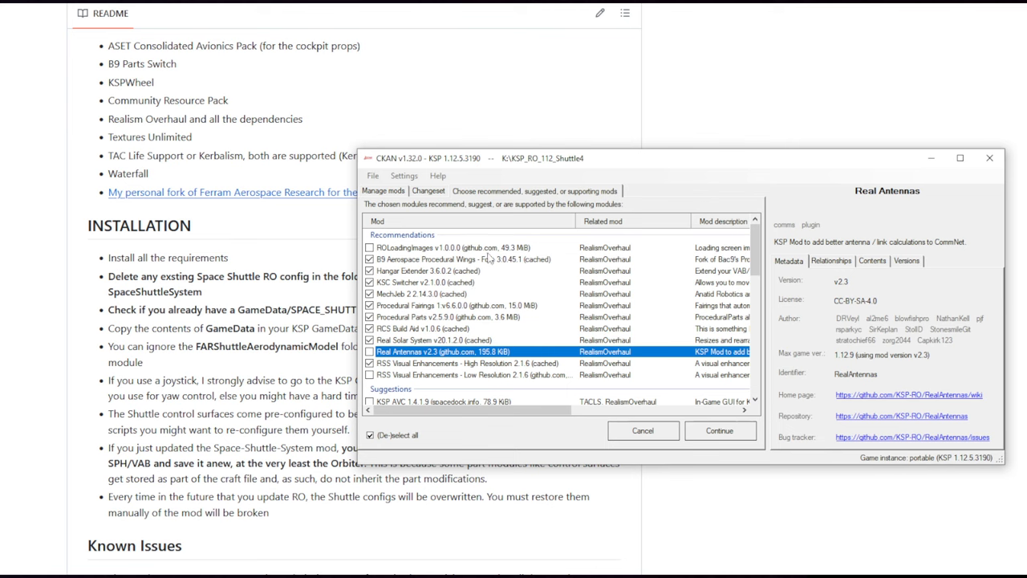
pyautogui.click(456, 305)
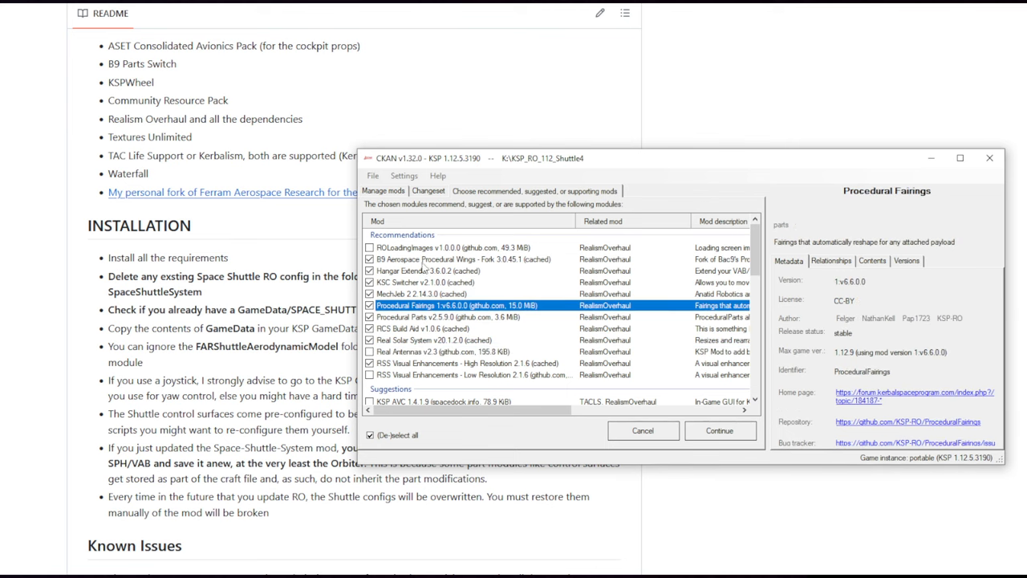
pyautogui.click(455, 247)
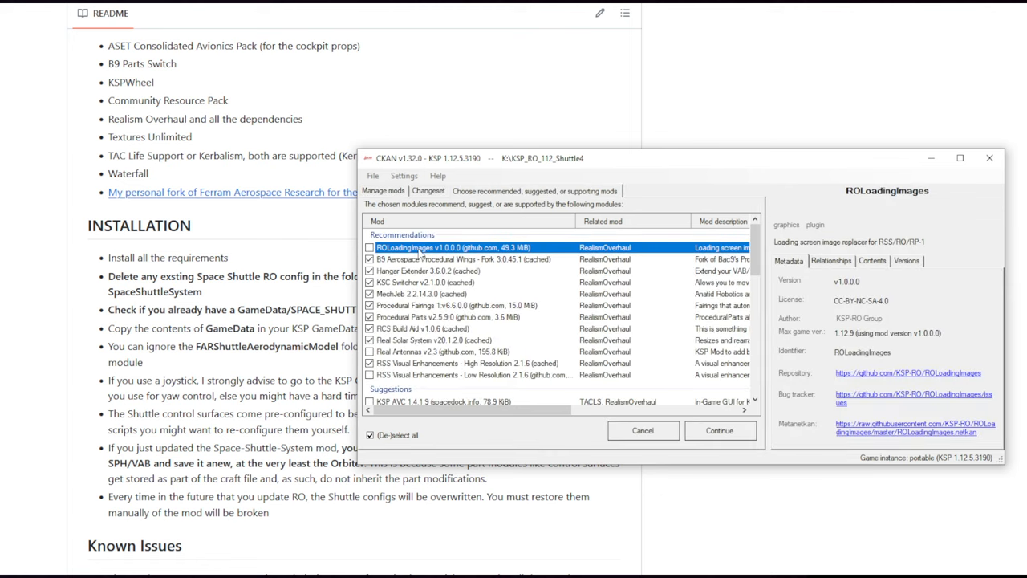
# Step: Show Real Antennas' details again and scroll through the remaining recommendations
pyautogui.click(442, 352)
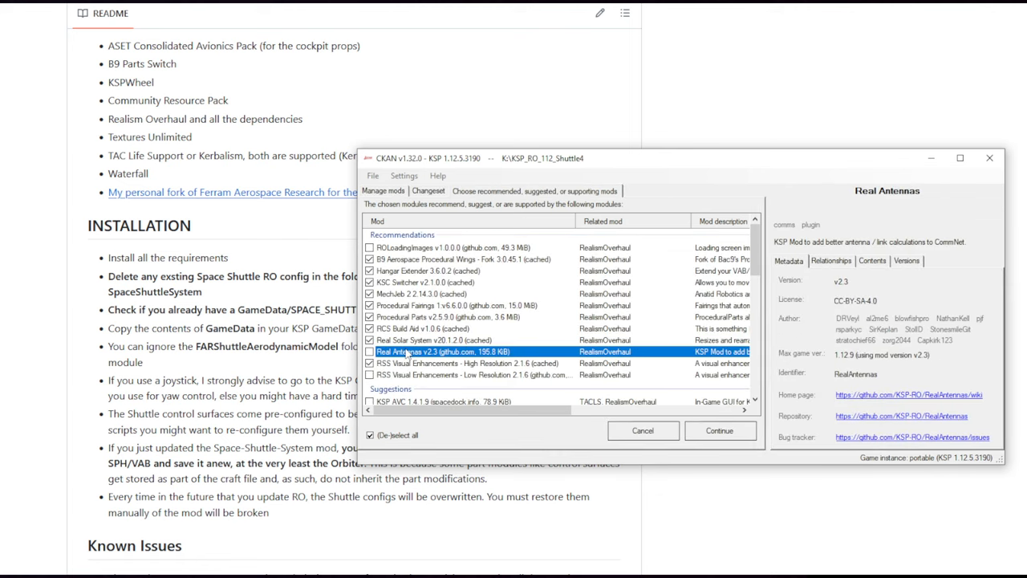
pyautogui.scroll(3)
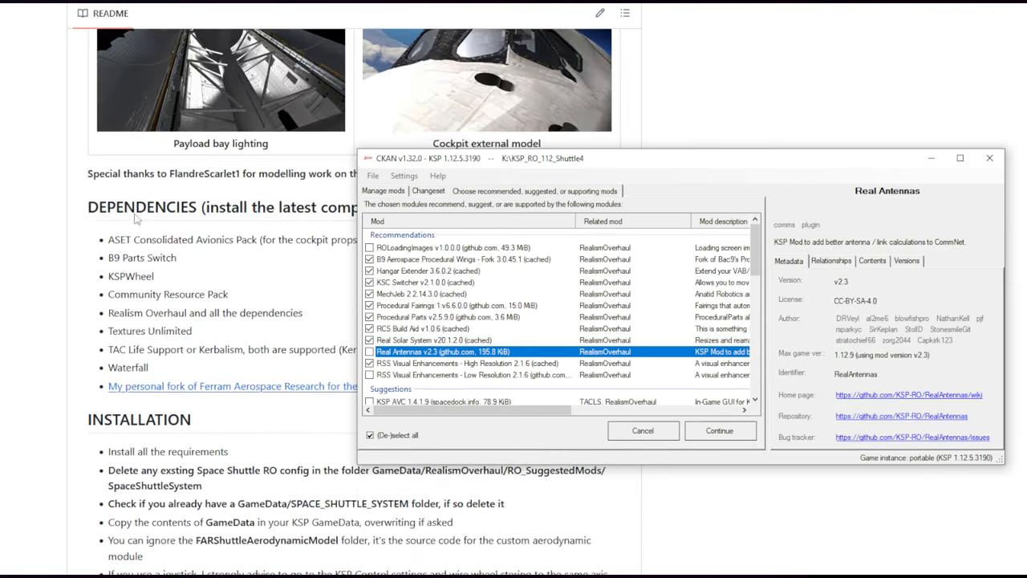
pyautogui.scroll(-3)
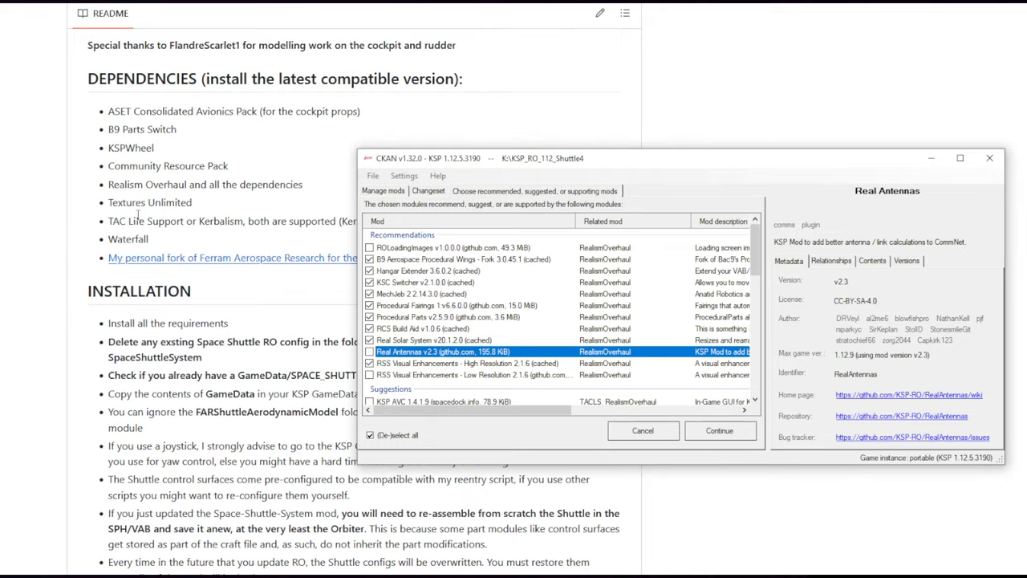
pyautogui.moveTo(169, 235)
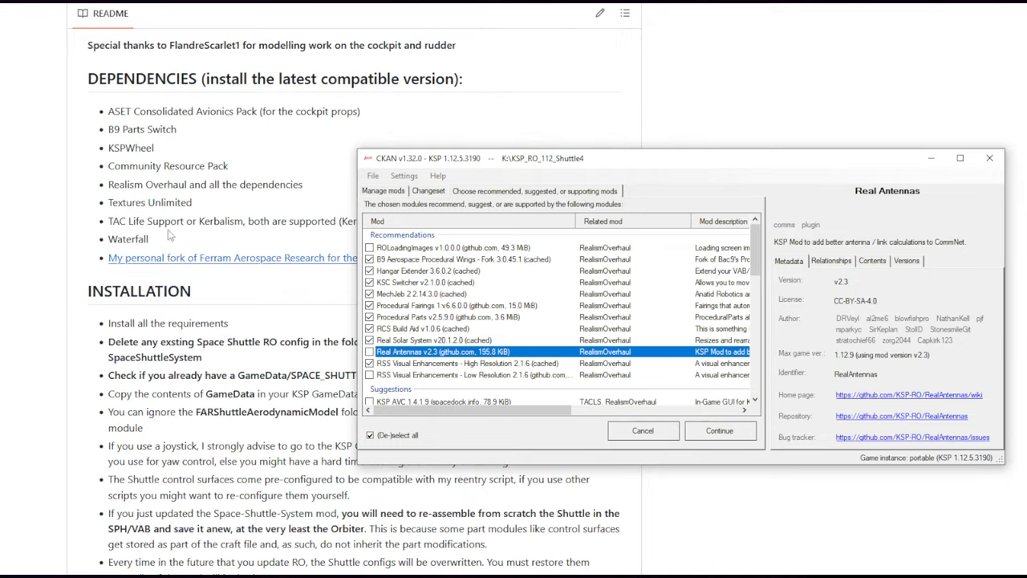
pyautogui.scroll(-3)
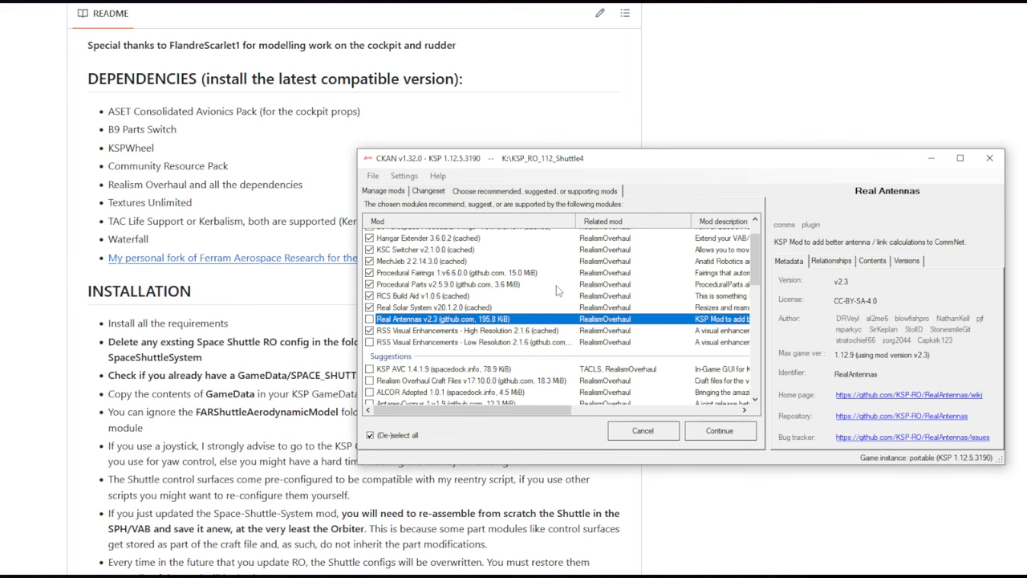
pyautogui.scroll(-3)
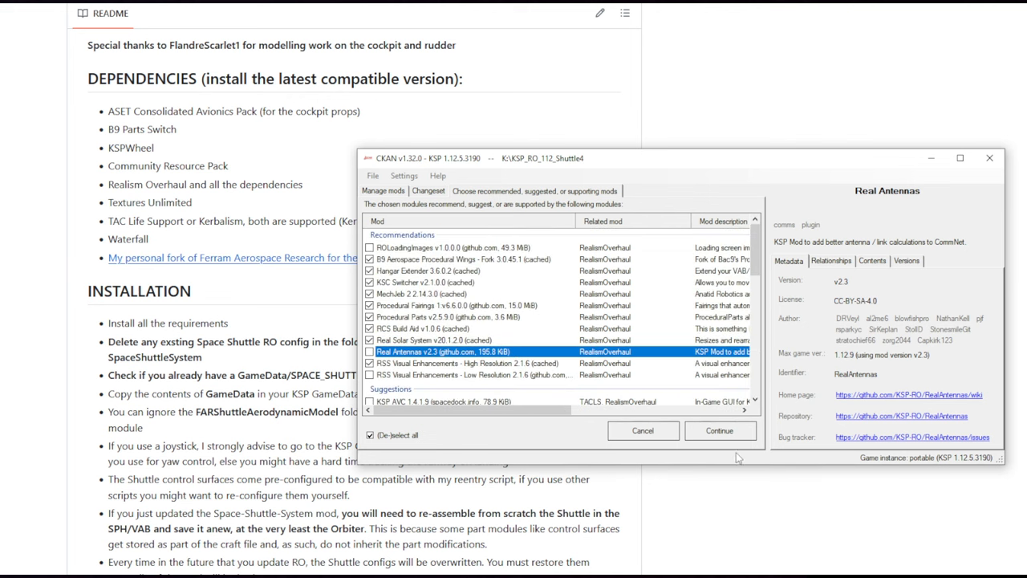
# Step: Continue past recommendations, choosing TweakScale Redistributable and a KSPBurst package as providers
pyautogui.click(719, 430)
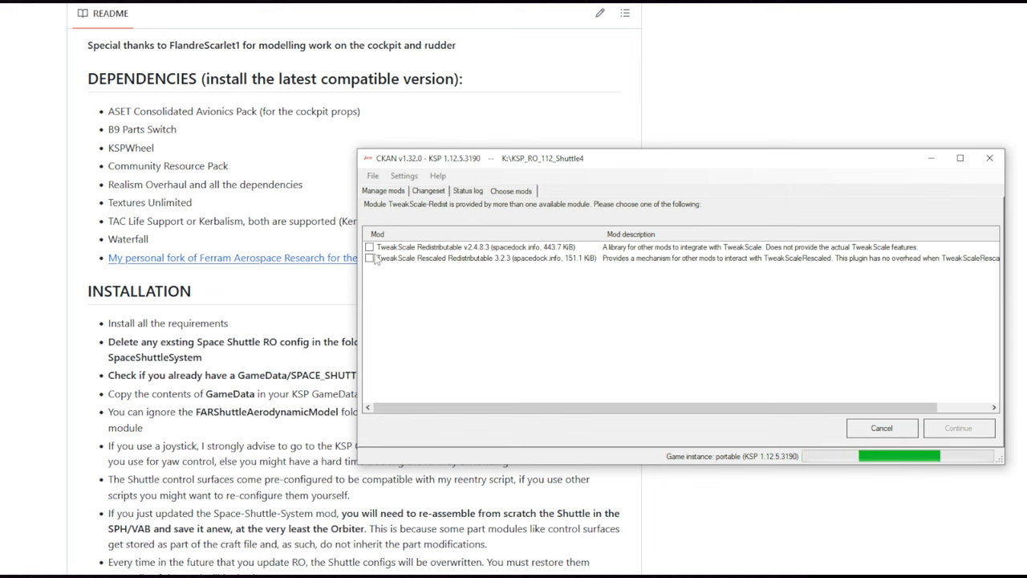
pyautogui.click(369, 247)
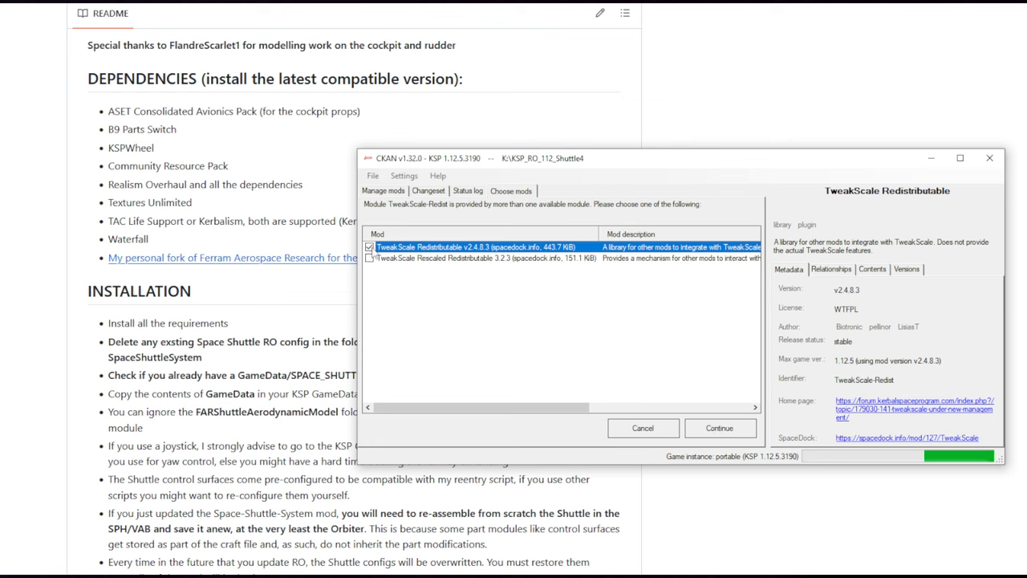
pyautogui.click(719, 427)
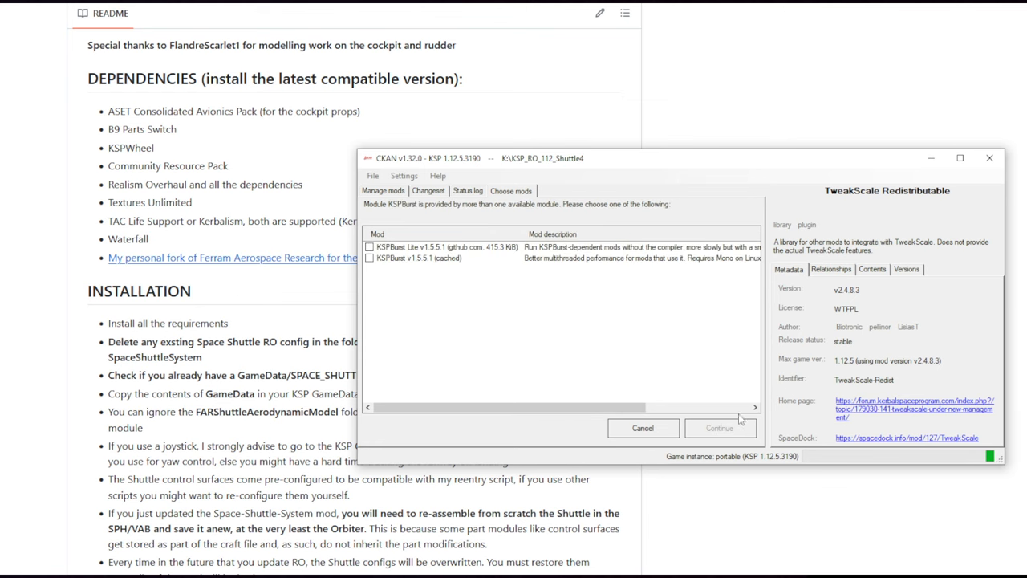
pyautogui.click(369, 247)
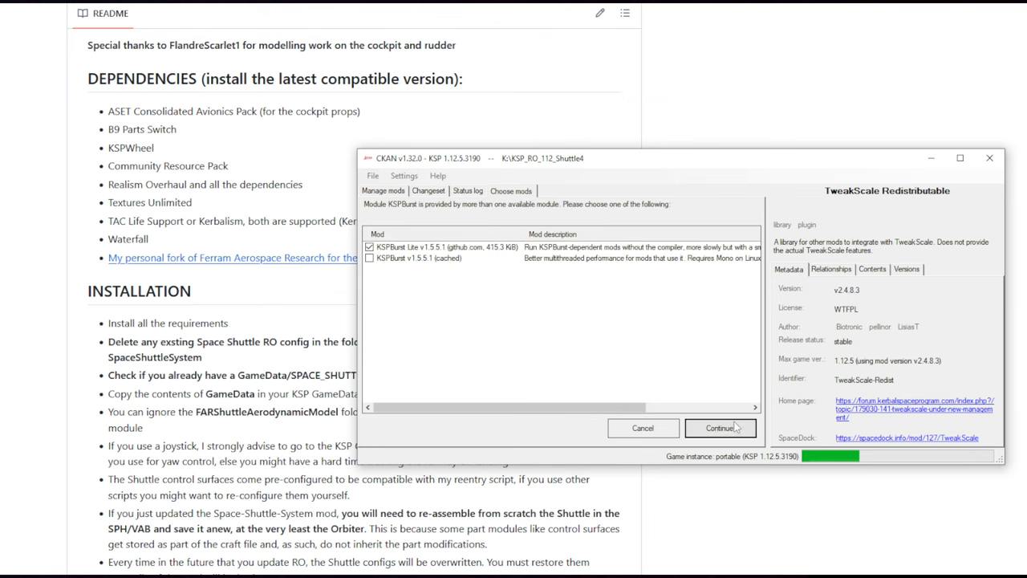
pyautogui.click(719, 427)
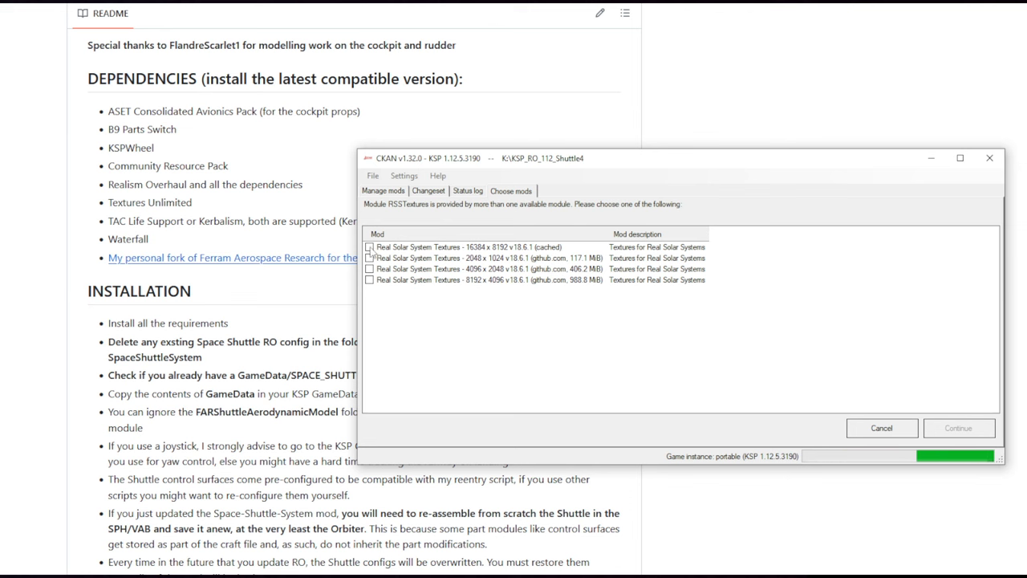
# Step: Choose the 16384 x 8192 Real Solar System textures and a Scatterer sunflare package
pyautogui.click(369, 247)
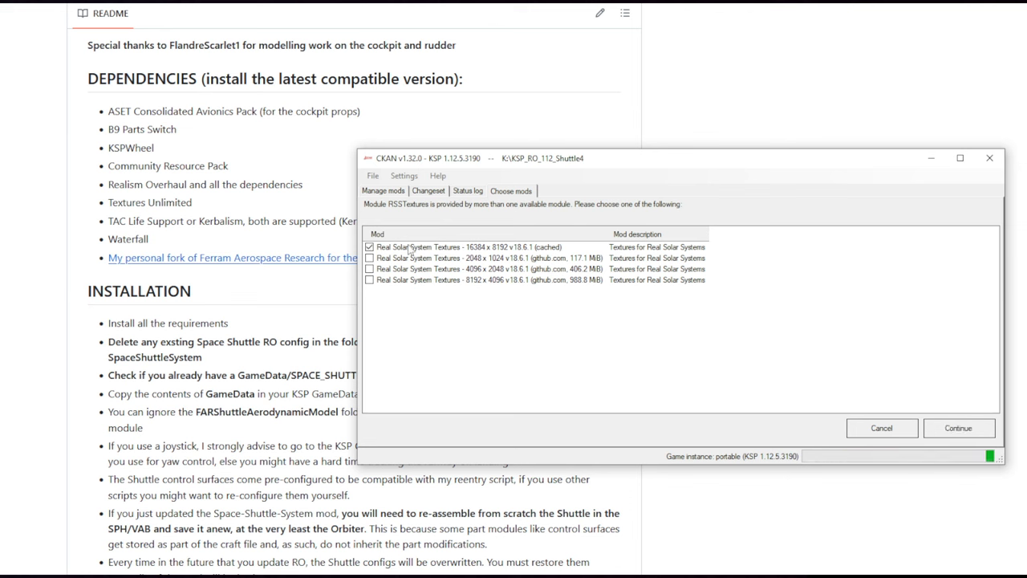
pyautogui.click(958, 426)
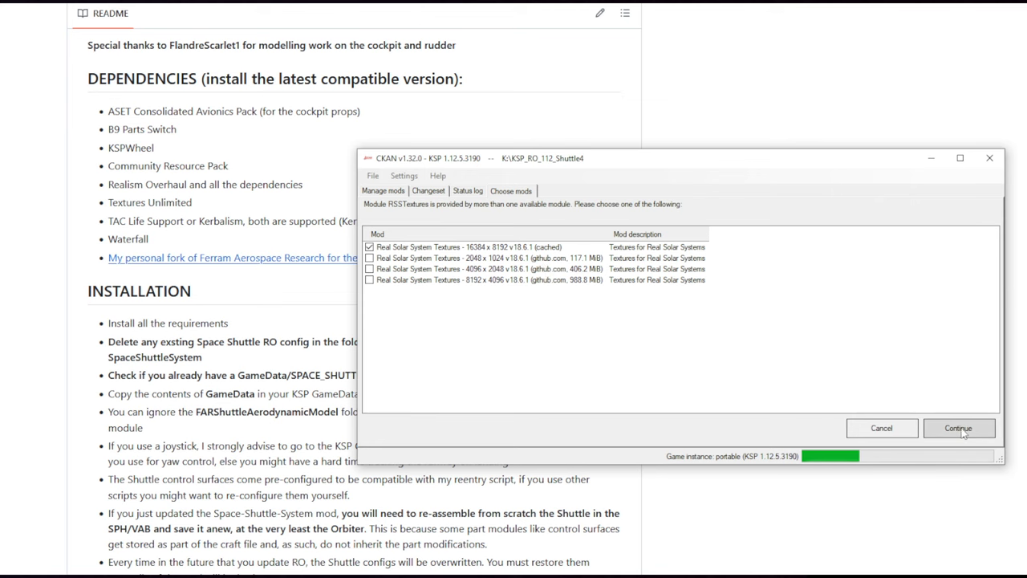
pyautogui.click(958, 426)
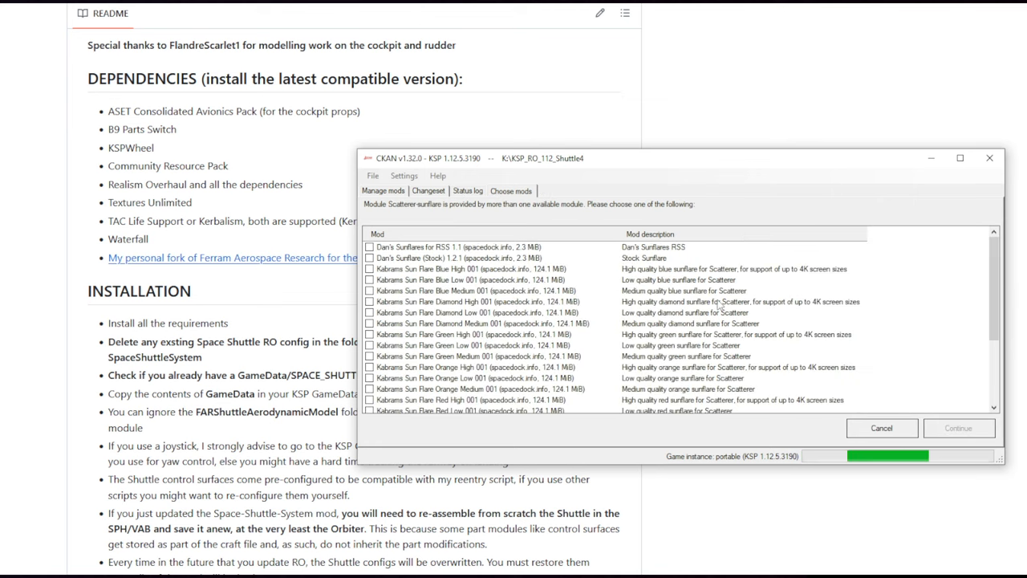
pyautogui.scroll(-3)
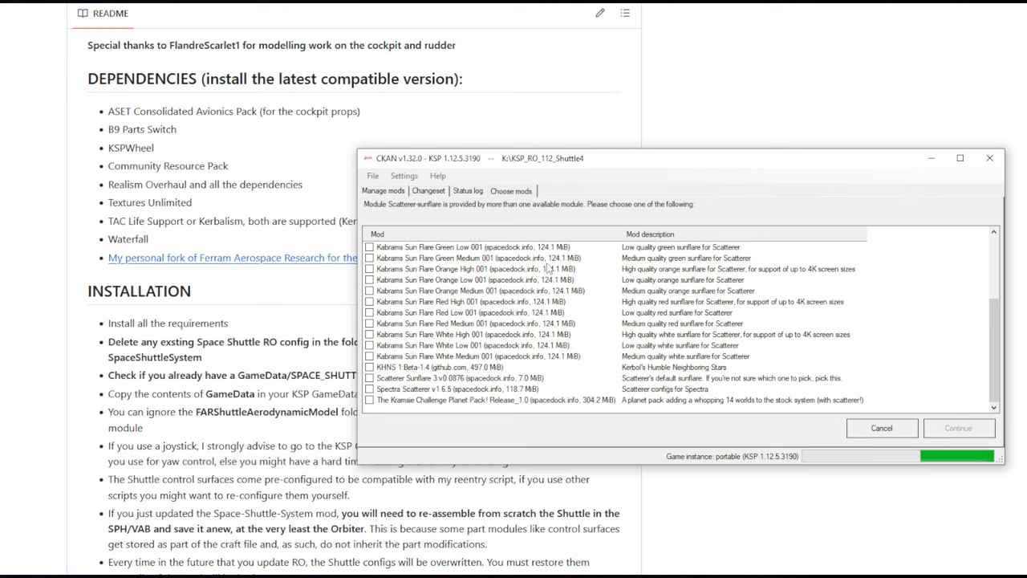
pyautogui.click(369, 378)
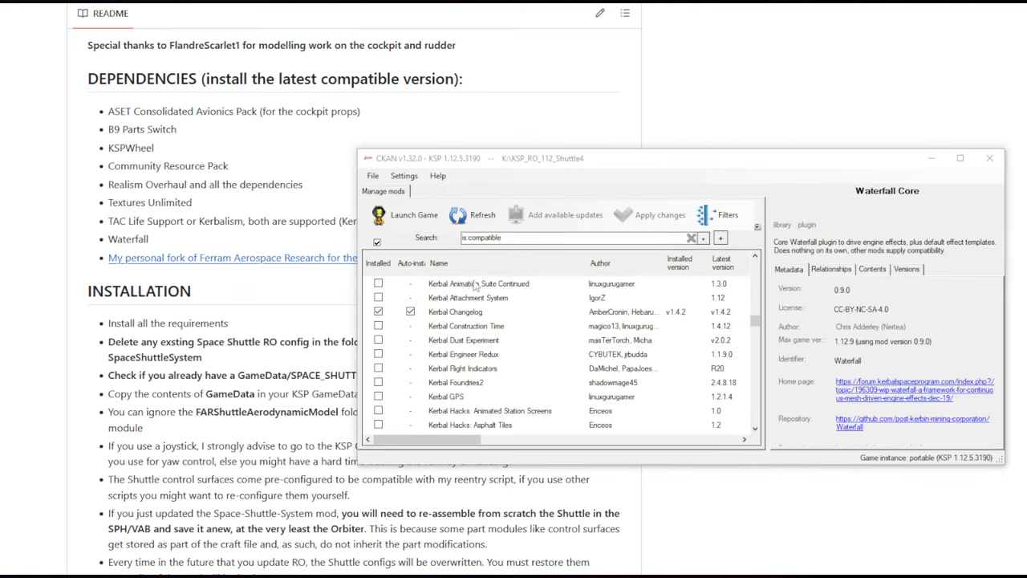
pyautogui.moveTo(754, 324)
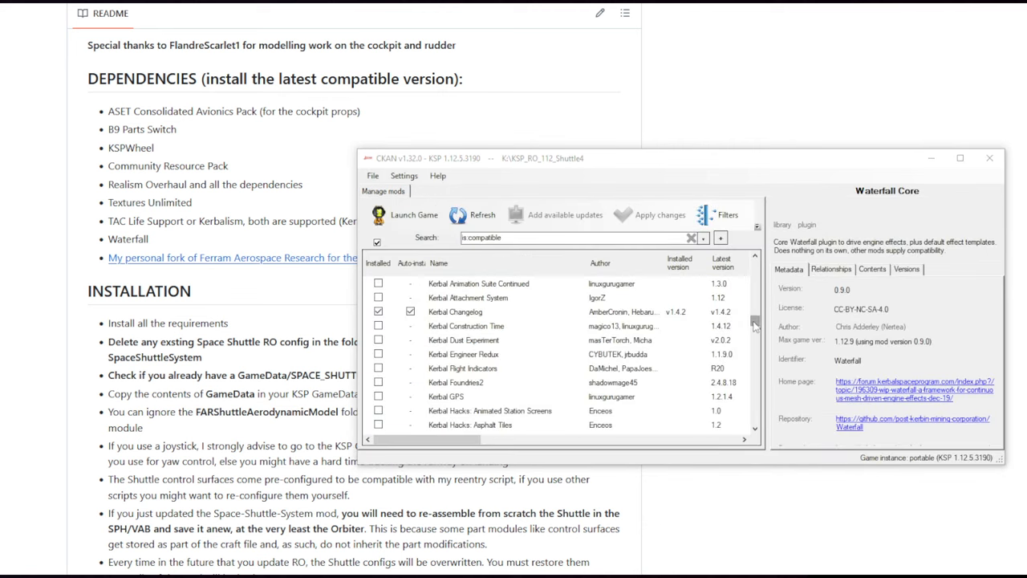
# Step: Mark kOS: Scriptable Autopilot System for installation and apply the changeset
pyautogui.scroll(-3)
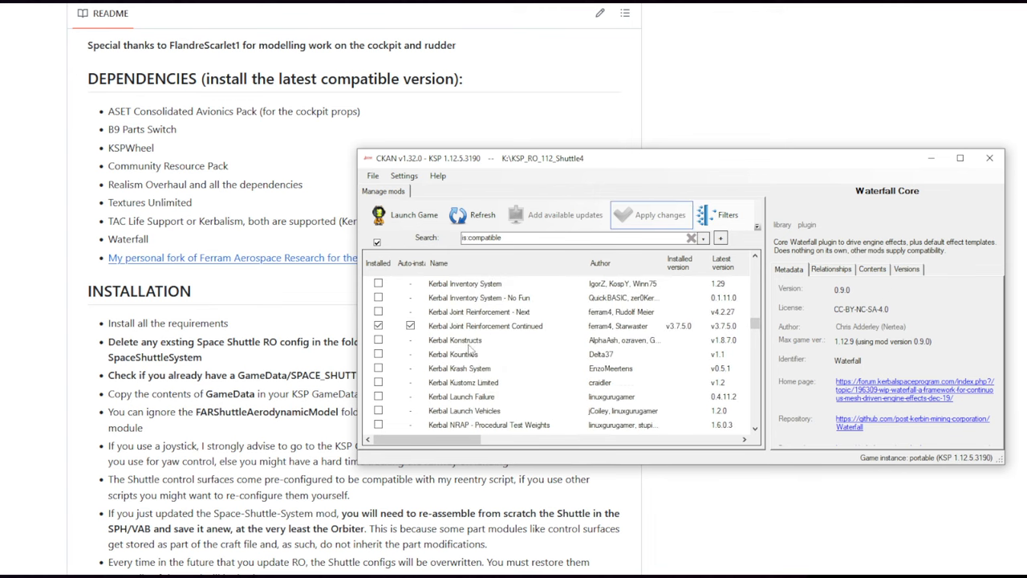
pyautogui.scroll(-3)
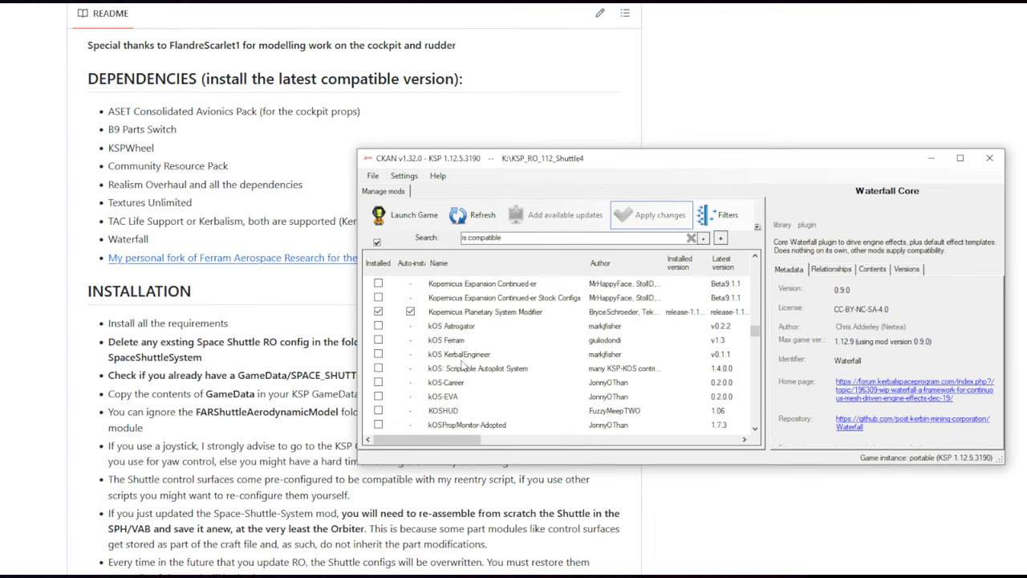
pyautogui.moveTo(409, 356)
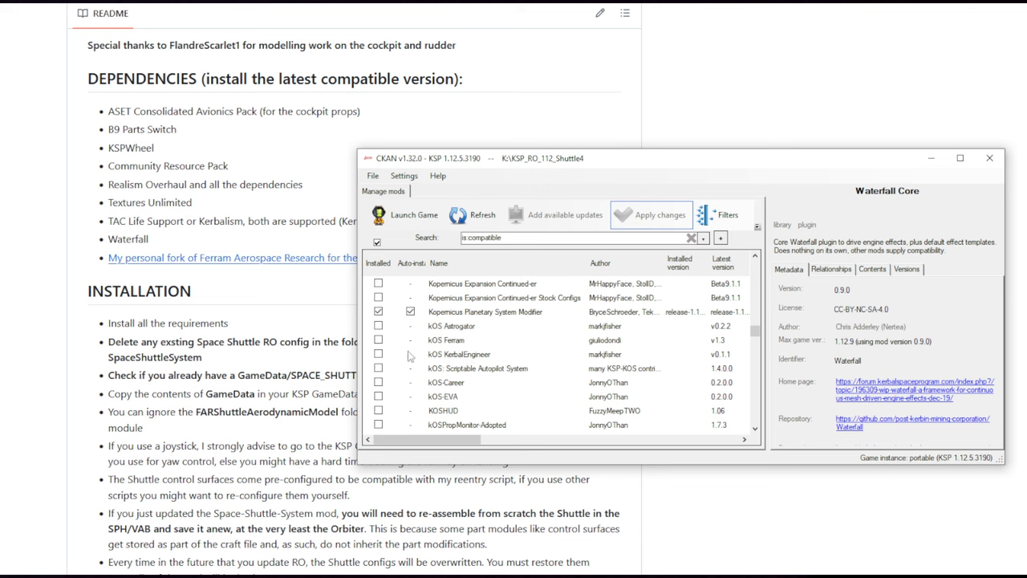
pyautogui.moveTo(395, 375)
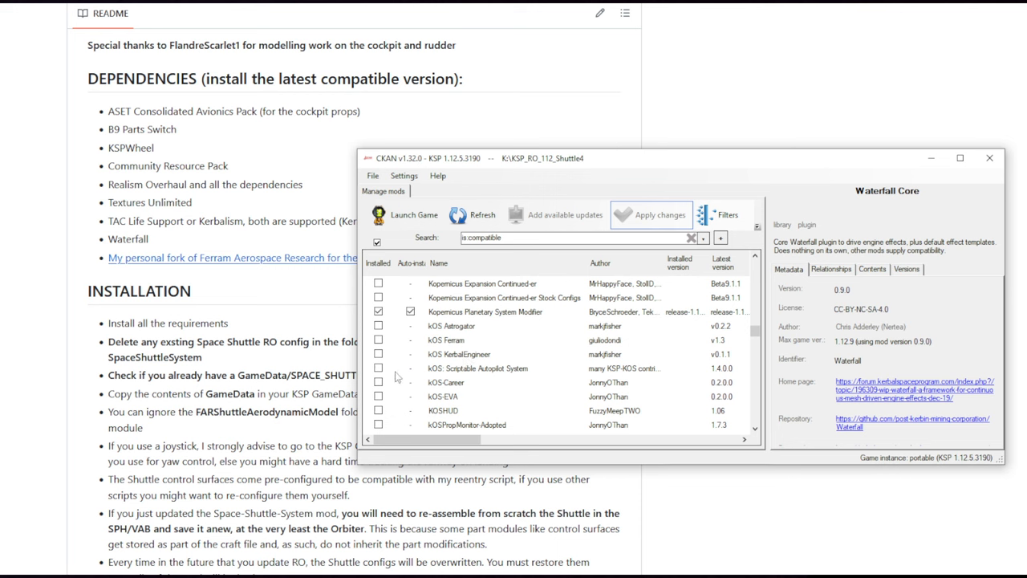
pyautogui.click(478, 367)
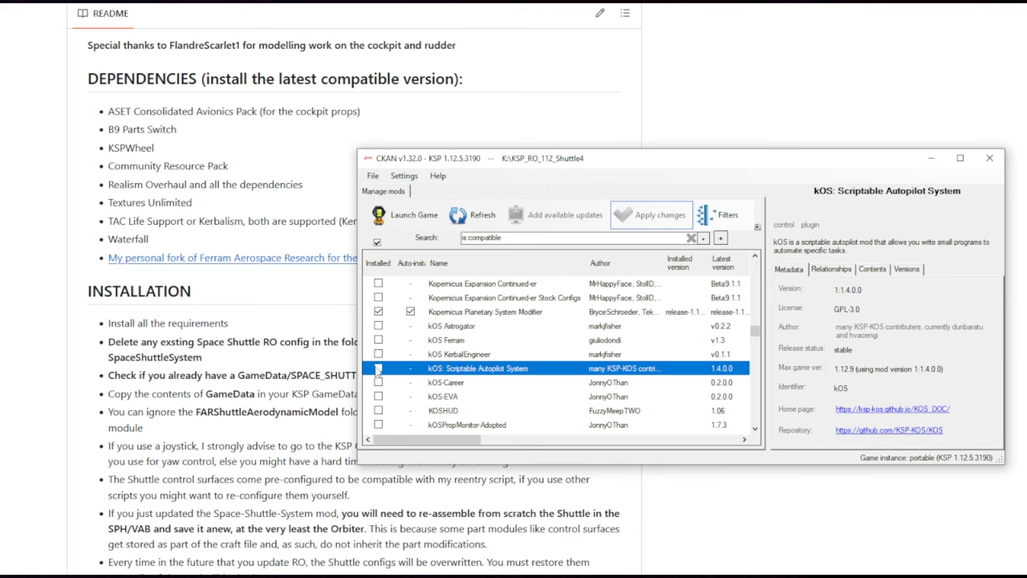
pyautogui.click(379, 367)
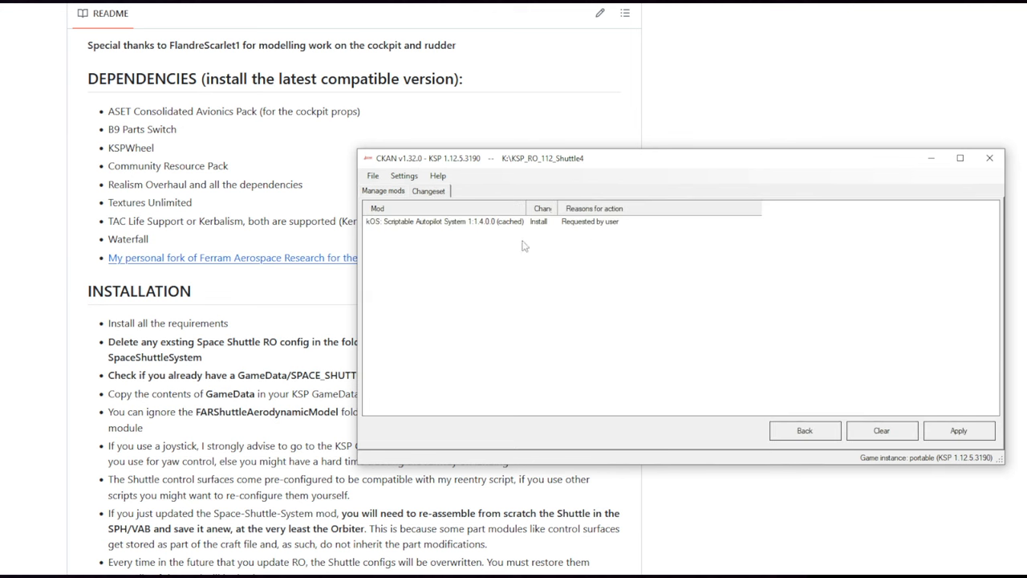
pyautogui.click(958, 430)
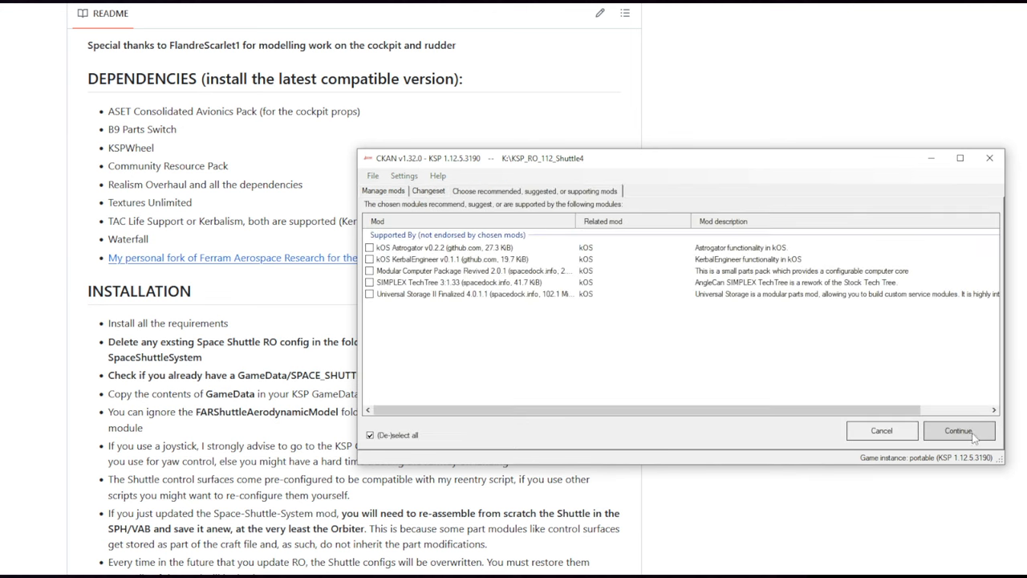
pyautogui.moveTo(613, 247)
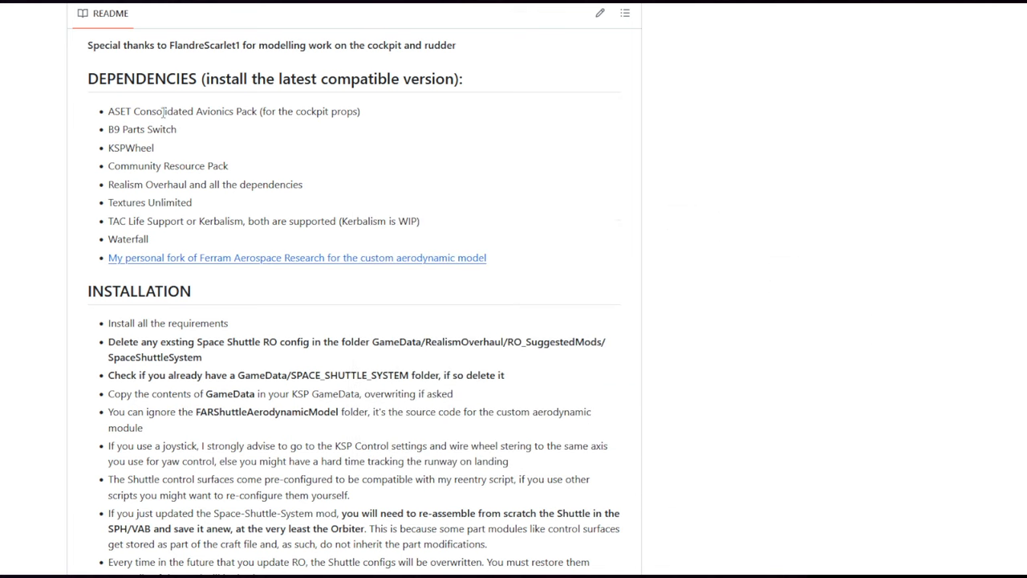
# Step: Search Google for 'B9 Parts Switch' and follow the forum thread to the v2.20.0 GitHub release
pyautogui.rightClick(141, 128)
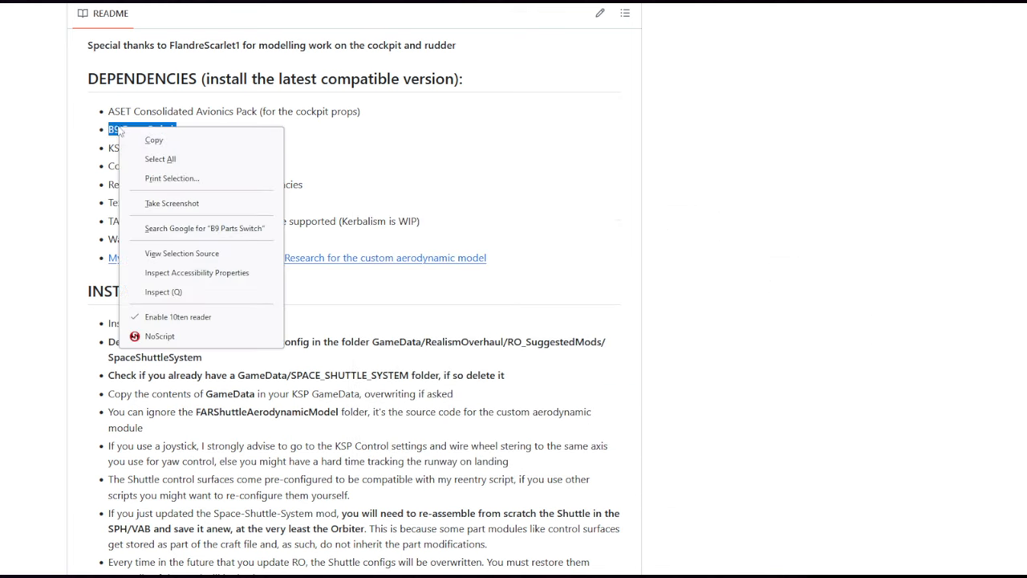
pyautogui.moveTo(199, 232)
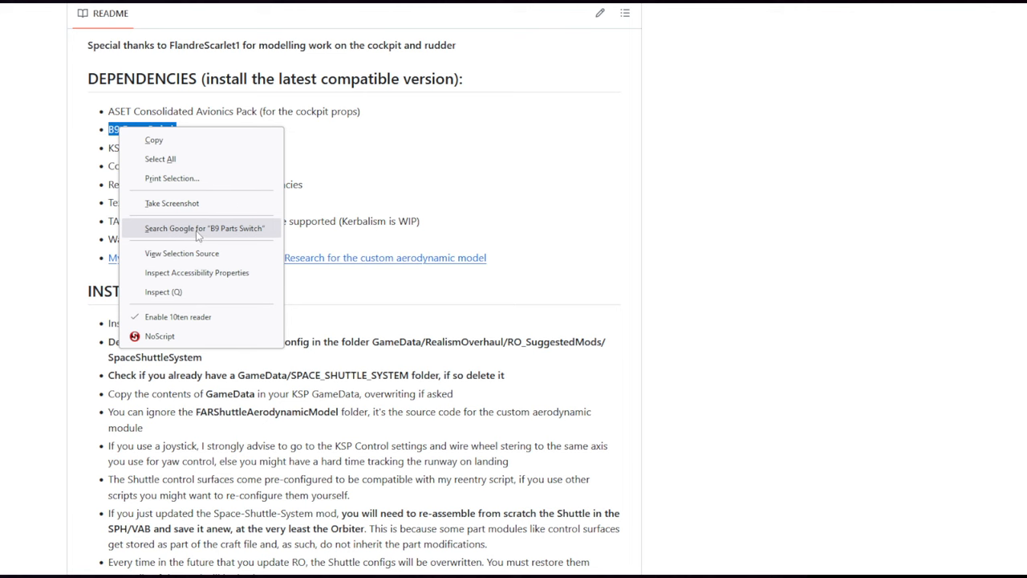
pyautogui.click(204, 228)
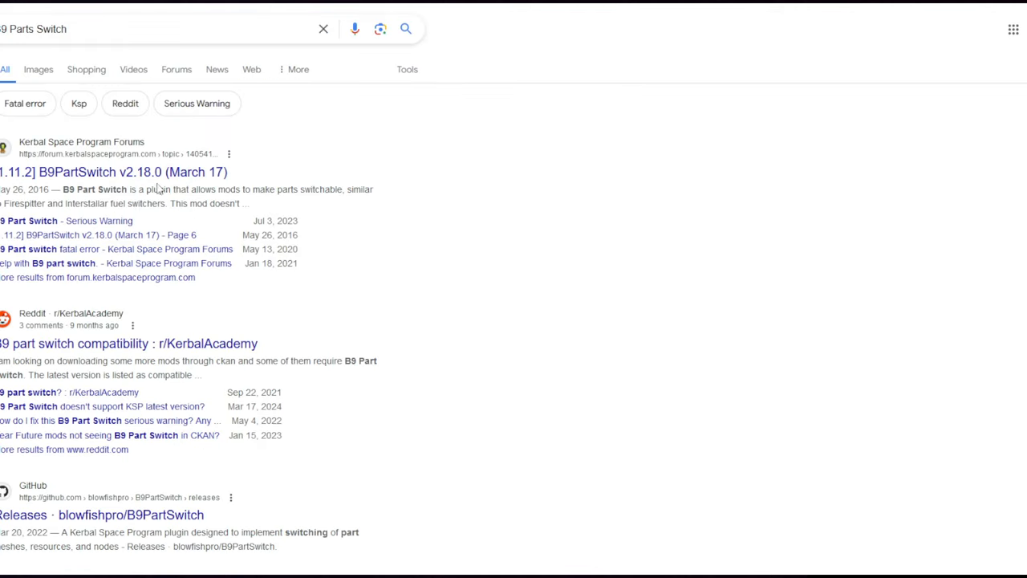
pyautogui.moveTo(96, 171)
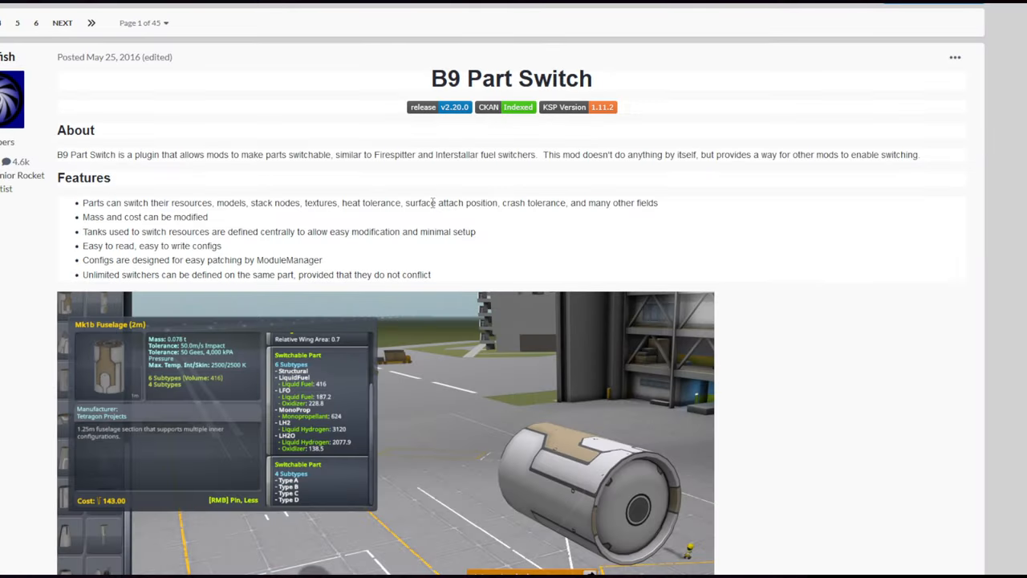
pyautogui.scroll(-3)
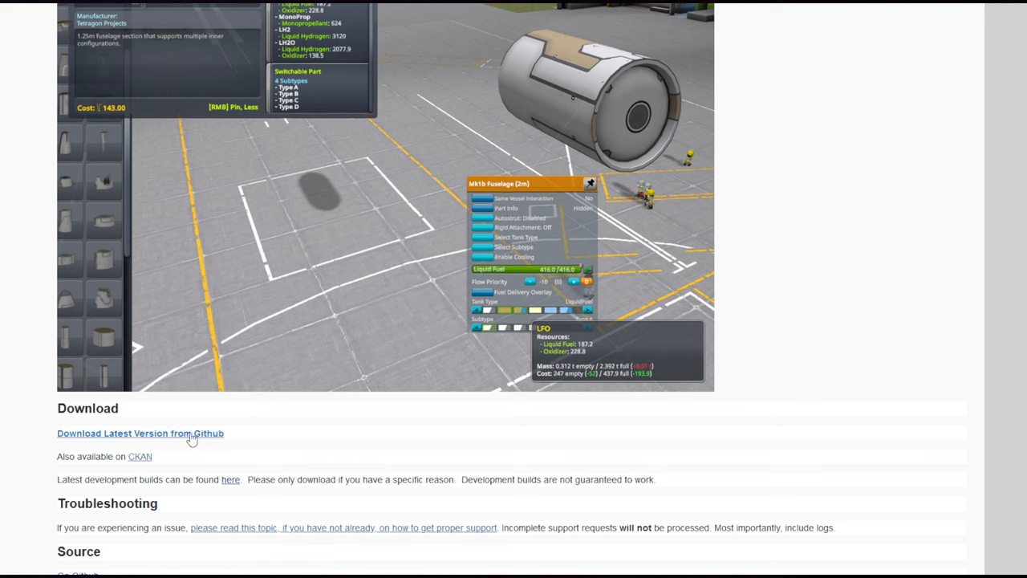
pyautogui.click(140, 433)
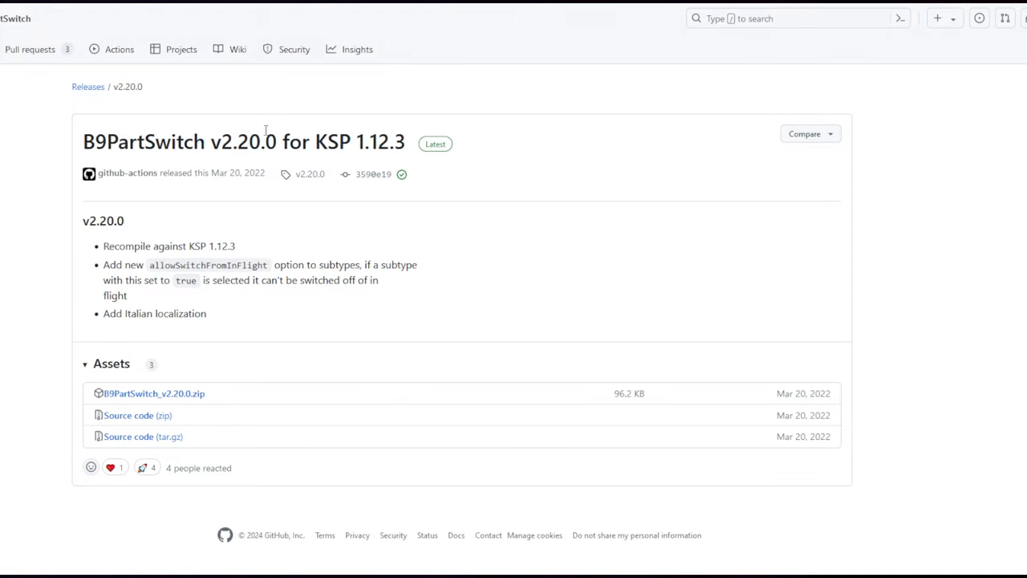
pyautogui.moveTo(420, 144)
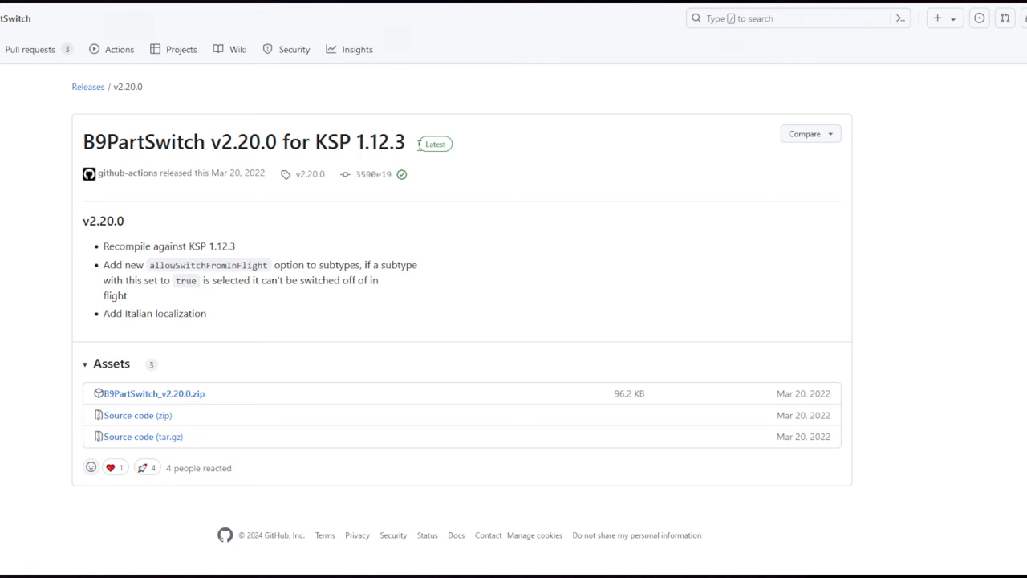
pyautogui.moveTo(337, 196)
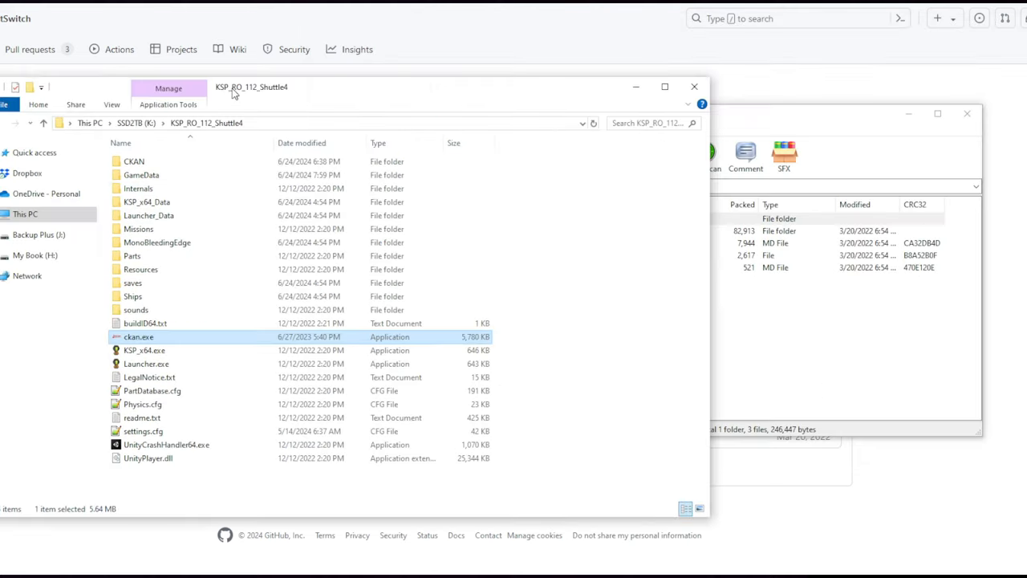
# Step: Bring up the Ferram-Aerospace-Research-modded GitHub repository page
pyautogui.doubleClick(141, 175)
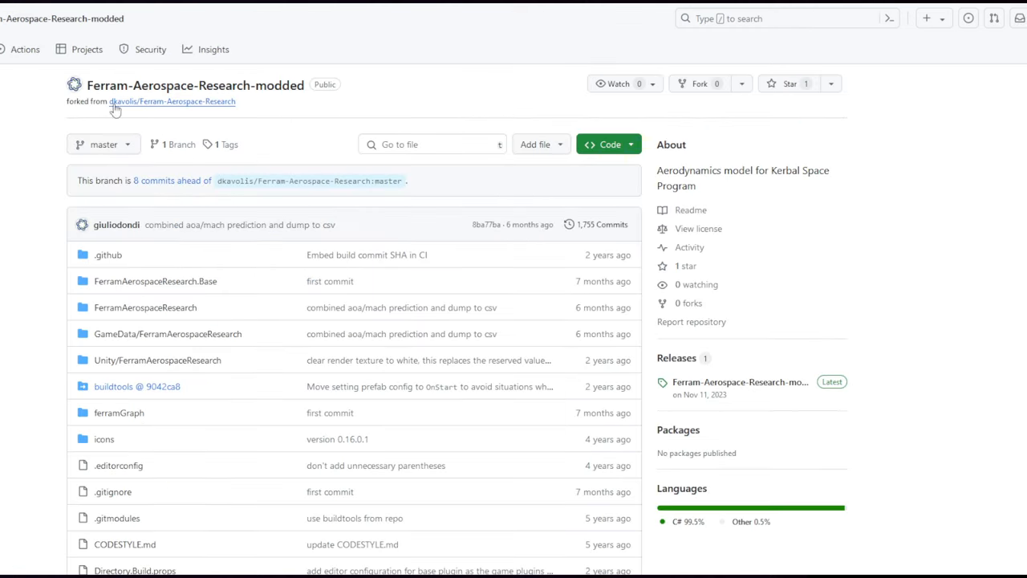
pyautogui.moveTo(730, 393)
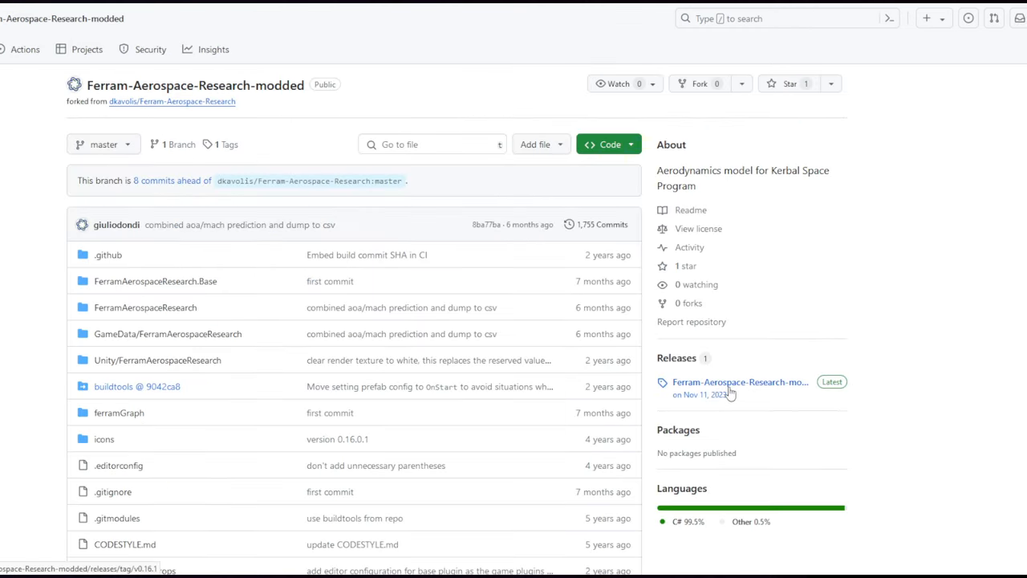
# Step: Download the Ferram-Aerospace-Research-modded 0.16.1 source zip and open it in WinRAR
pyautogui.click(738, 382)
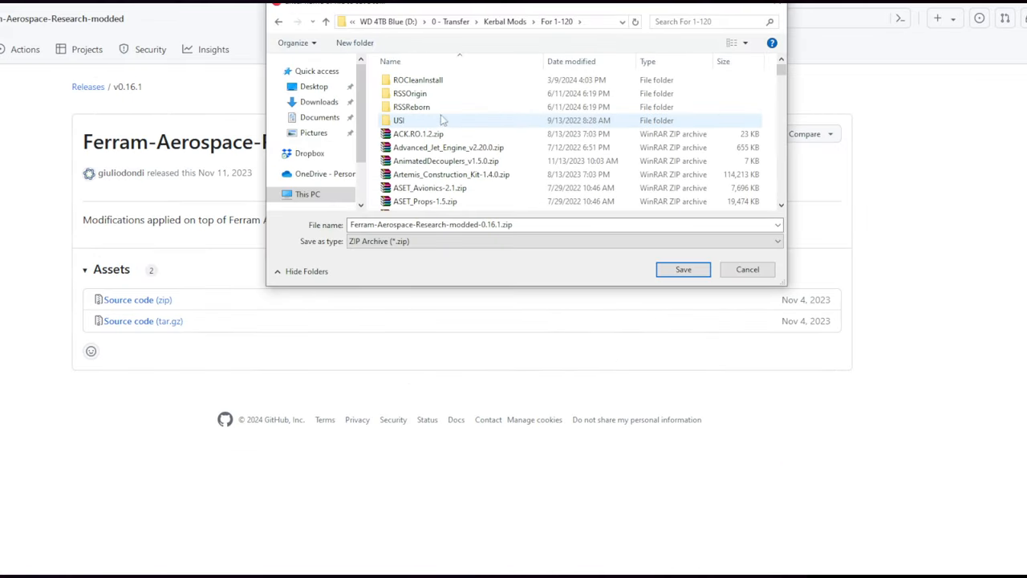
pyautogui.click(684, 270)
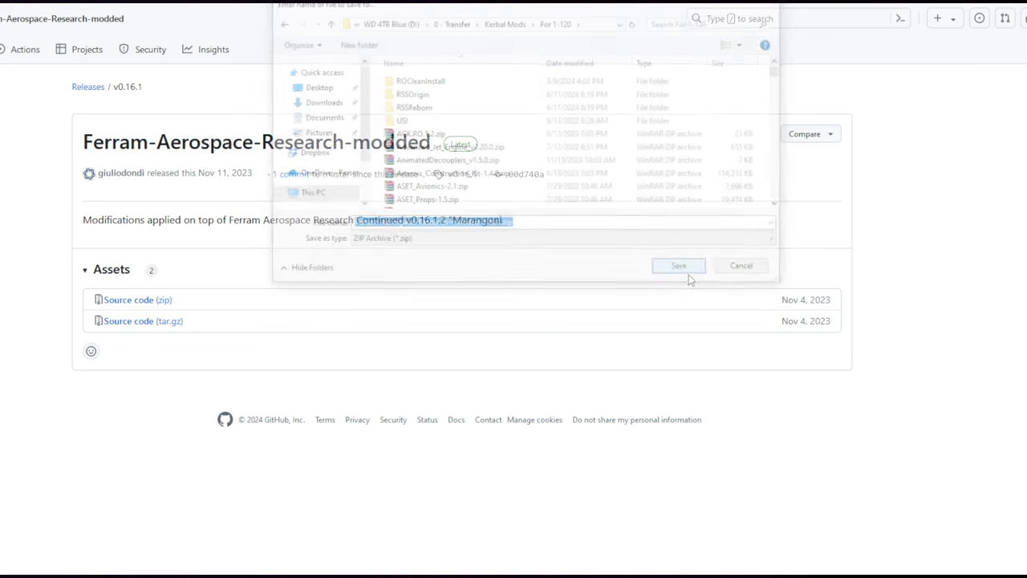
pyautogui.click(677, 264)
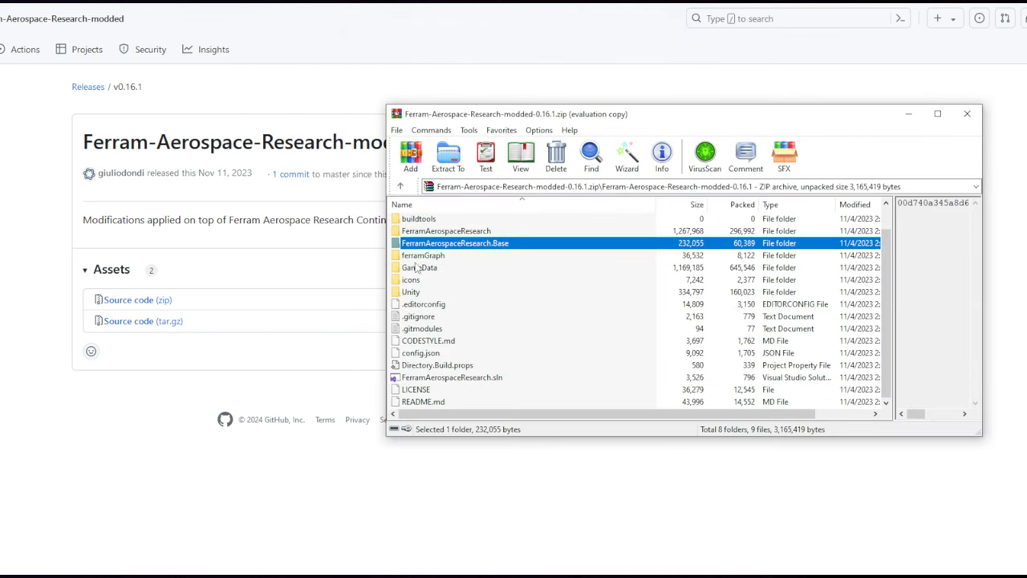
# Step: Browse the archive's GameData folder and select FerramAerospaceResearch for copying
pyautogui.doubleClick(421, 266)
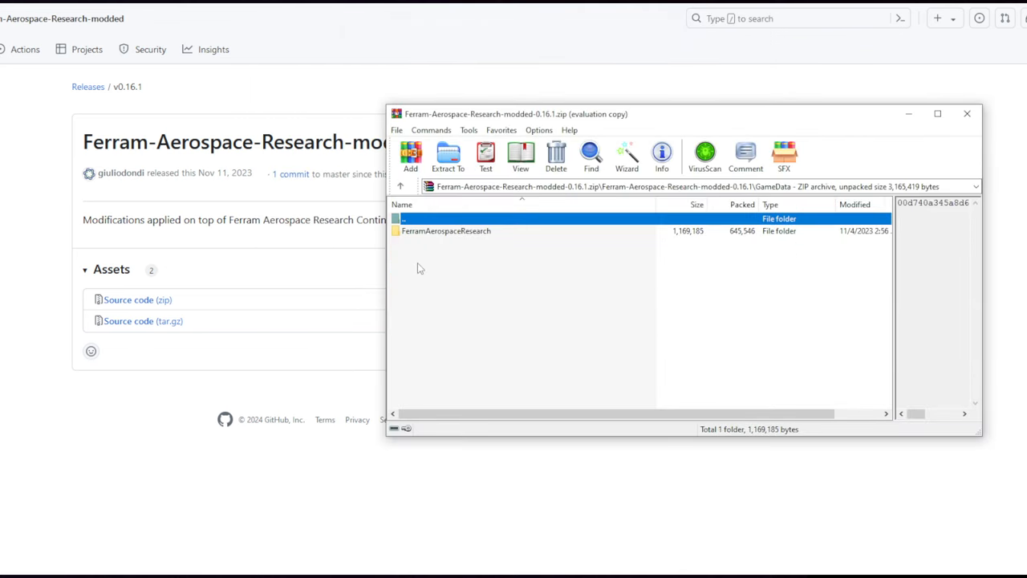
pyautogui.doubleClick(446, 231)
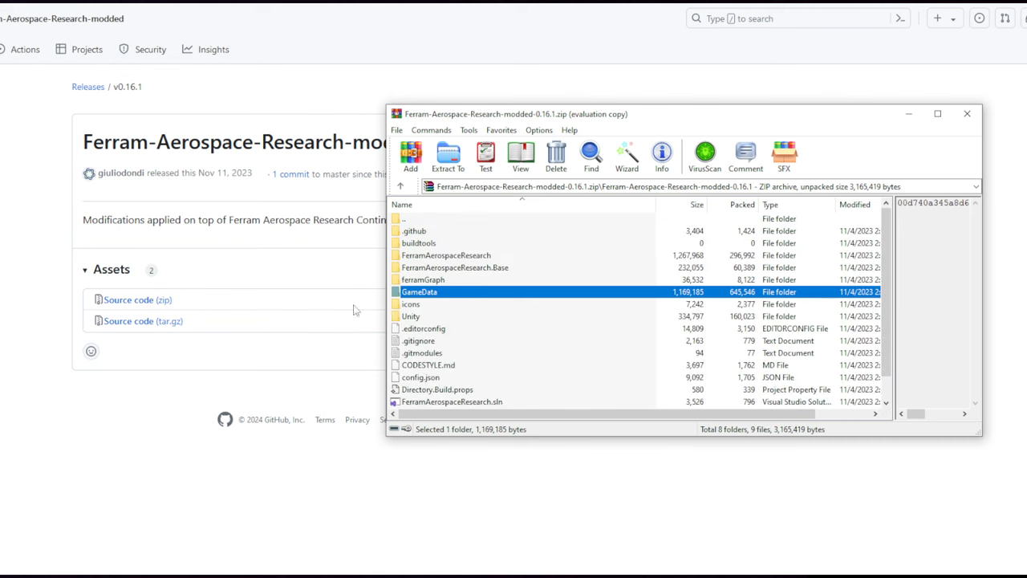
pyautogui.moveTo(446, 269)
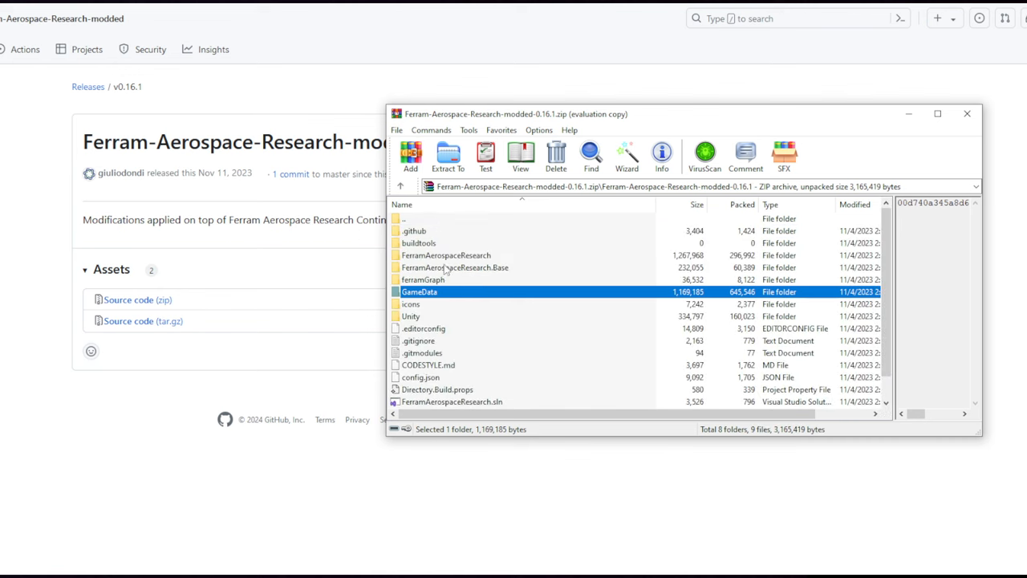
pyautogui.doubleClick(419, 292)
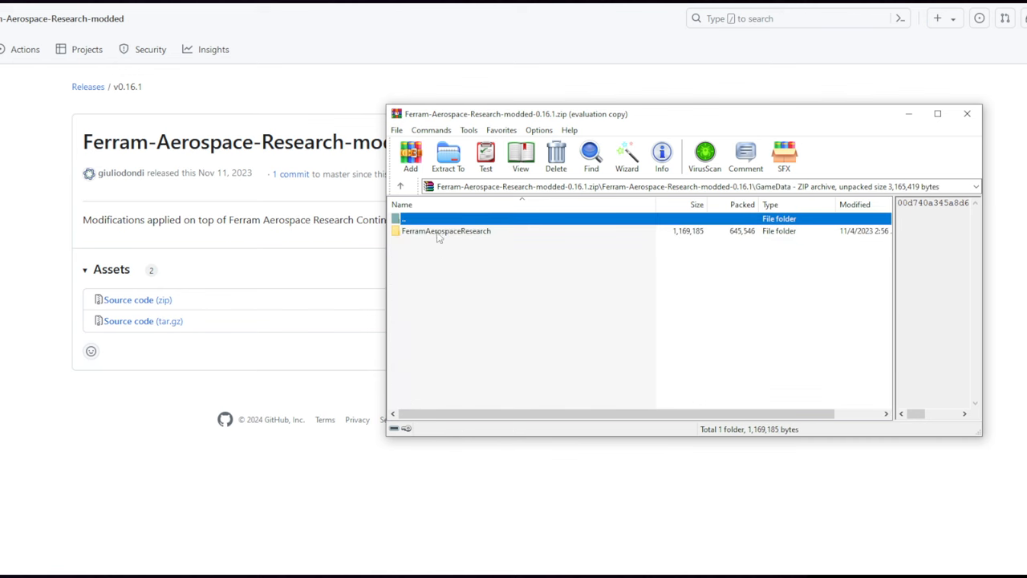
pyautogui.click(446, 231)
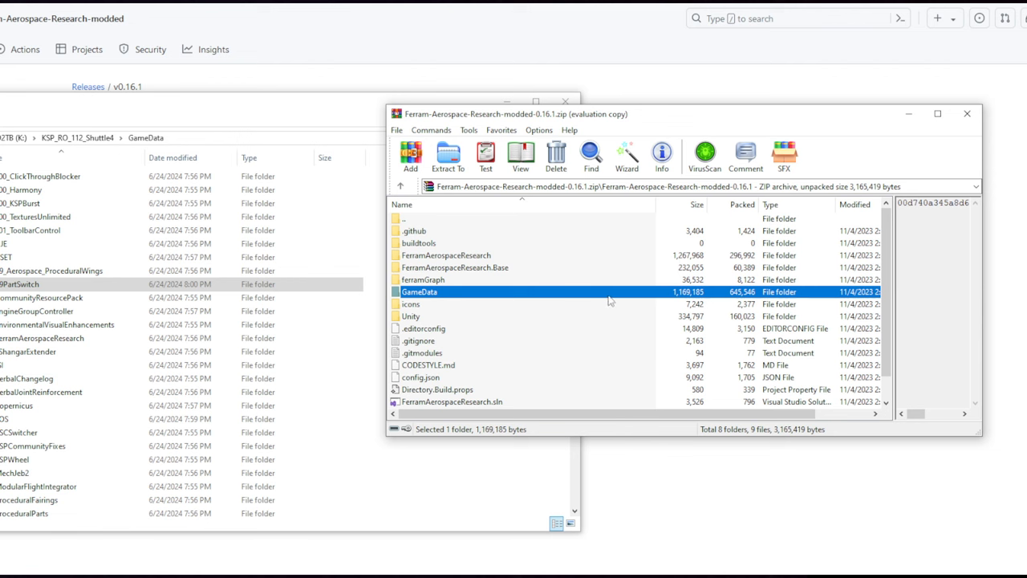
pyautogui.doubleClick(419, 292)
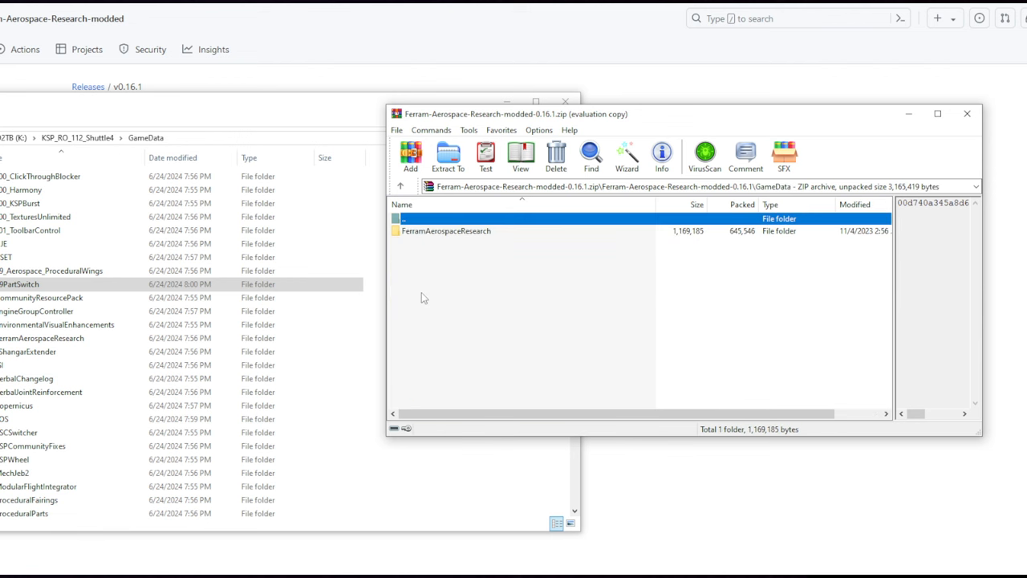
pyautogui.click(447, 231)
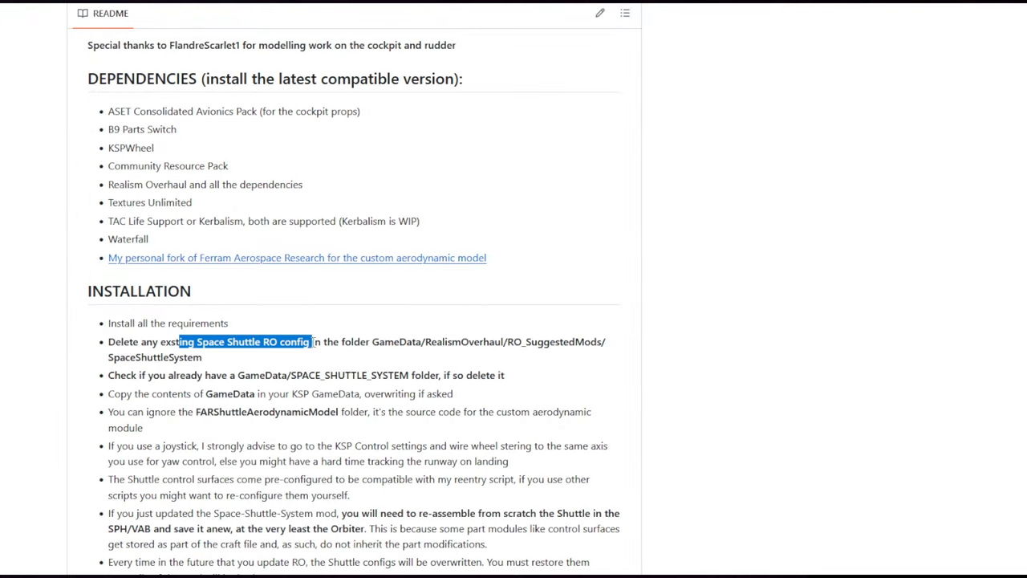
pyautogui.moveTo(384, 355)
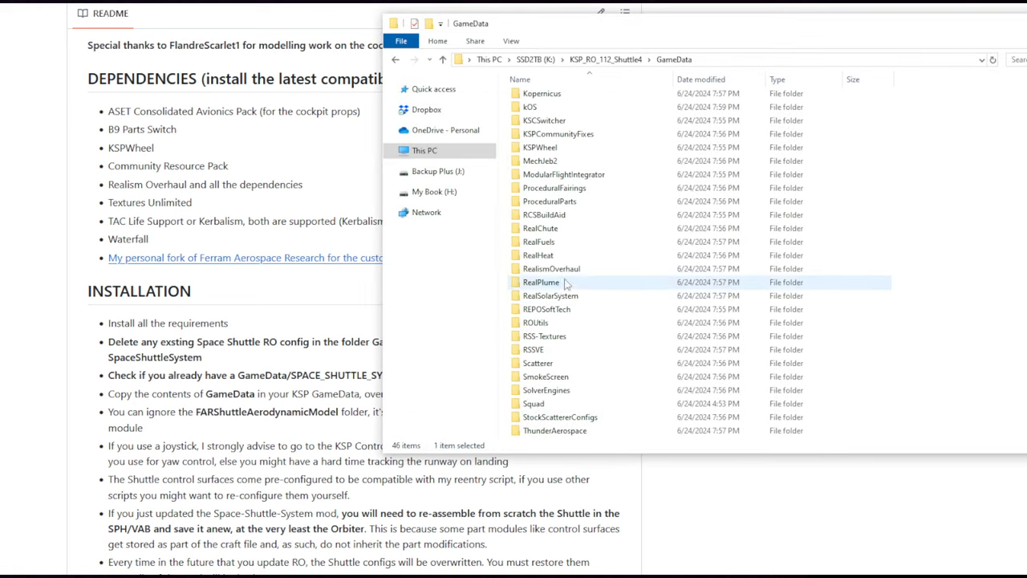
# Step: Browse RealismOverhaul > RO_SuggestedMods and select the existing SpaceShuttleSystem folder
pyautogui.doubleClick(552, 268)
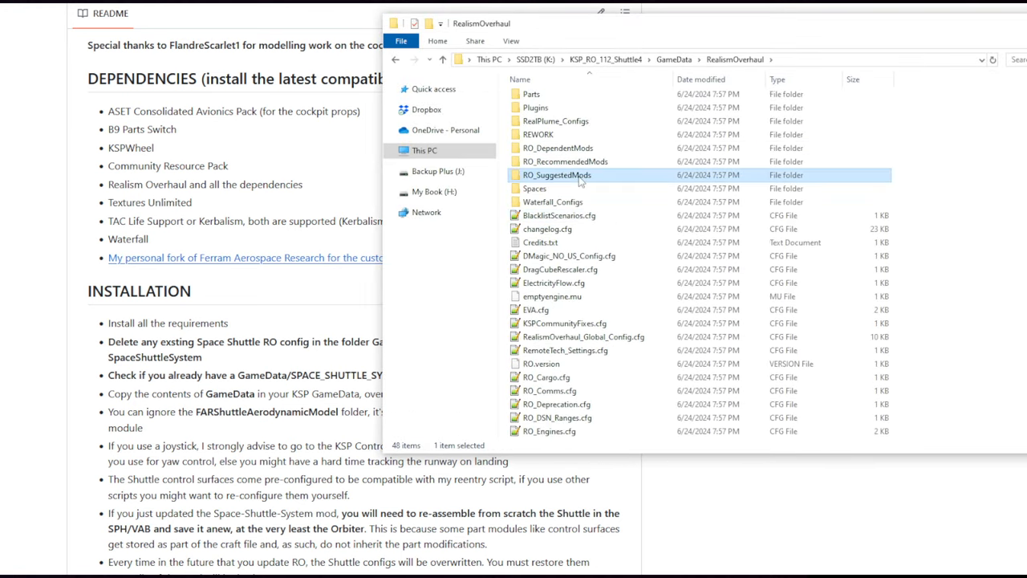
pyautogui.doubleClick(557, 175)
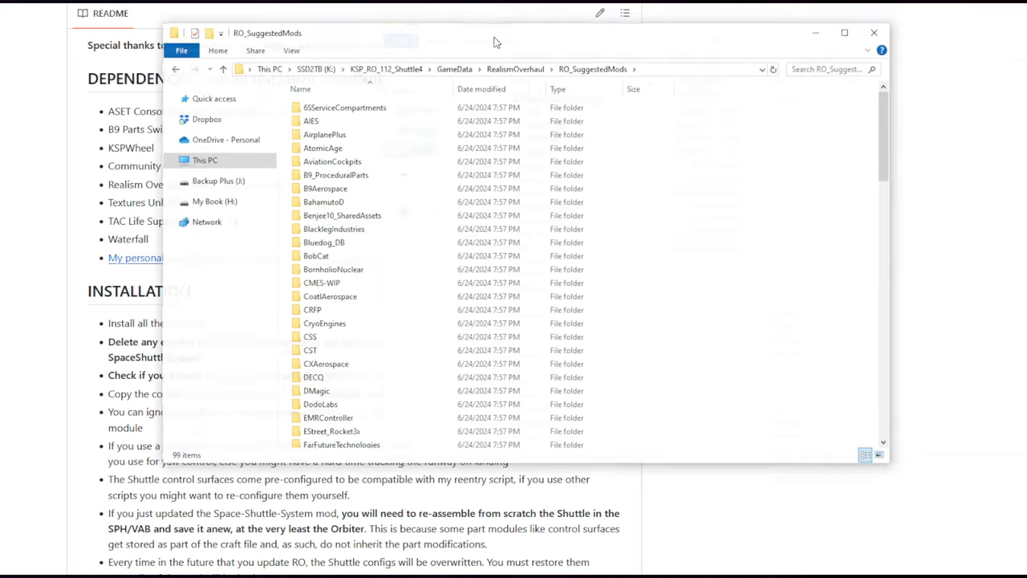
pyautogui.scroll(-3)
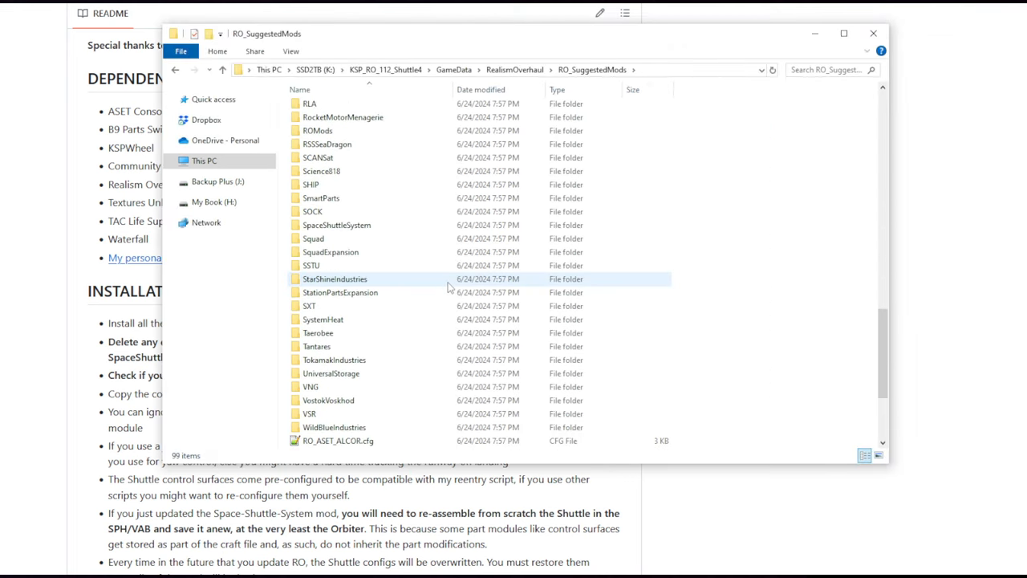
pyautogui.click(336, 225)
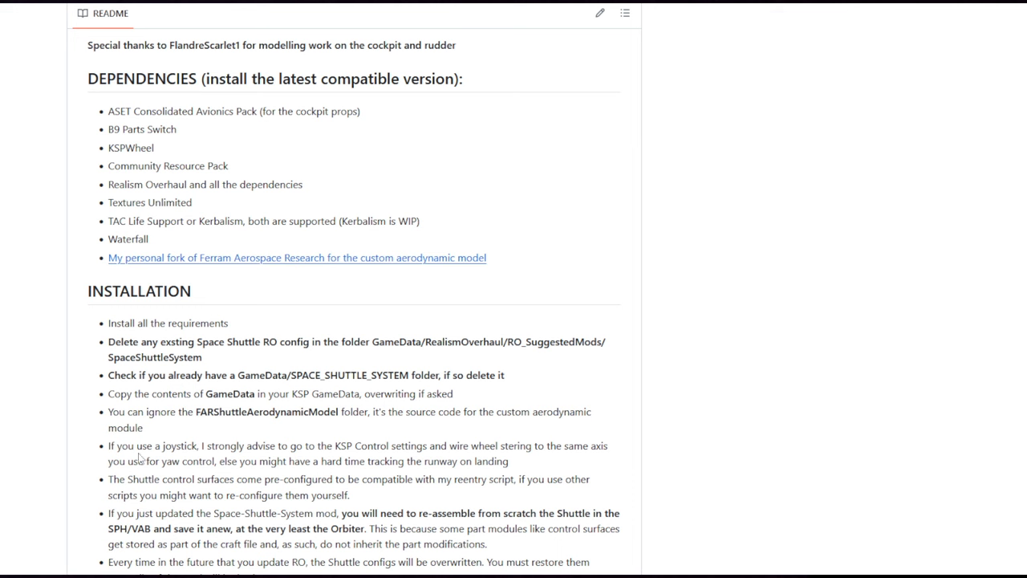
pyautogui.moveTo(318, 425)
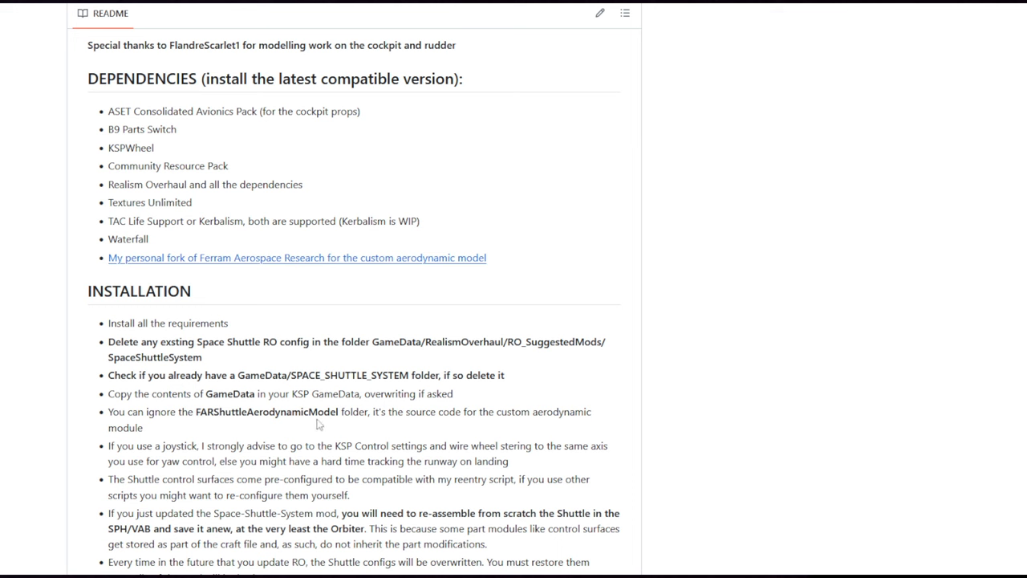
pyautogui.scroll(-3)
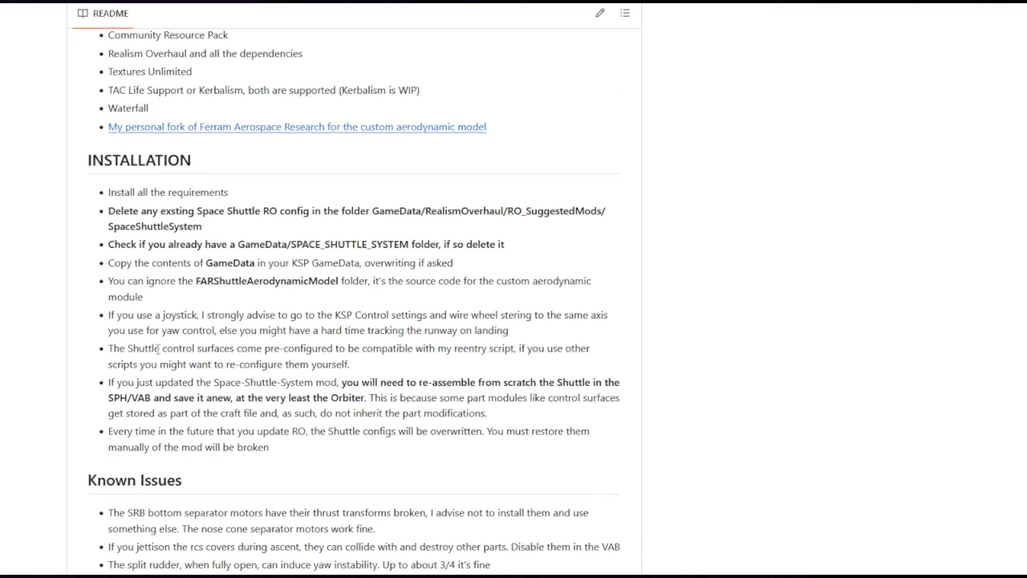
pyautogui.moveTo(618, 373)
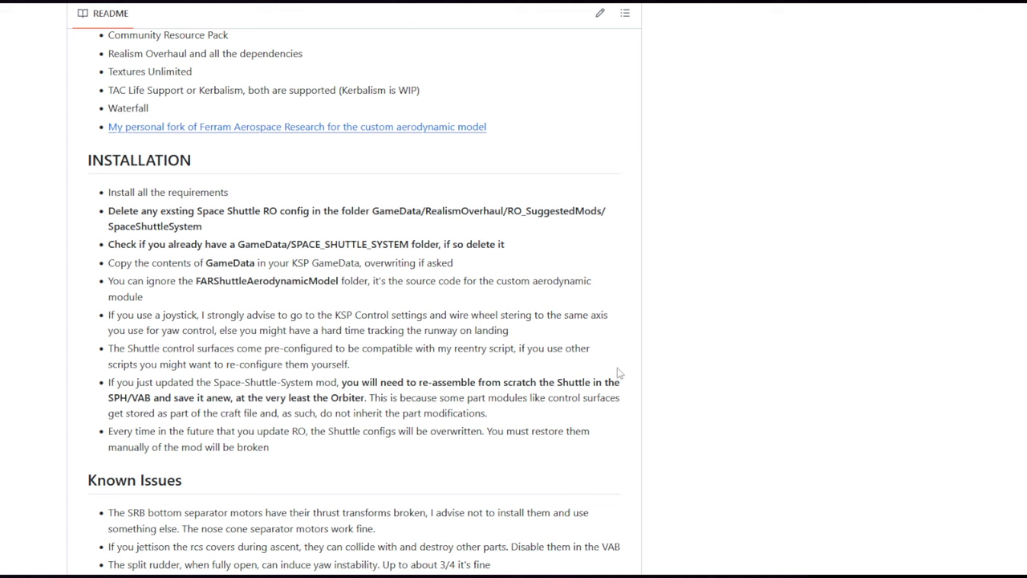
pyautogui.doubleClick(183, 347)
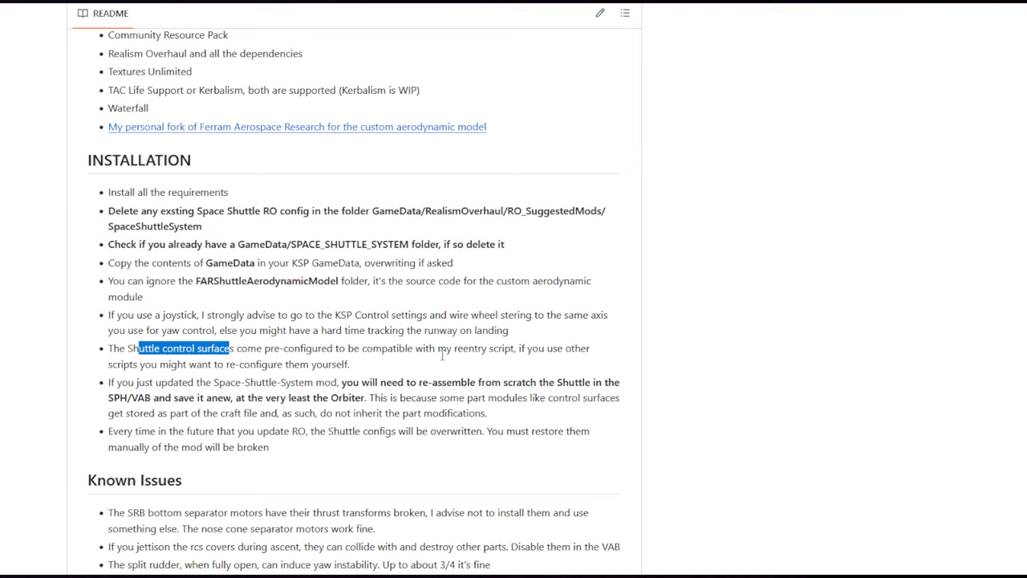
pyautogui.click(432, 371)
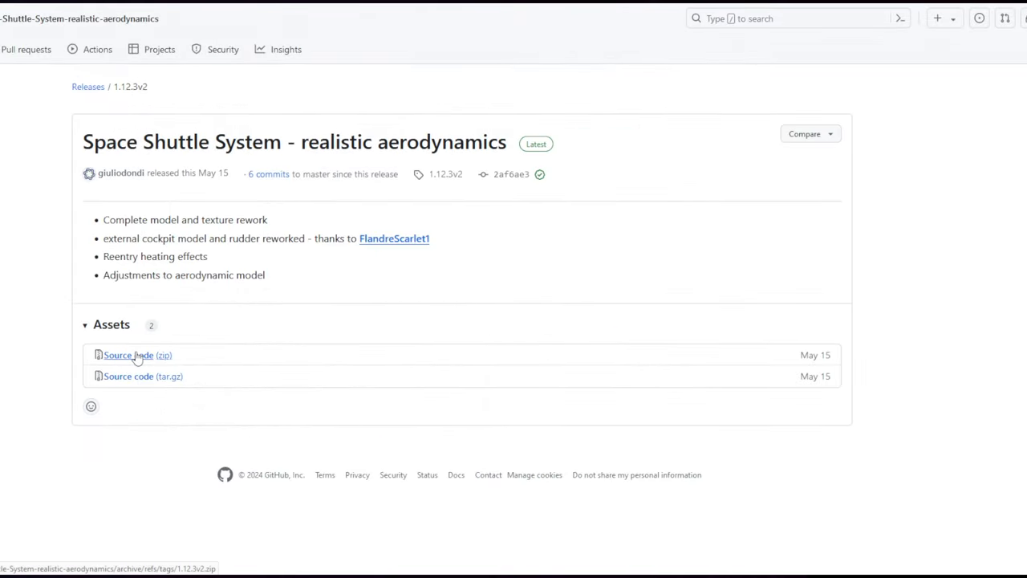
pyautogui.moveTo(533, 382)
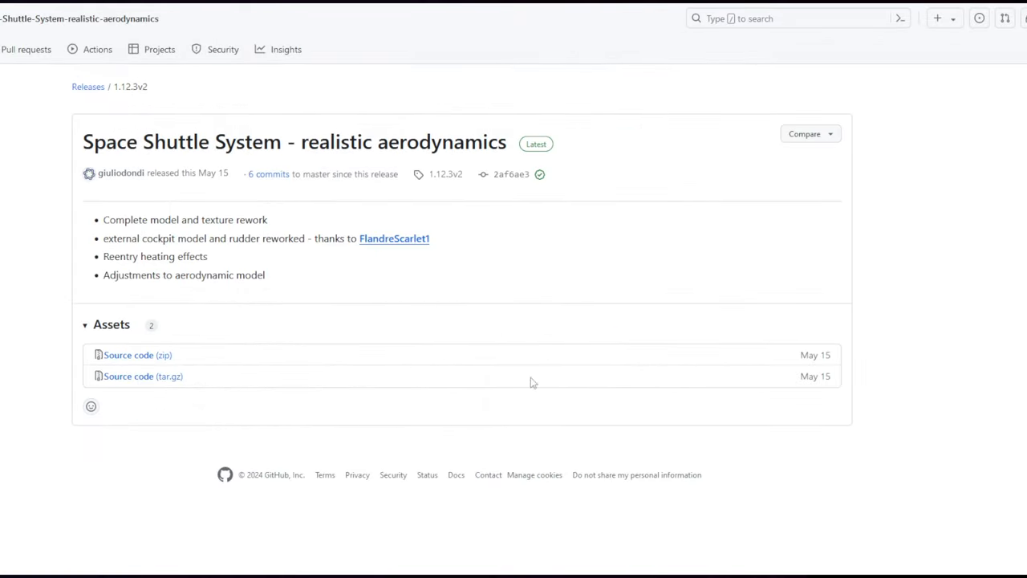
# Step: Save the Space Shuttle System 1.12.3v2 source zip to the Kerbal Mods folder
pyautogui.click(138, 355)
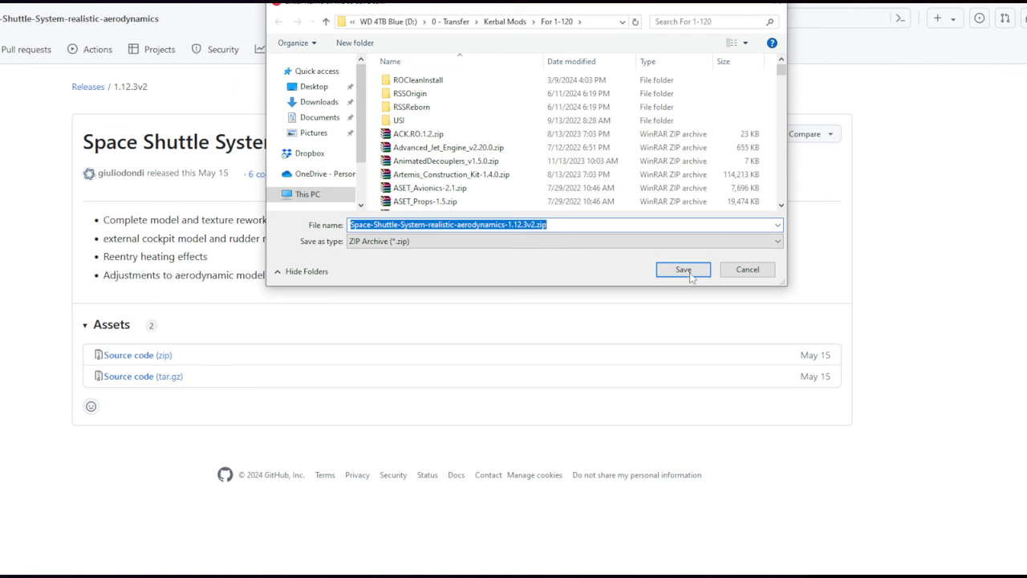
pyautogui.click(683, 270)
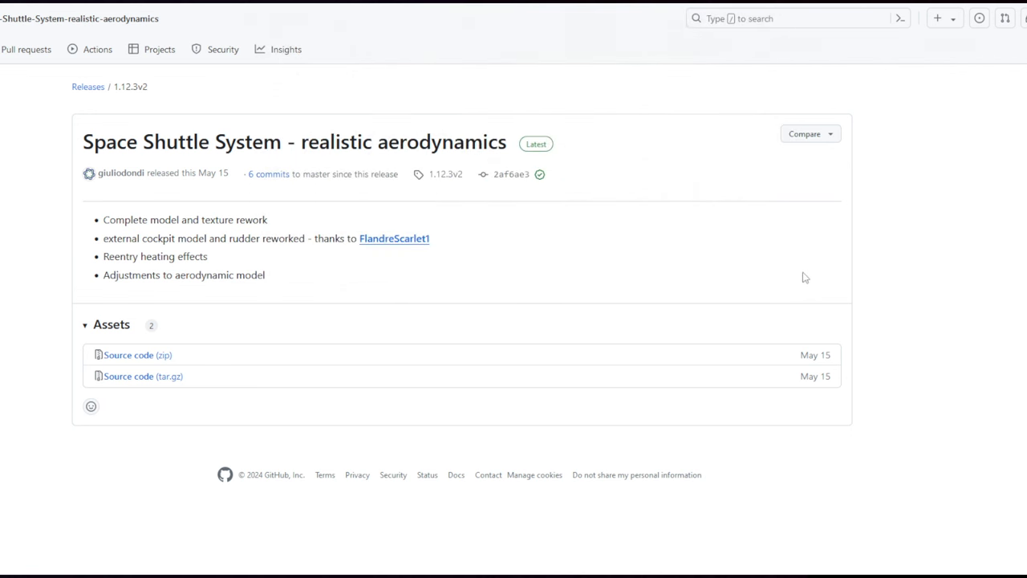
pyautogui.moveTo(939, 159)
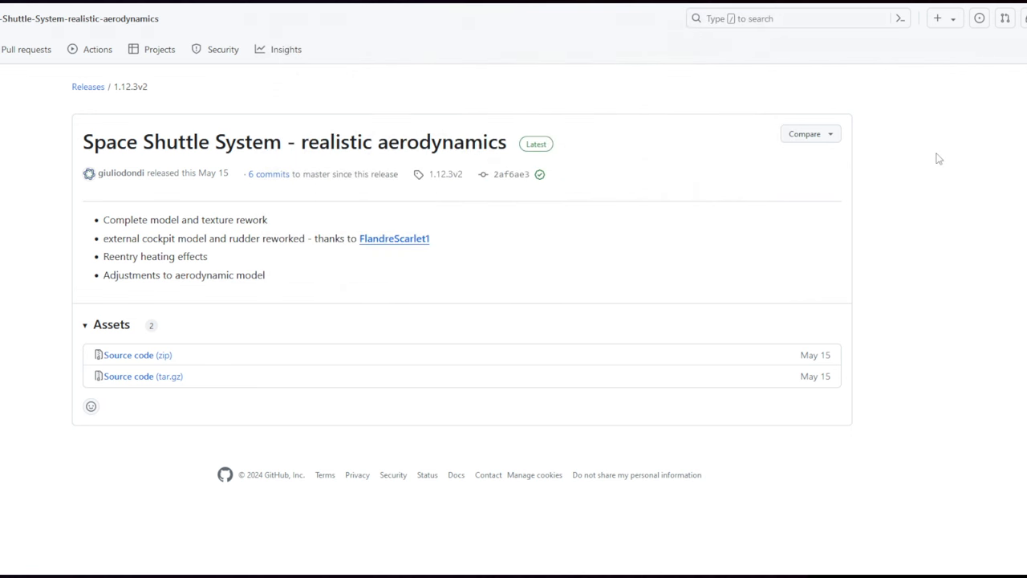
pyautogui.moveTo(937, 153)
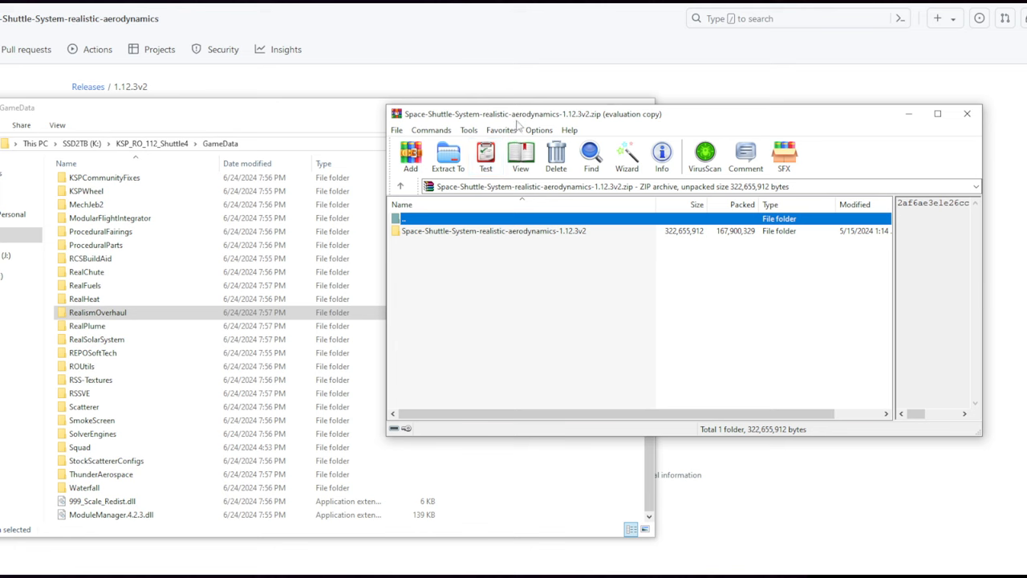
# Step: Open the shuttle archive's GameData holding RealismOverhaul, SPACE_SHUTTLE_SYSTEM and SSTU for extraction
pyautogui.doubleClick(494, 231)
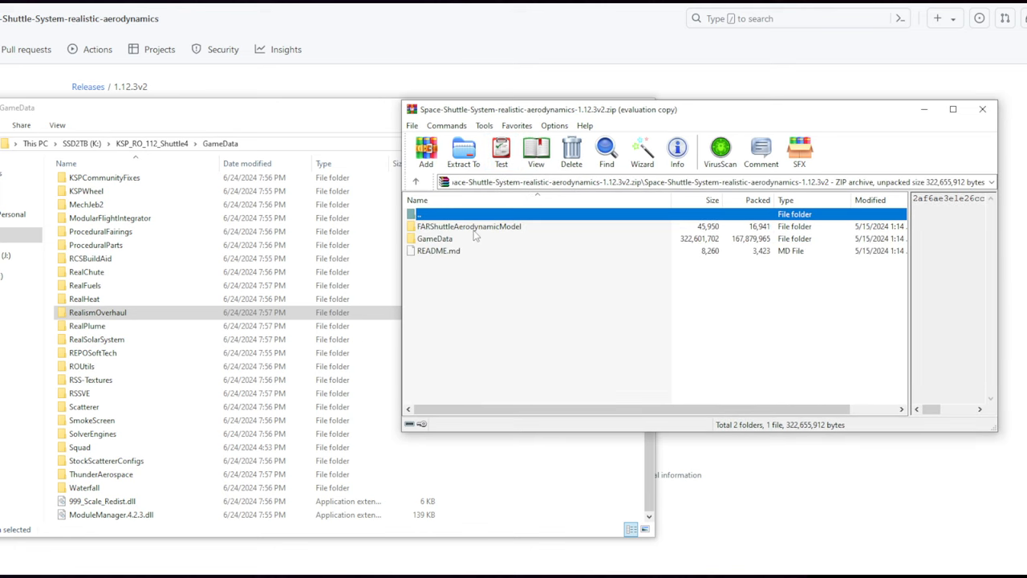
pyautogui.doubleClick(435, 237)
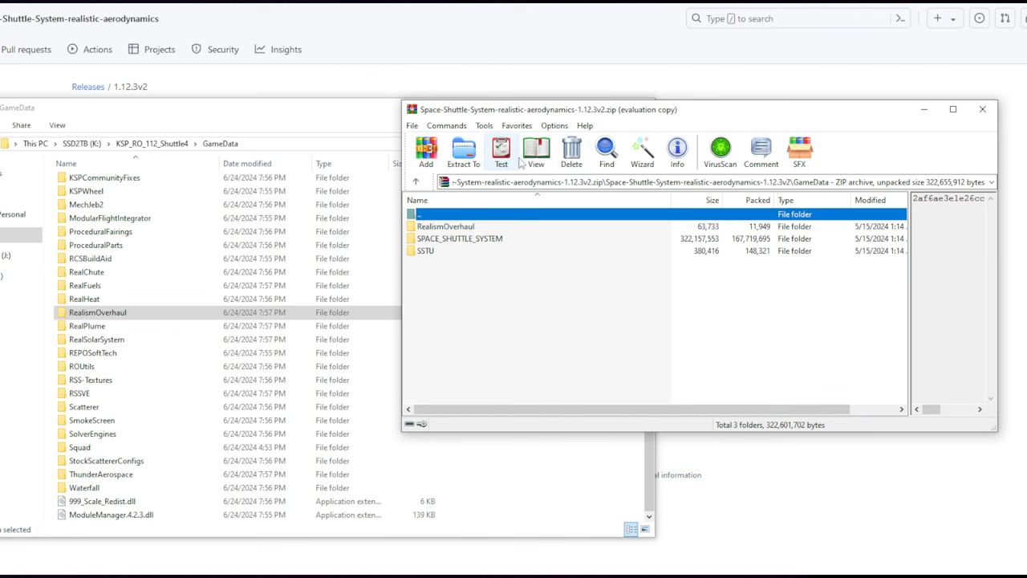
pyautogui.moveTo(560, 132)
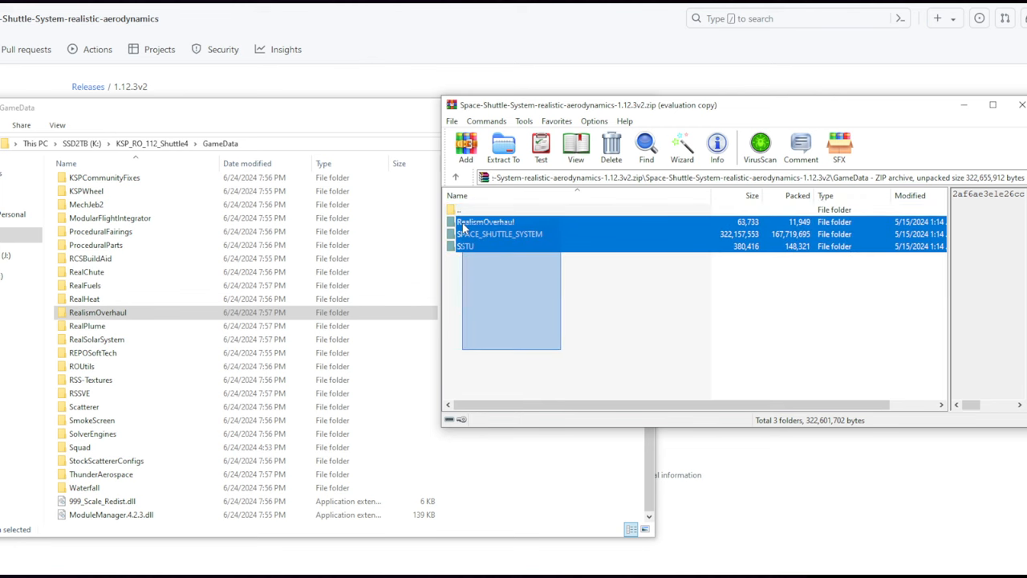
pyautogui.doubleClick(484, 221)
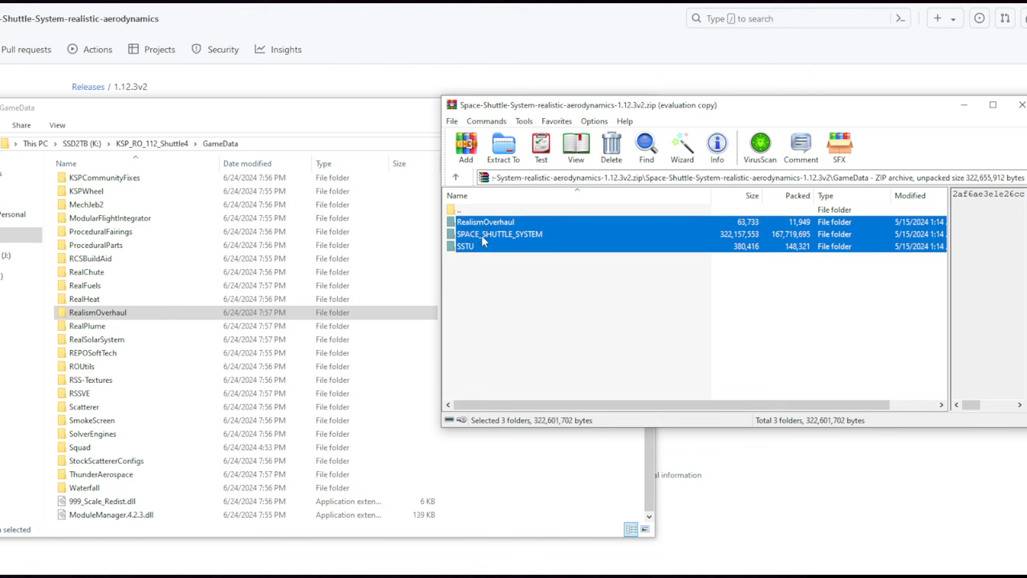
pyautogui.moveTo(469, 255)
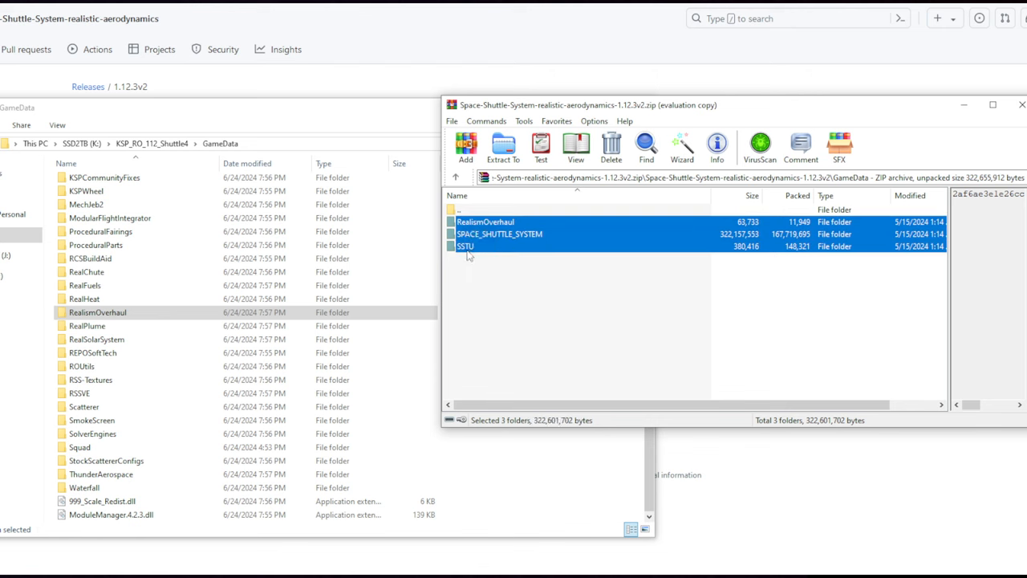
pyautogui.doubleClick(465, 247)
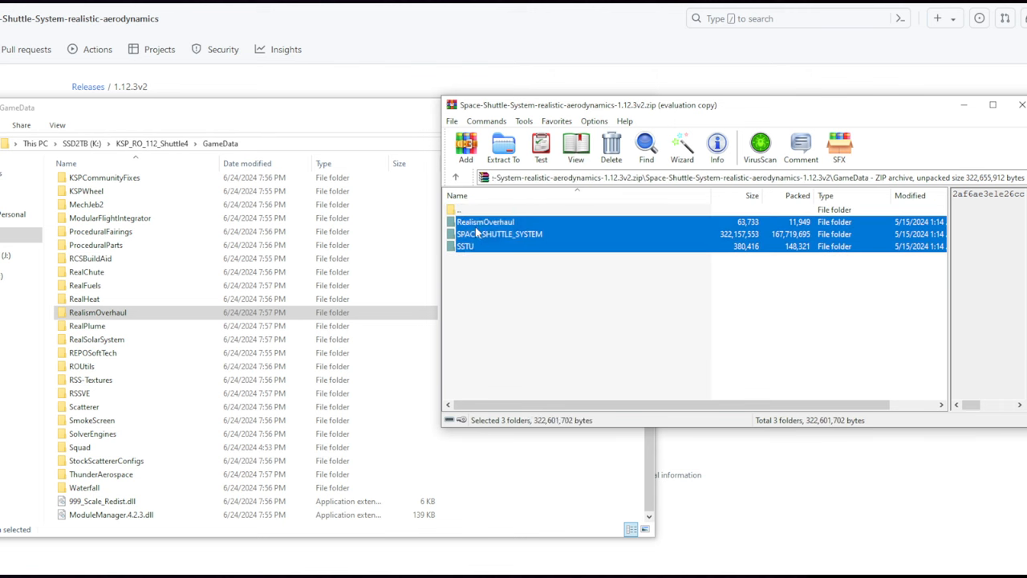
pyautogui.click(504, 148)
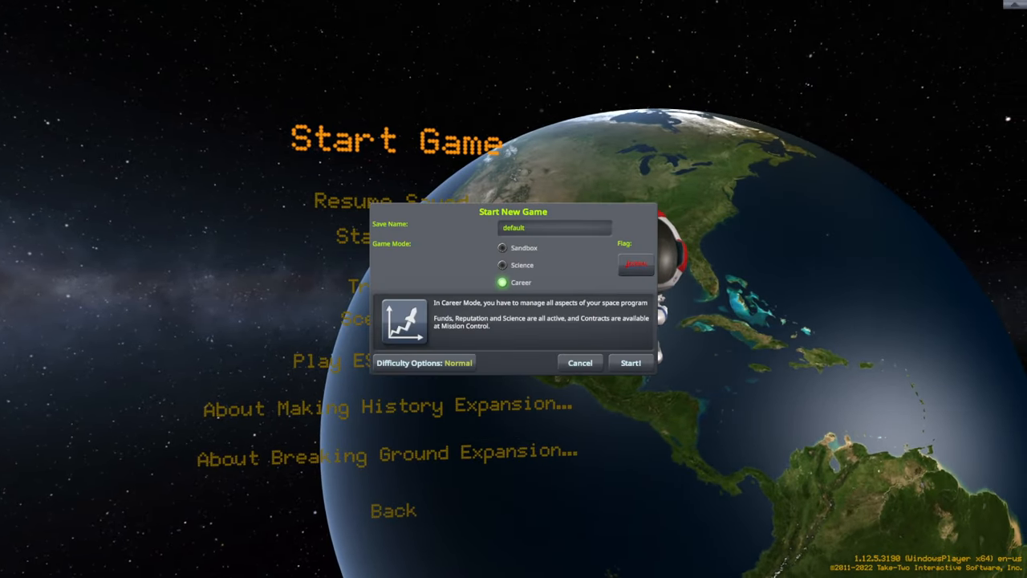
# Step: Choose Sandbox mode and enable Indestructible Facilities in the difficulty settings
pyautogui.click(500, 248)
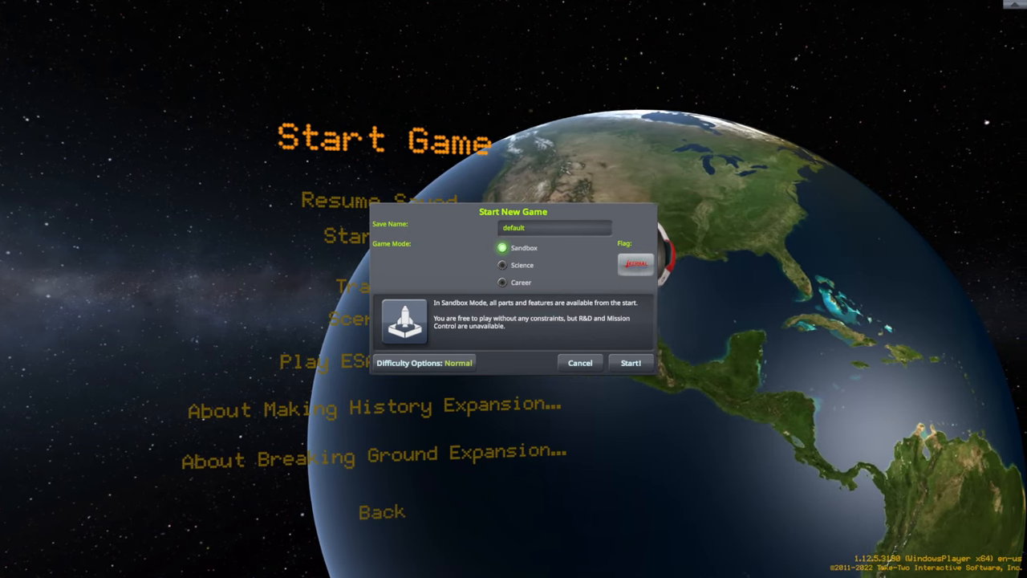
pyautogui.click(424, 363)
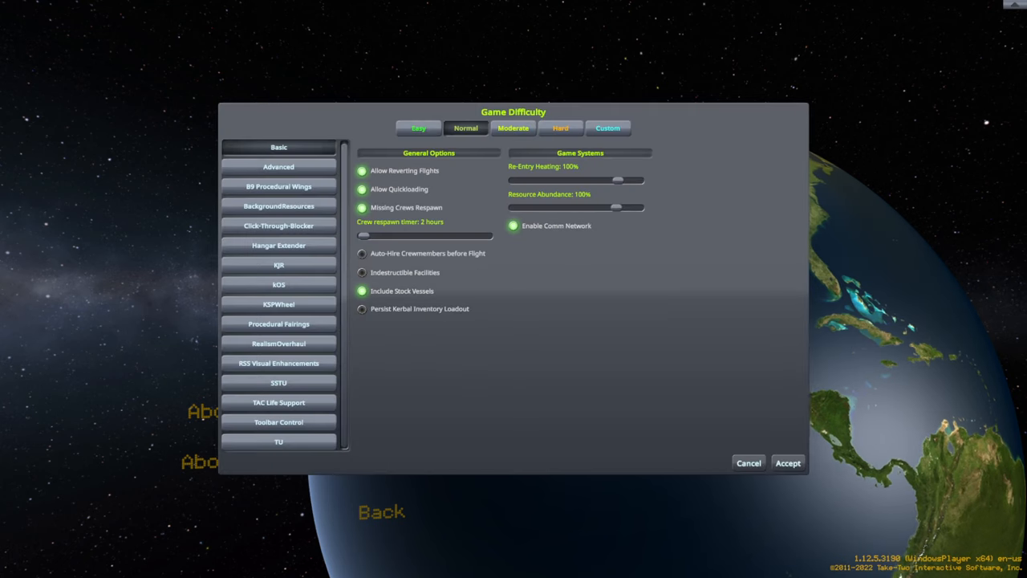
pyautogui.click(363, 273)
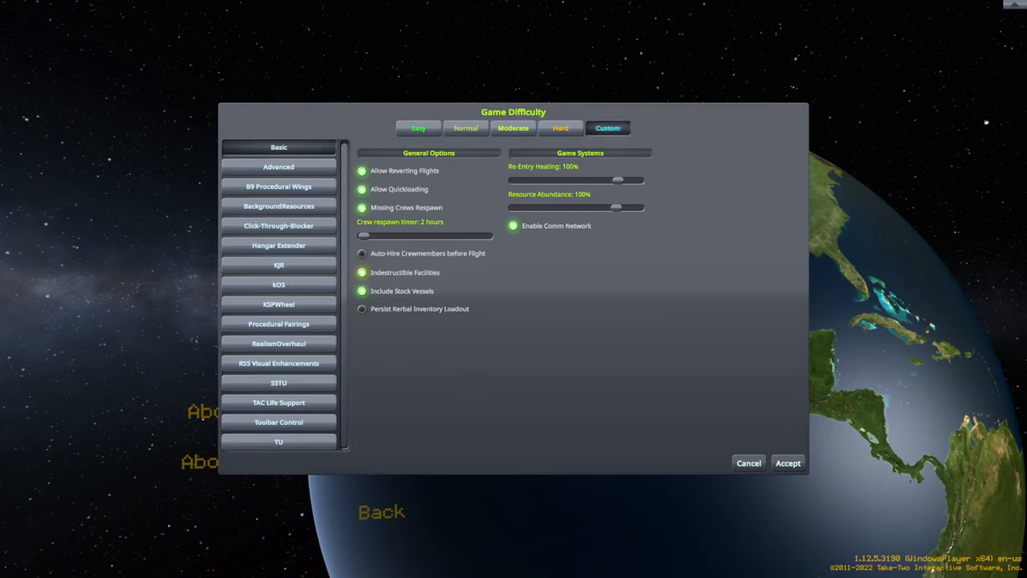
pyautogui.click(787, 463)
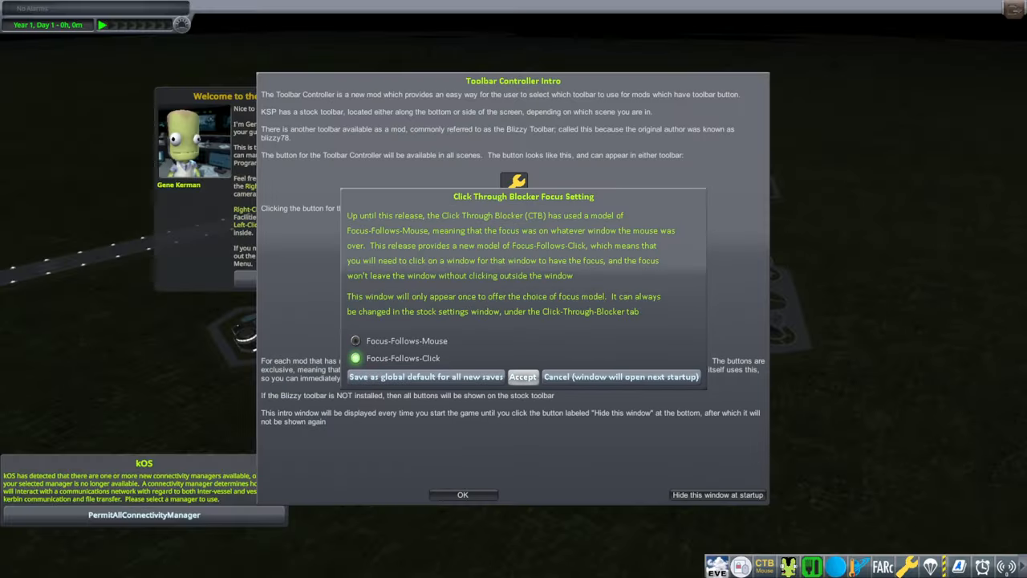
# Step: Dismiss the intro dialog and filter the VAB parts list with 'shuttle'
pyautogui.click(522, 376)
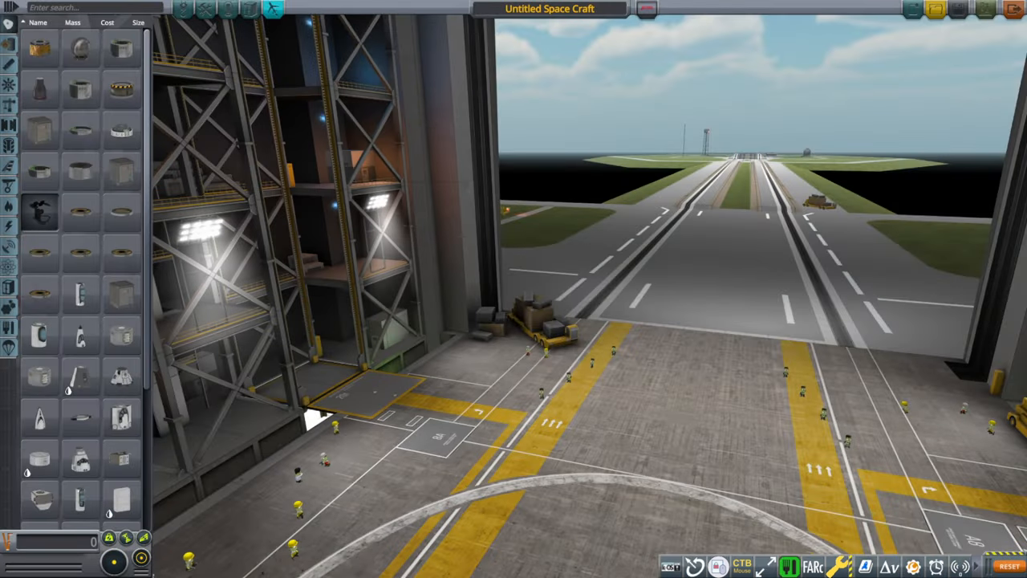
pyautogui.write('shutt')
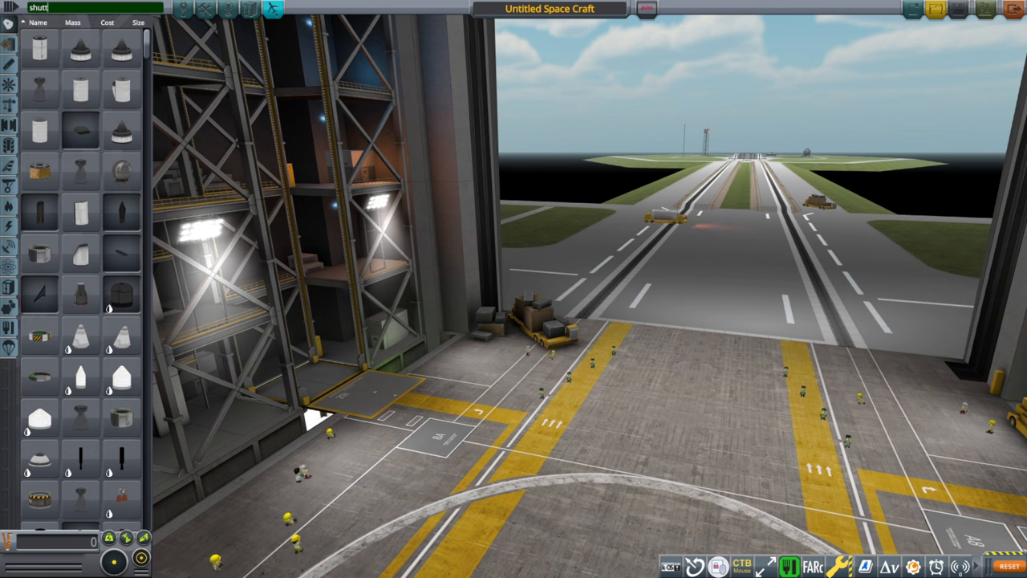
pyautogui.write('le')
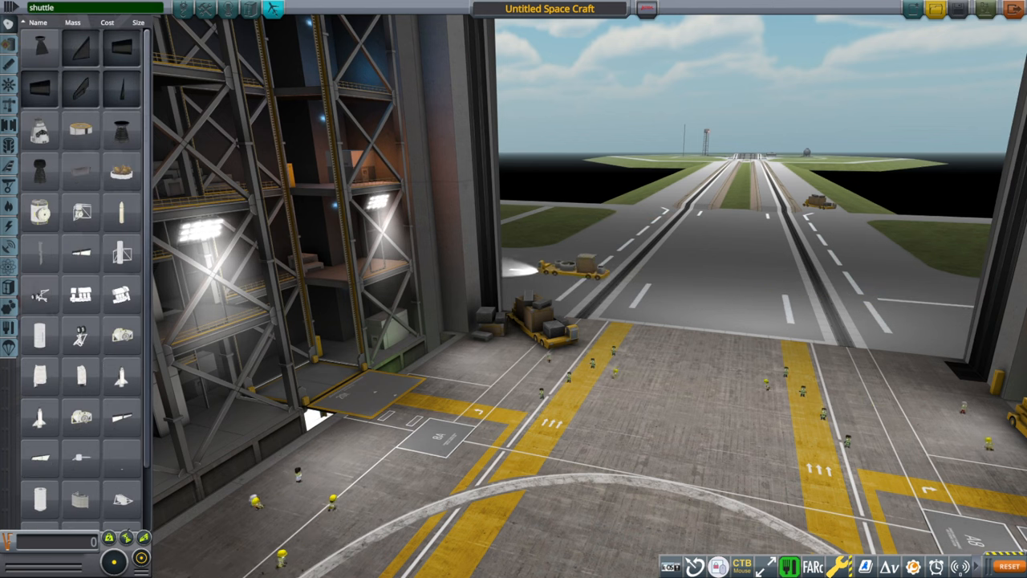
pyautogui.moveTo(120, 324)
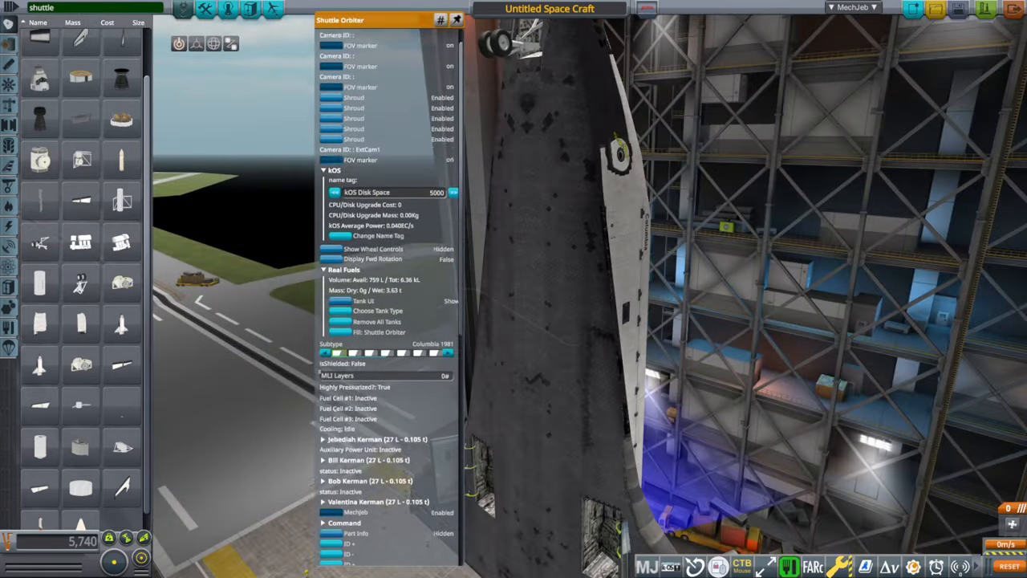
# Step: Place the Shuttle Orbiter in the VAB and bring up its part menu
pyautogui.scroll(-3)
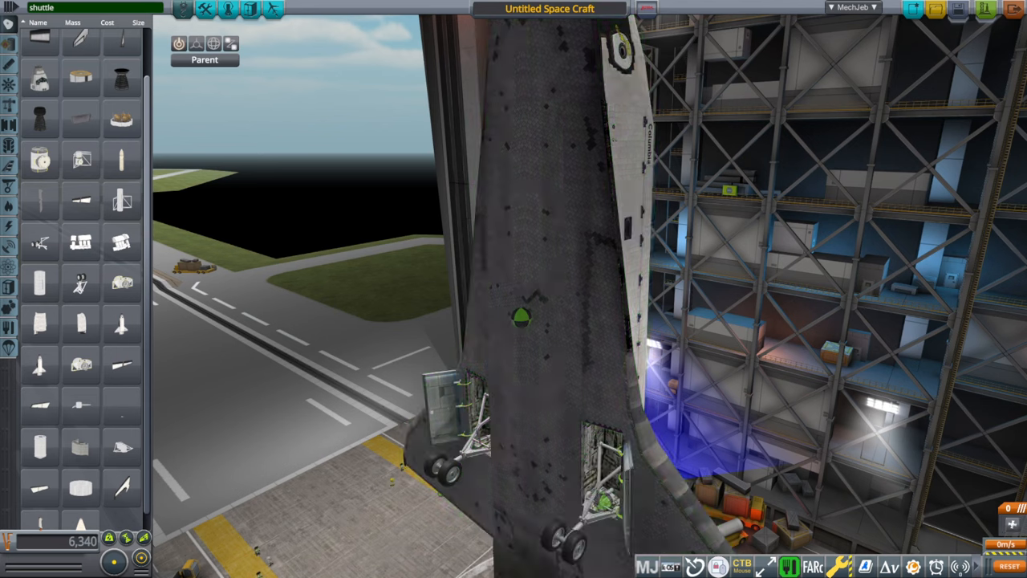
pyautogui.rightClick(520, 317)
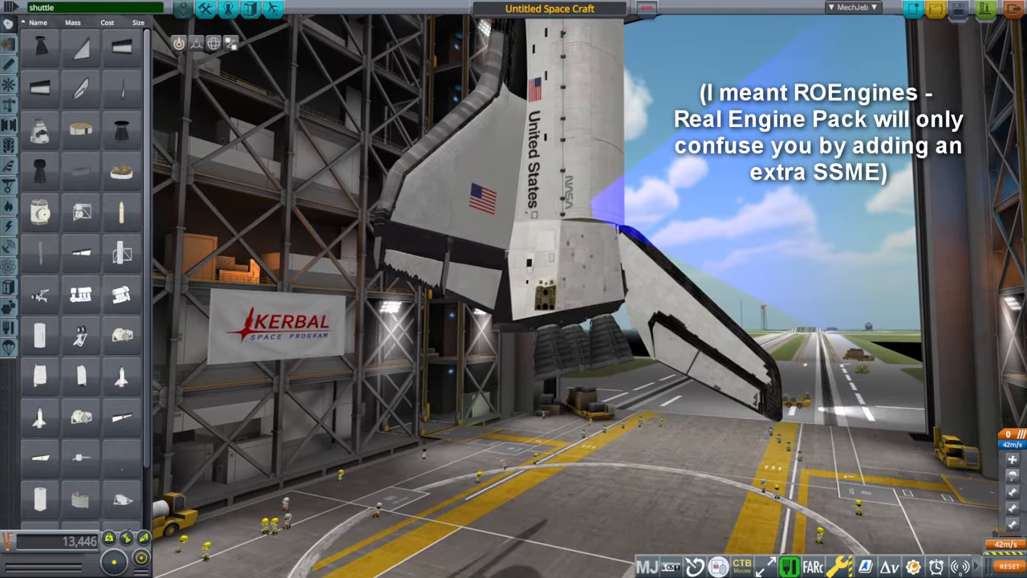
pyautogui.moveTo(39, 212)
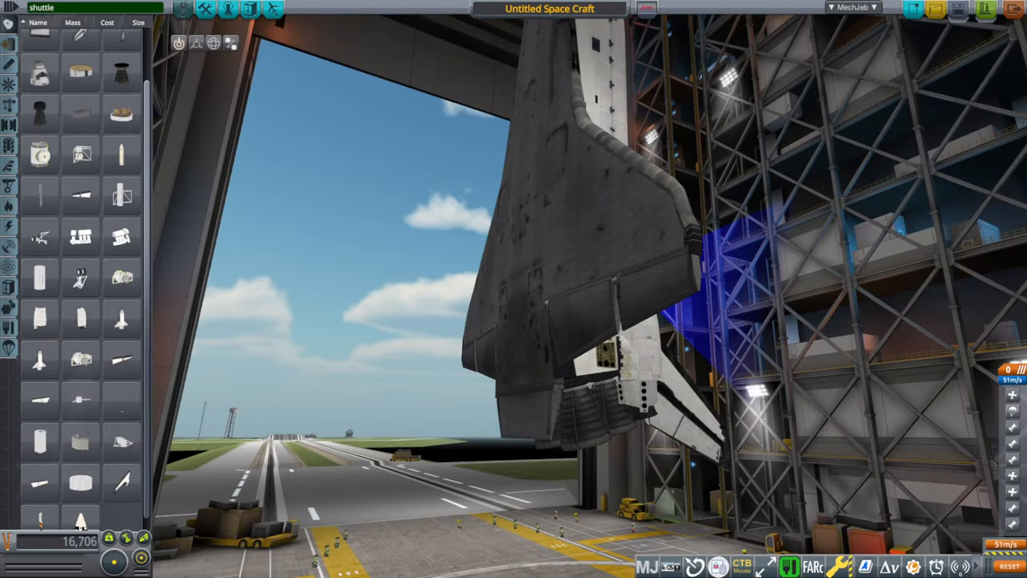
# Step: Rename the craft to 'Shuttle' in the name field
pyautogui.click(550, 9)
pyautogui.write('Shuttle')
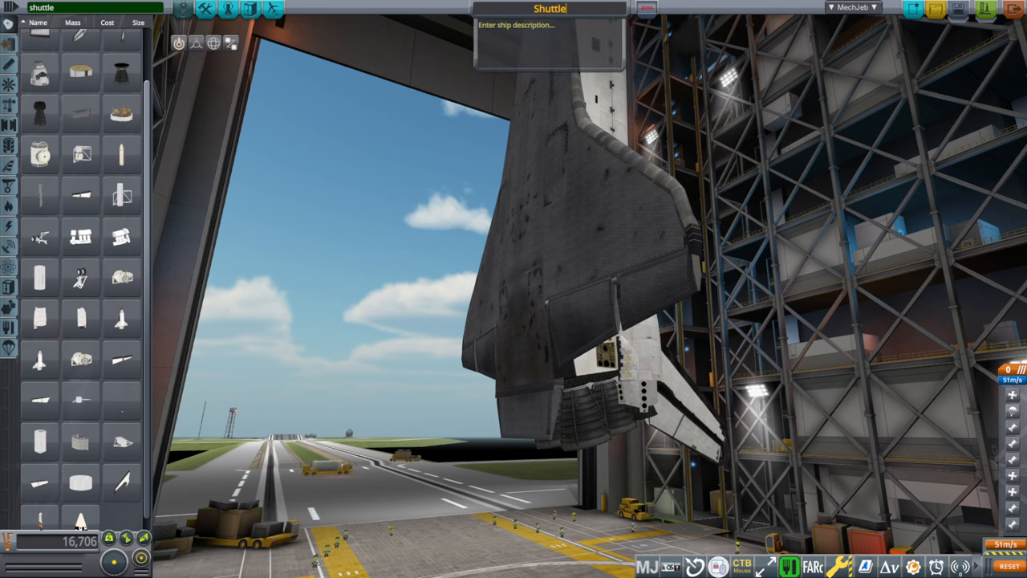
pyautogui.click(854, 7)
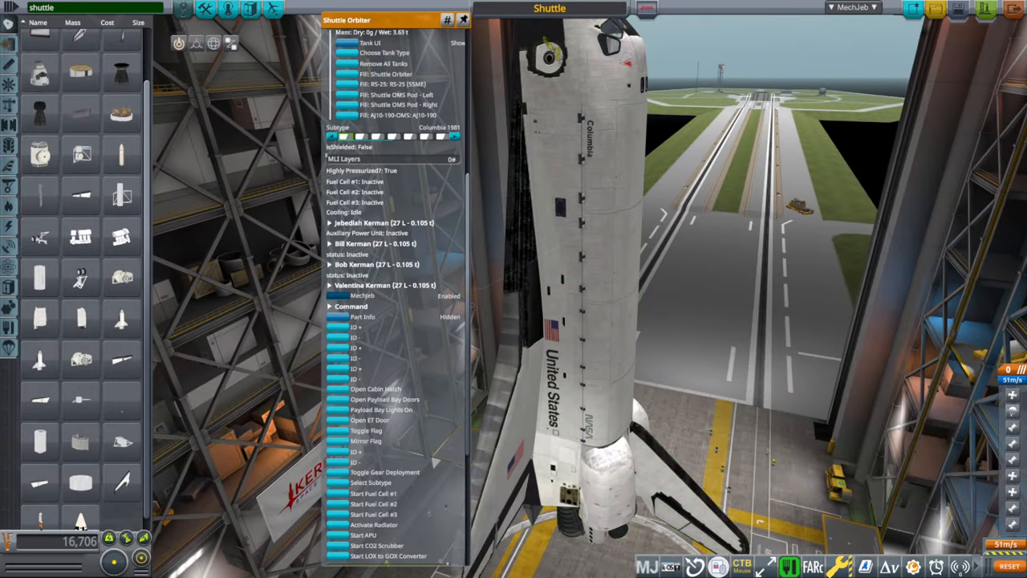
# Step: Cycle the orbiter's Subtype livery from Columbia through to Atlantis
pyautogui.click(425, 137)
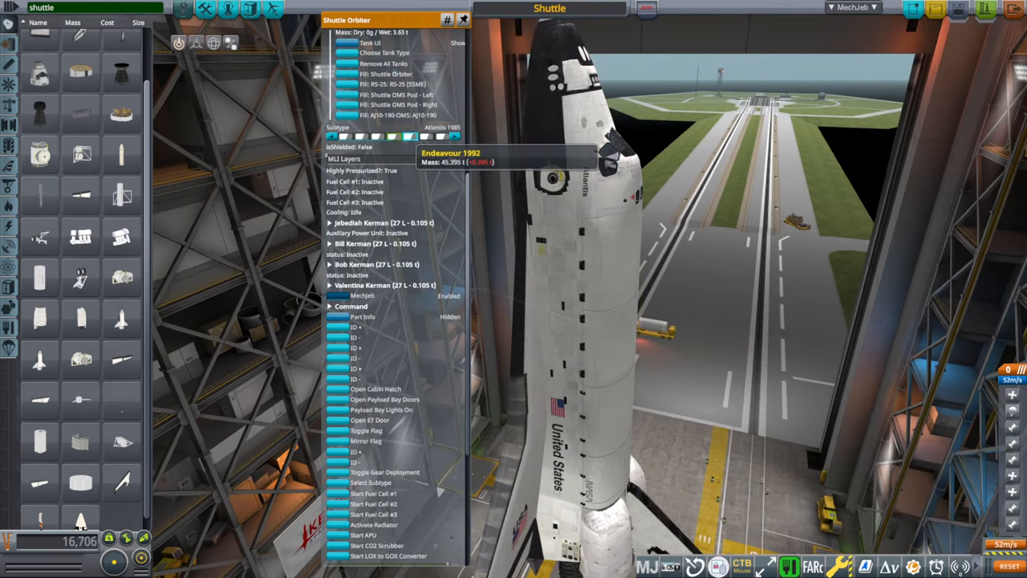
pyautogui.click(439, 127)
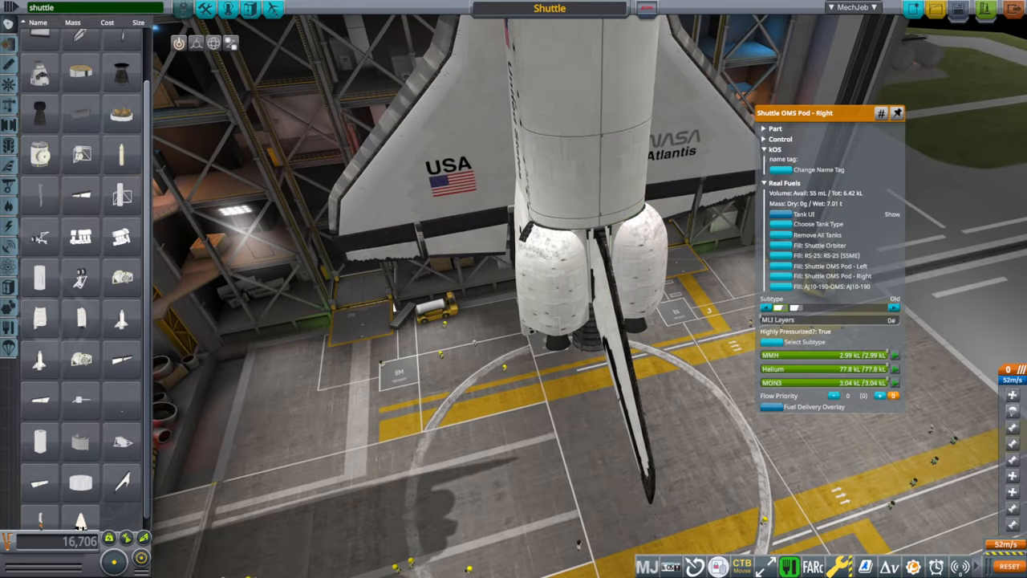
pyautogui.click(894, 308)
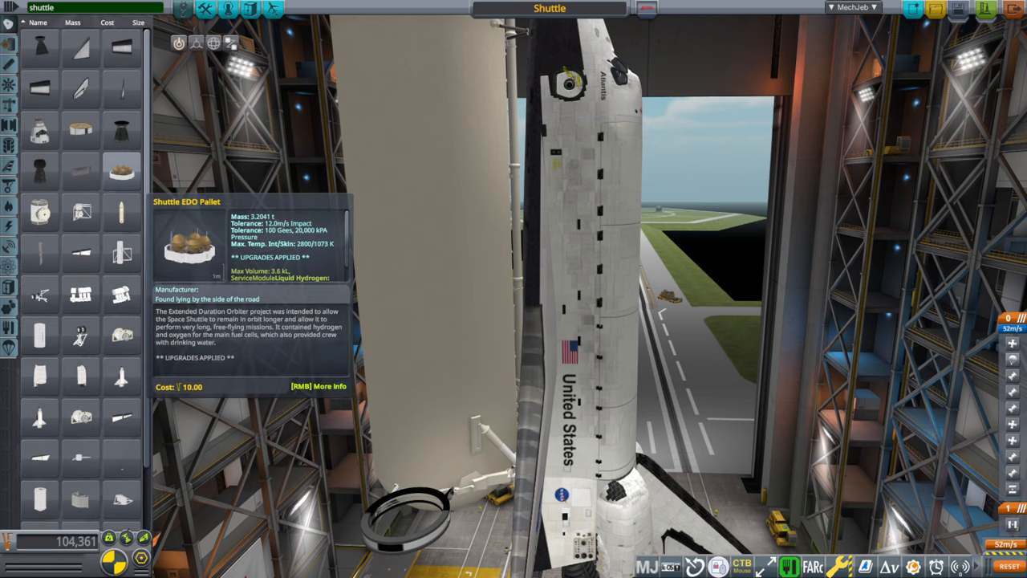
pyautogui.moveTo(120, 292)
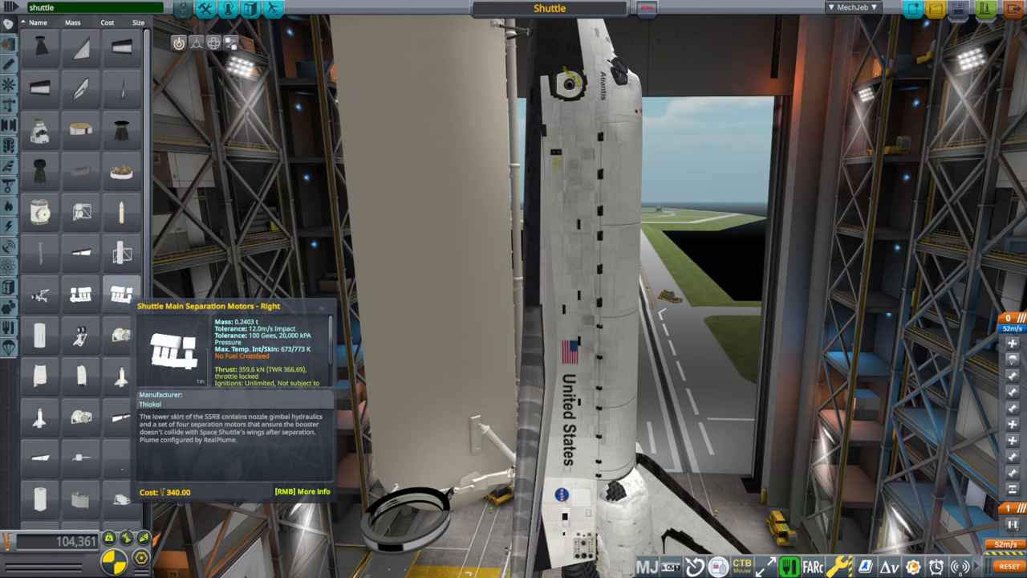
pyautogui.moveTo(80, 292)
pyautogui.write('booster')
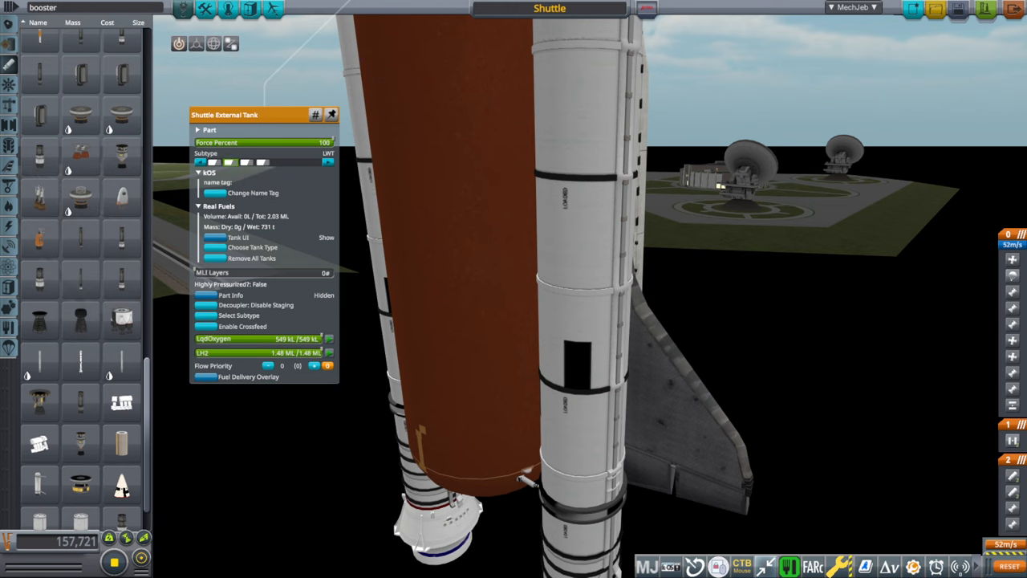
# Step: Cycle the external tank through LWT and LWT Alternate textures, ending on orange SLWT (~26.45 t)
pyautogui.click(327, 162)
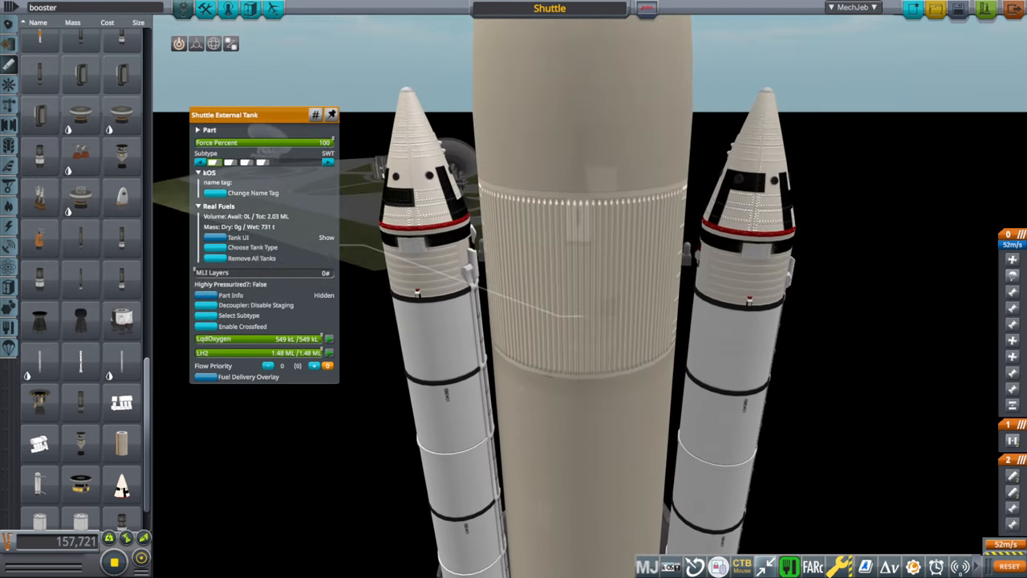
pyautogui.click(327, 155)
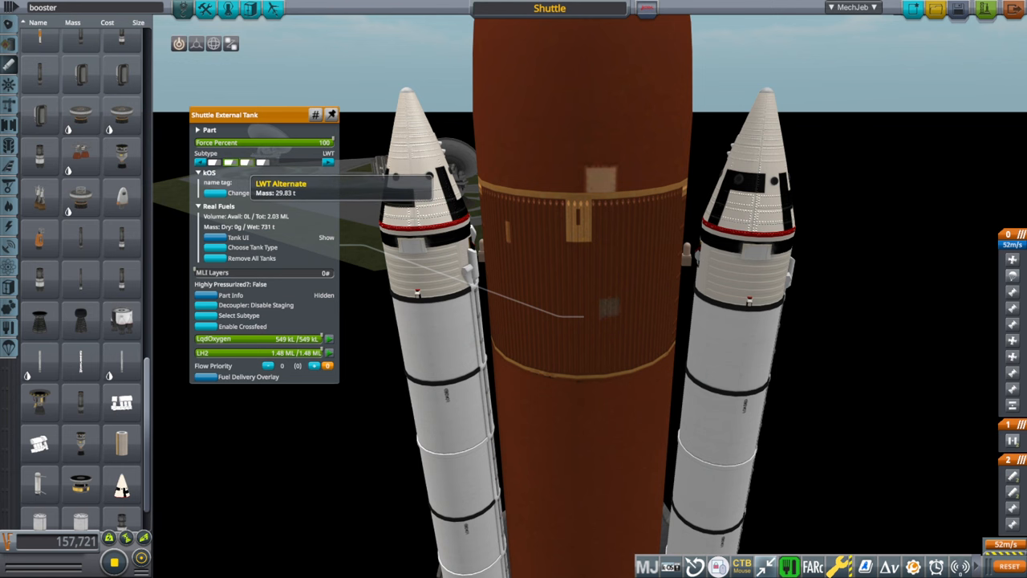
pyautogui.click(327, 153)
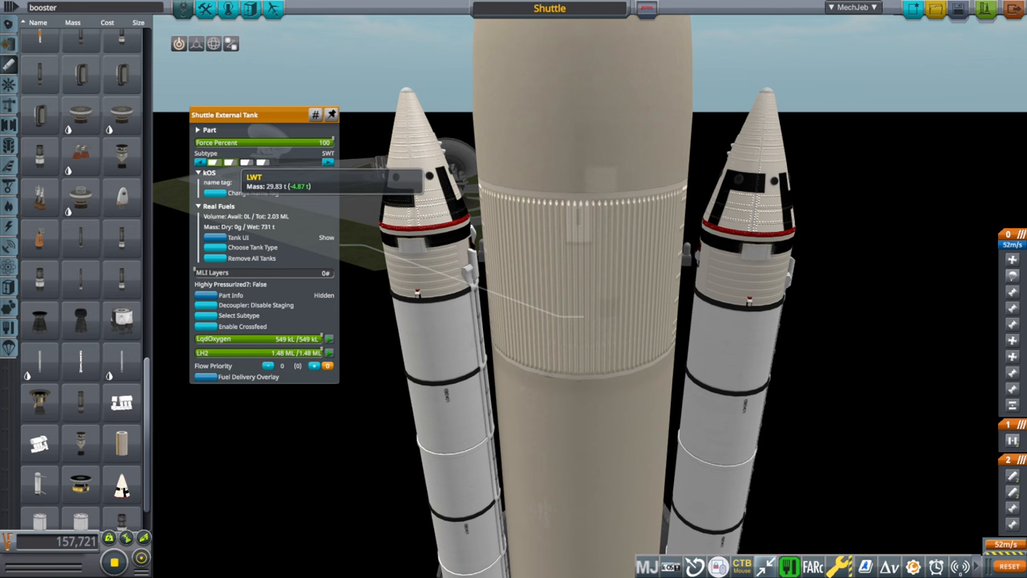
pyautogui.click(327, 160)
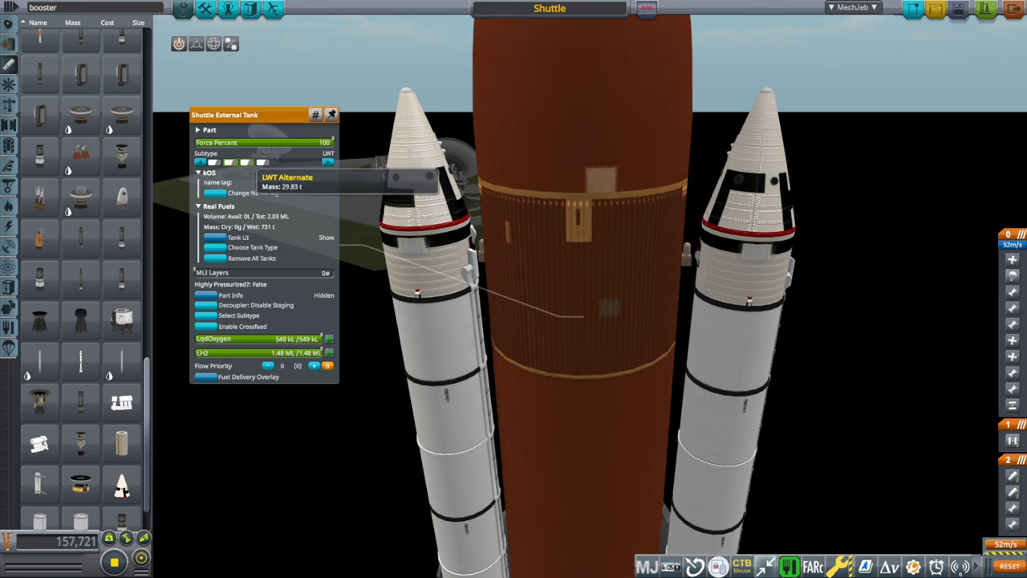
pyautogui.click(328, 161)
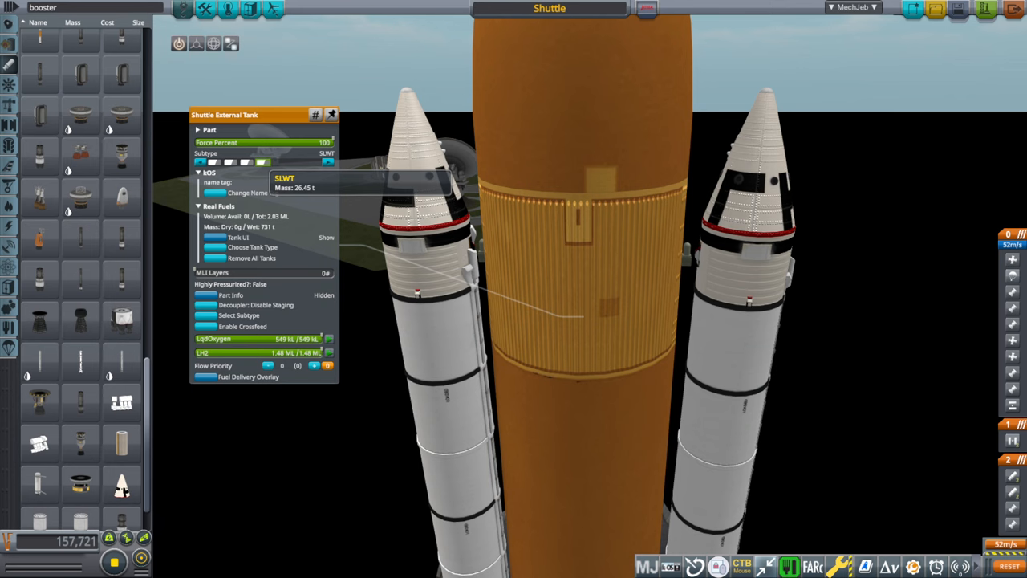